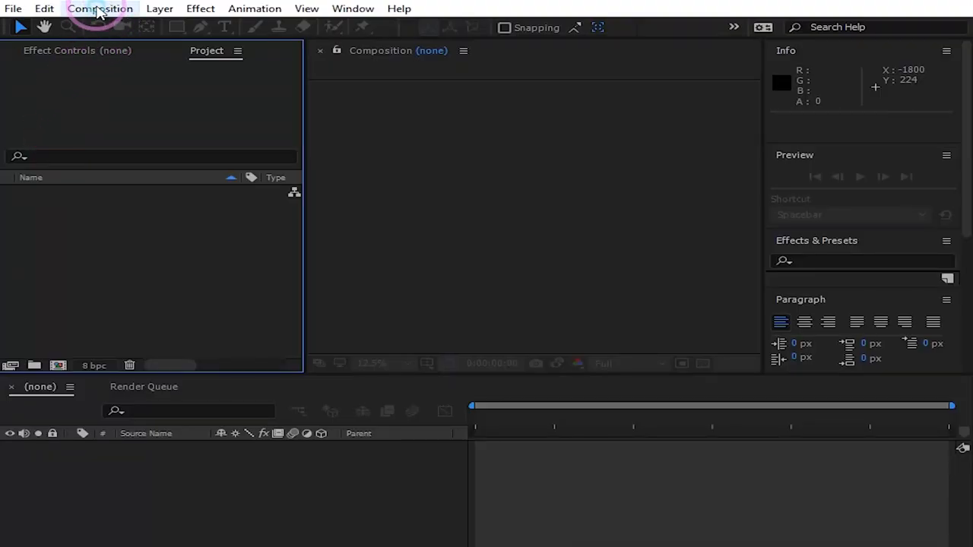
Make a new 1080×1080 composition named RENDER with Lock Aspect Ratio on.
click(100, 9)
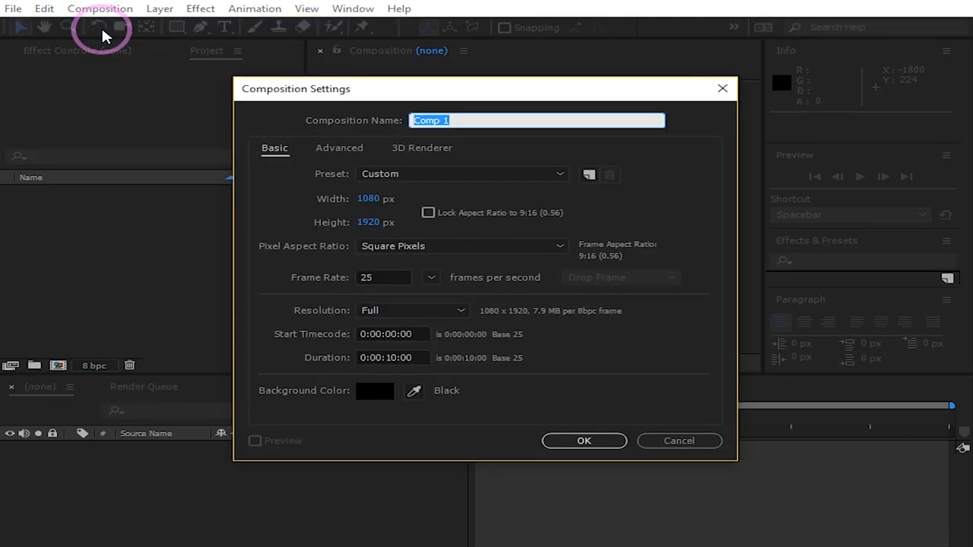
mouse_move(103, 33)
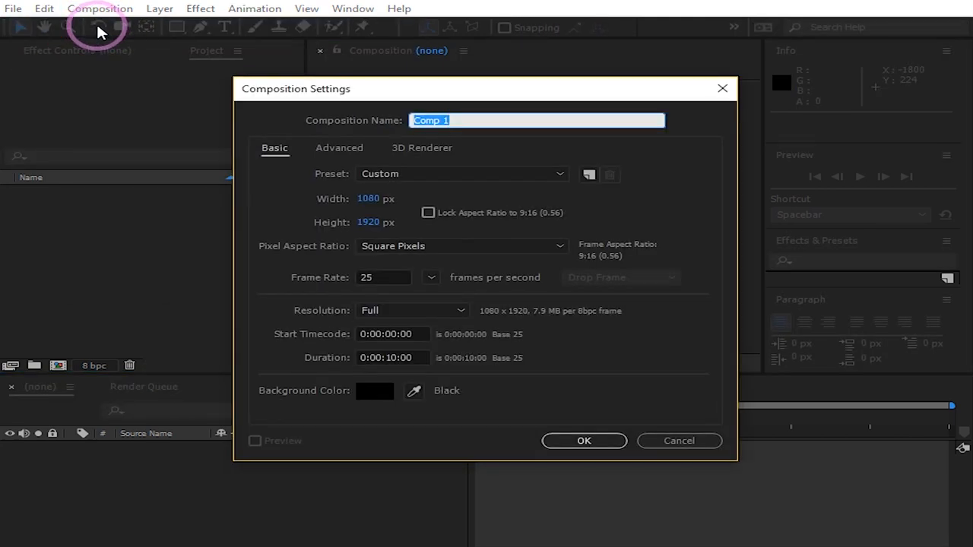
text(RE)
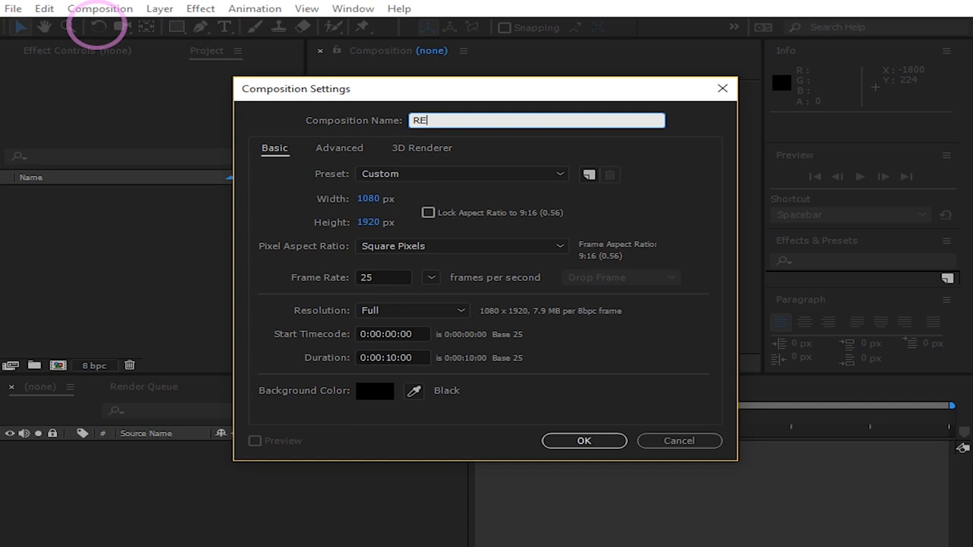
text(NDER)
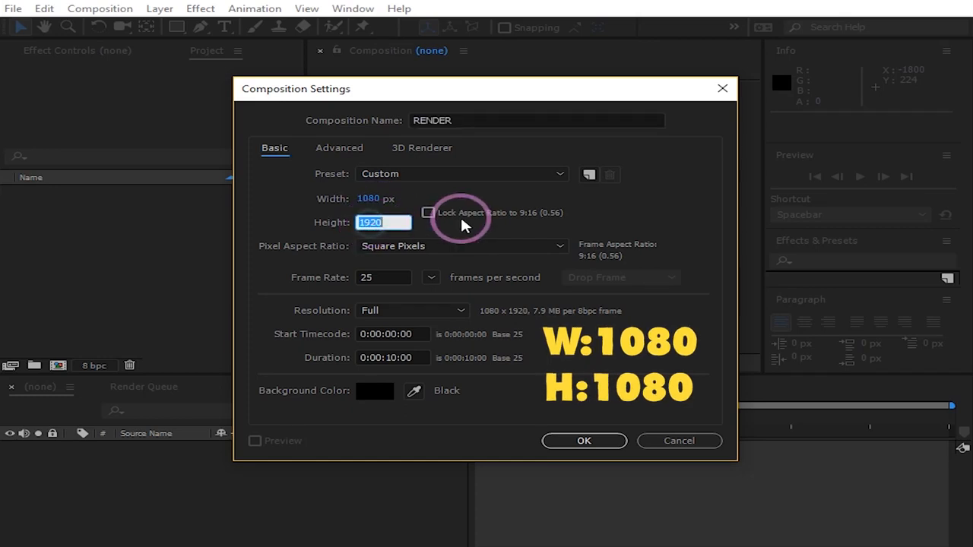
text(1080)
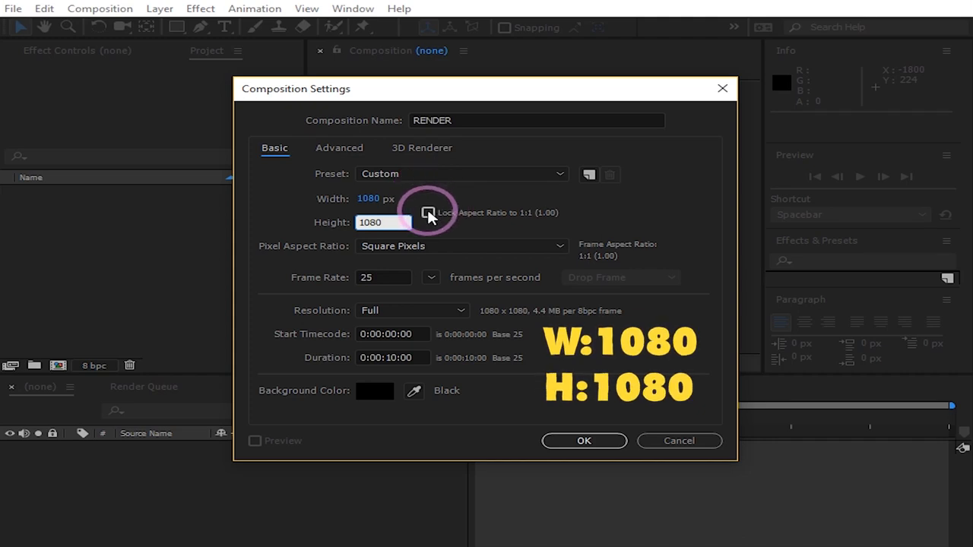
click(428, 212)
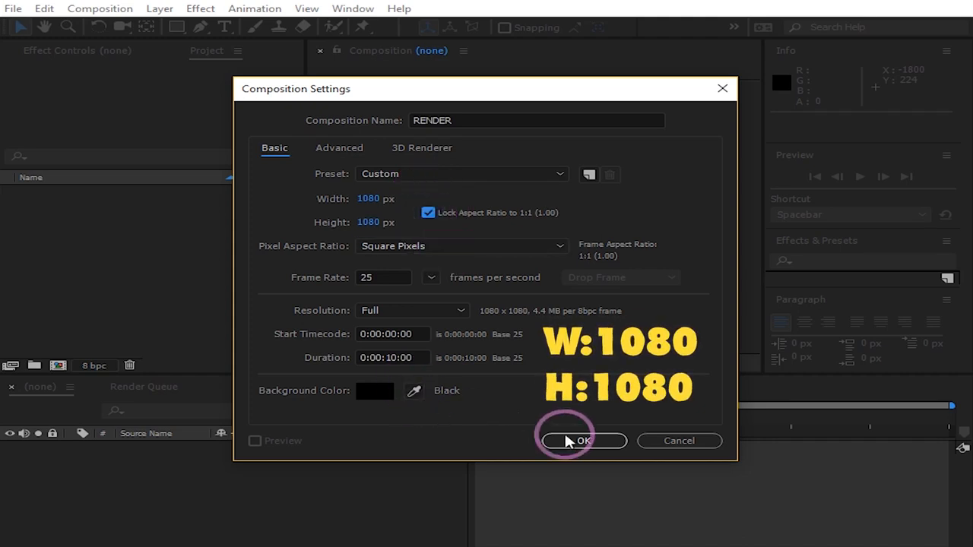
click(584, 441)
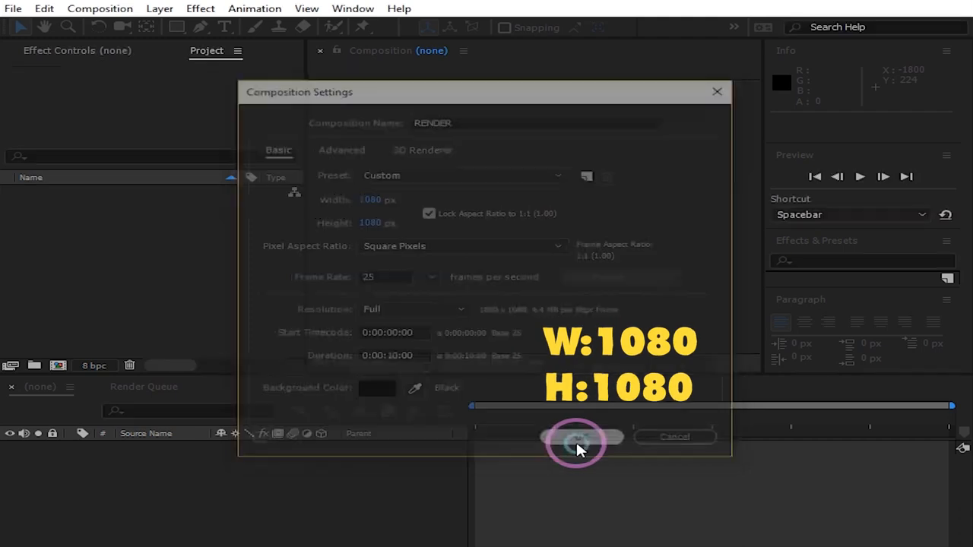
click(579, 436)
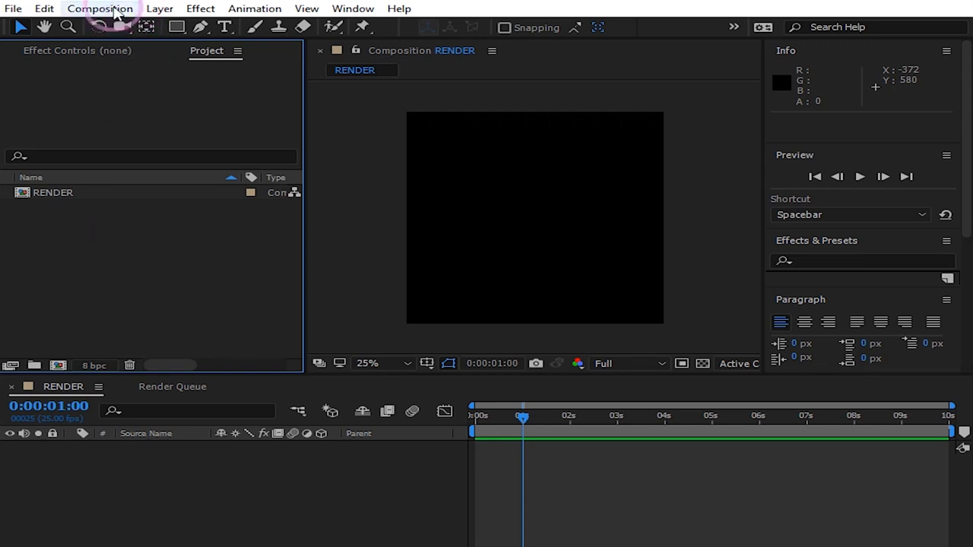
Make a second composition named TEXT at 2000 wide by 1200 high.
click(101, 10)
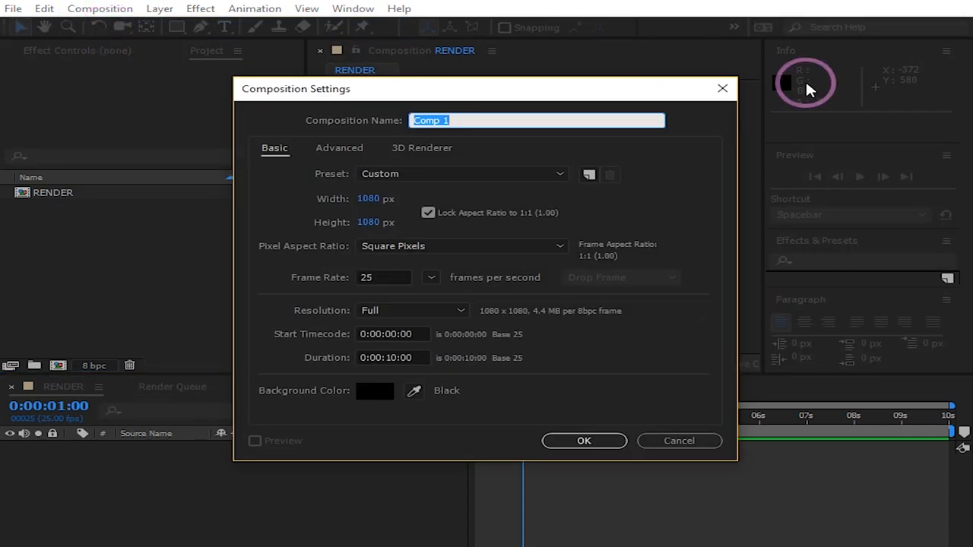
text(TEXT)
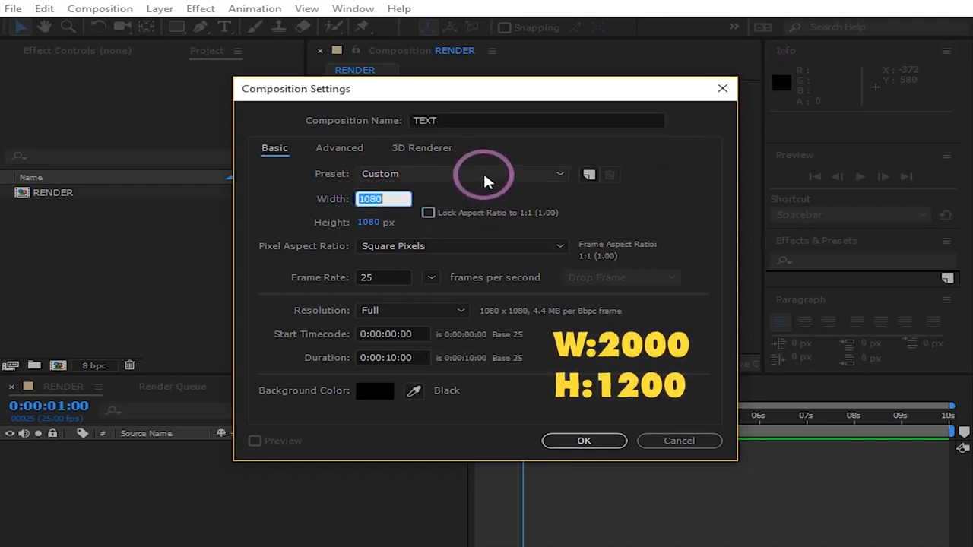
text(2000)
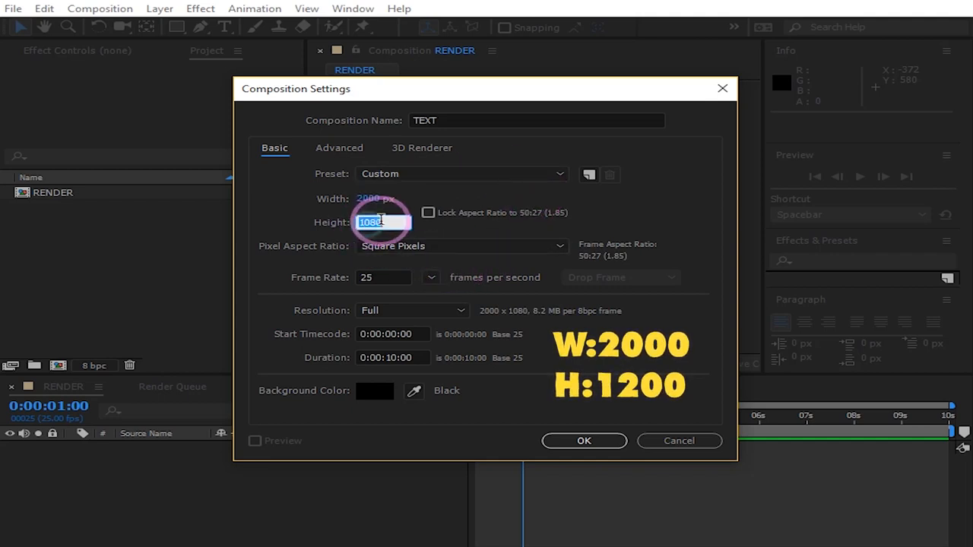
text(12)
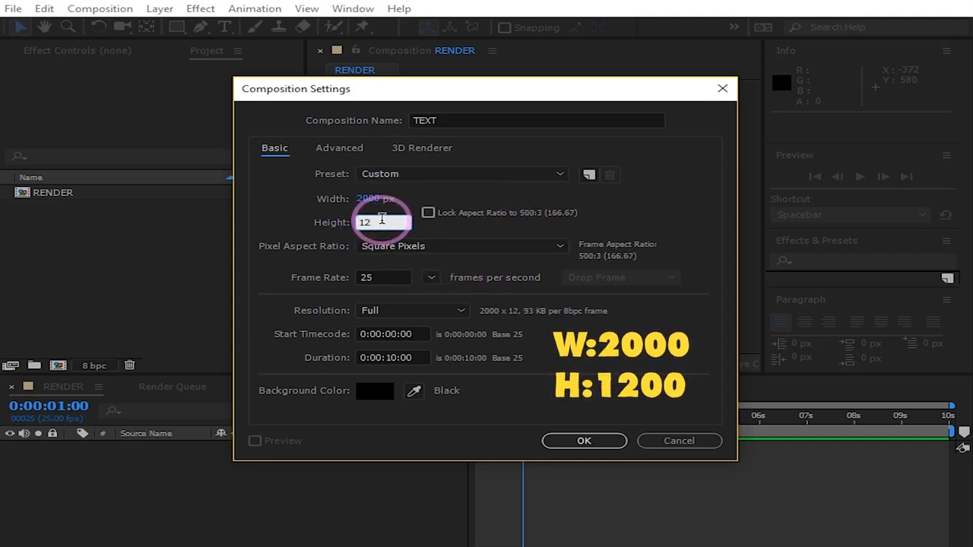
text(1200)
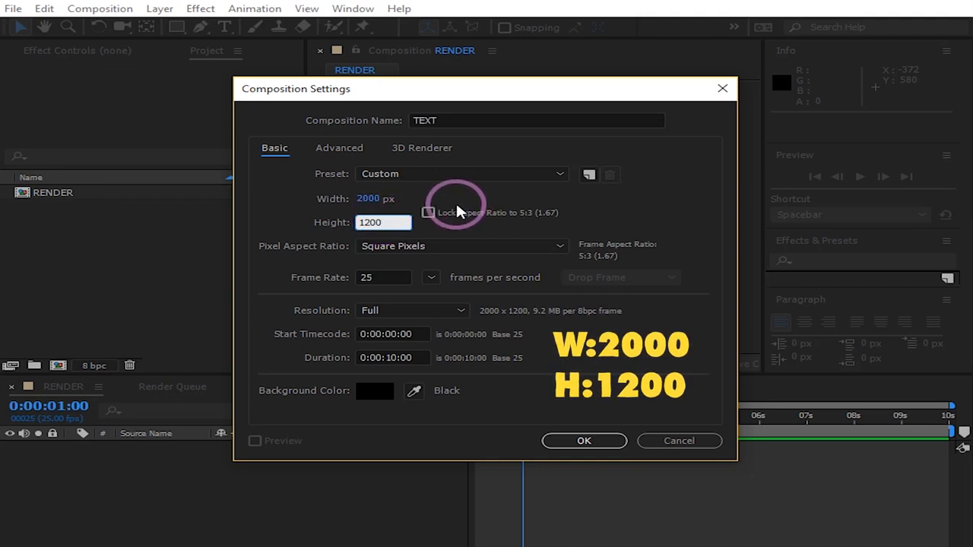
click(429, 213)
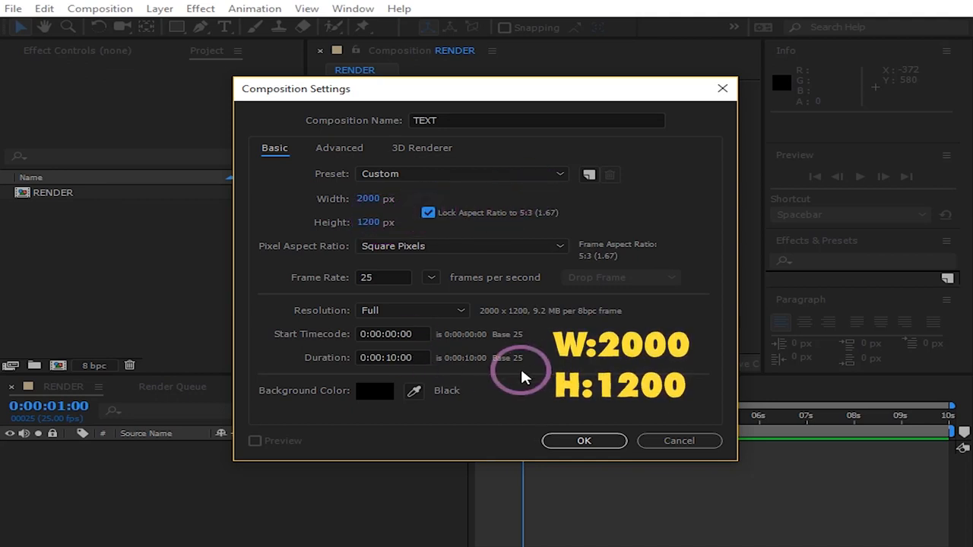
click(583, 441)
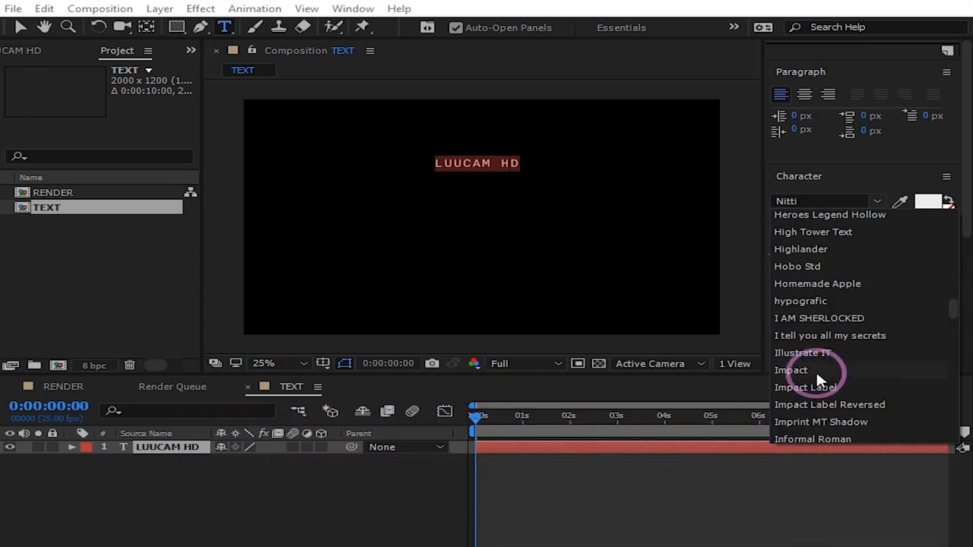
Set the LUUCAM HD title in Futura XBlk BT at 260 px and duplicate the layer.
click(791, 371)
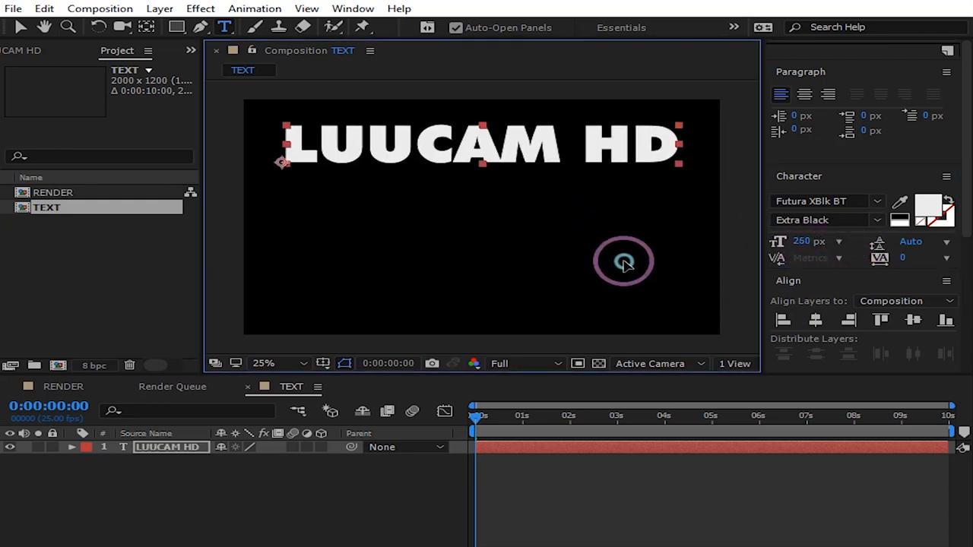
click(228, 502)
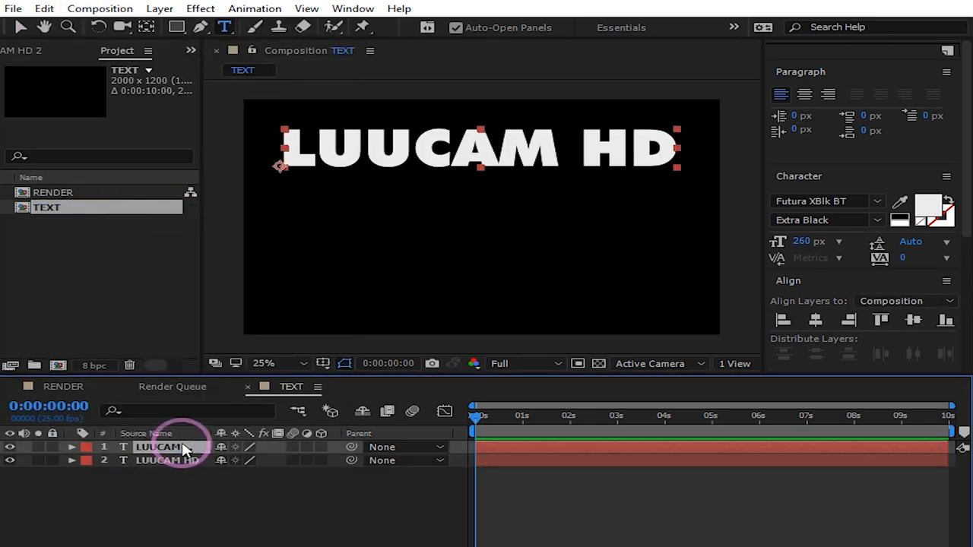
Edit duplicated layers into SPECIAL EFFECTS, ARTIST and 2024 lines beneath the title.
click(158, 447)
text(SPECIAL EFFECTS)
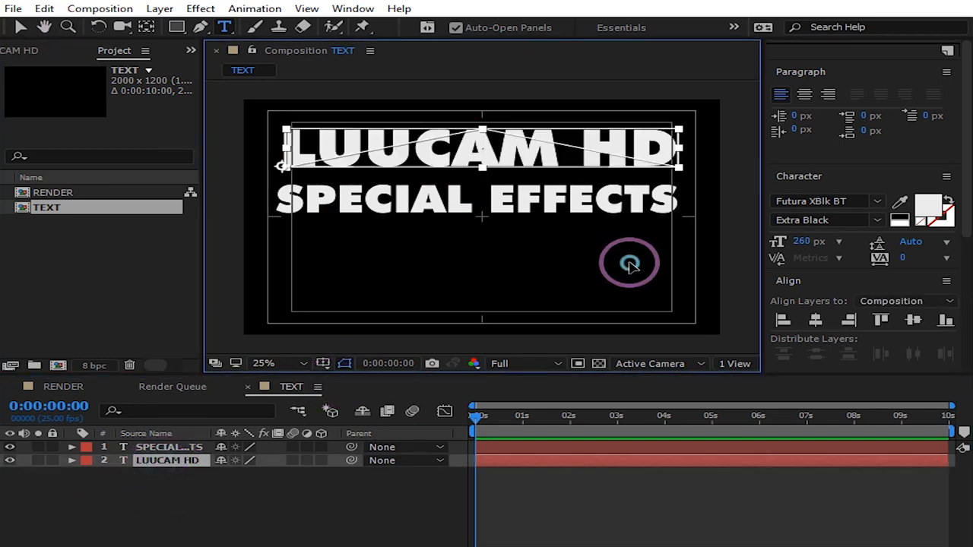
click(169, 447)
text(ARTIST)
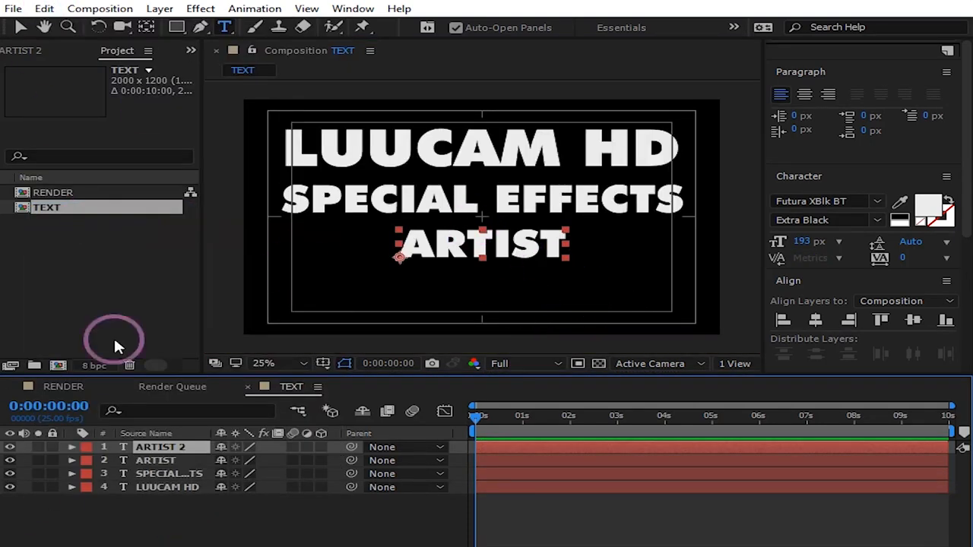
click(159, 447)
text(2024)
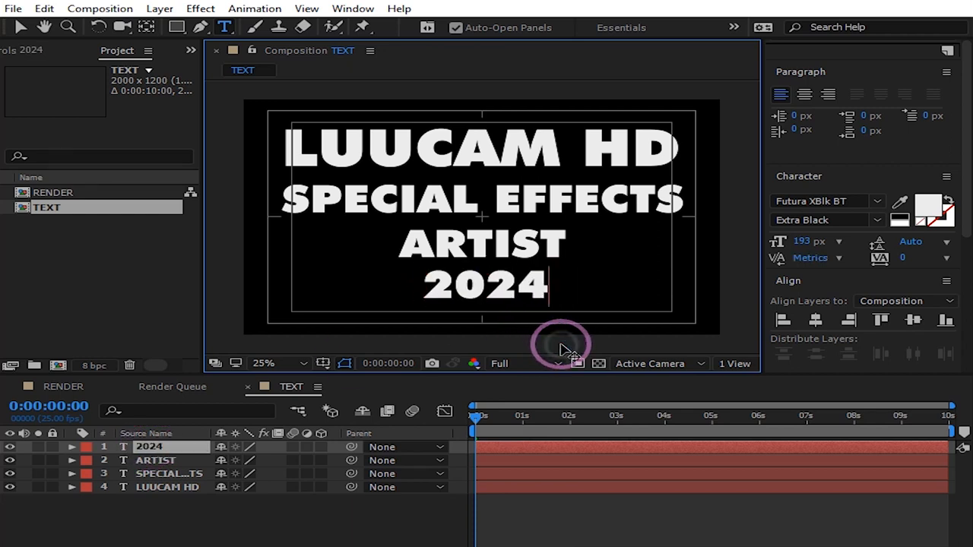
Adjust the 2024 text colour, enlarge it to 330 px and set it beside ARTIST.
click(900, 210)
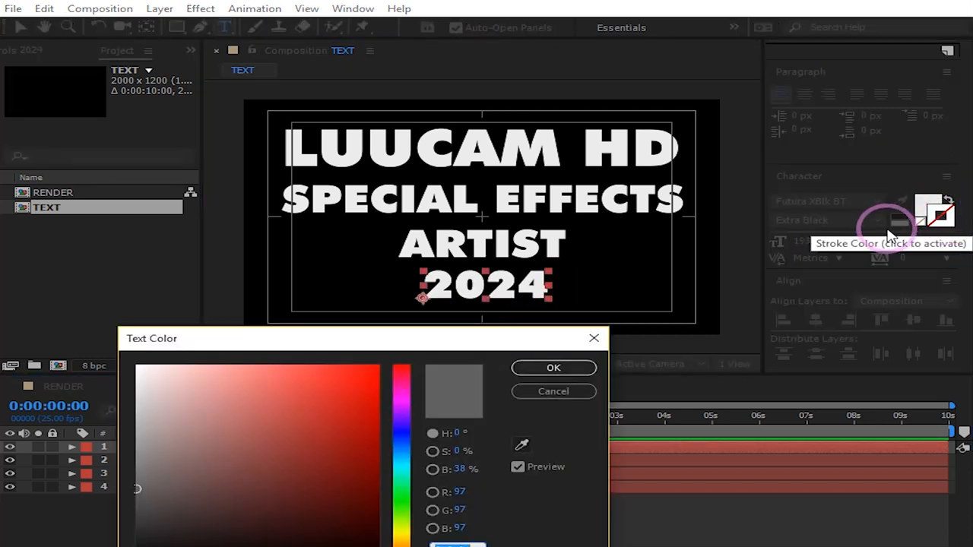
click(553, 368)
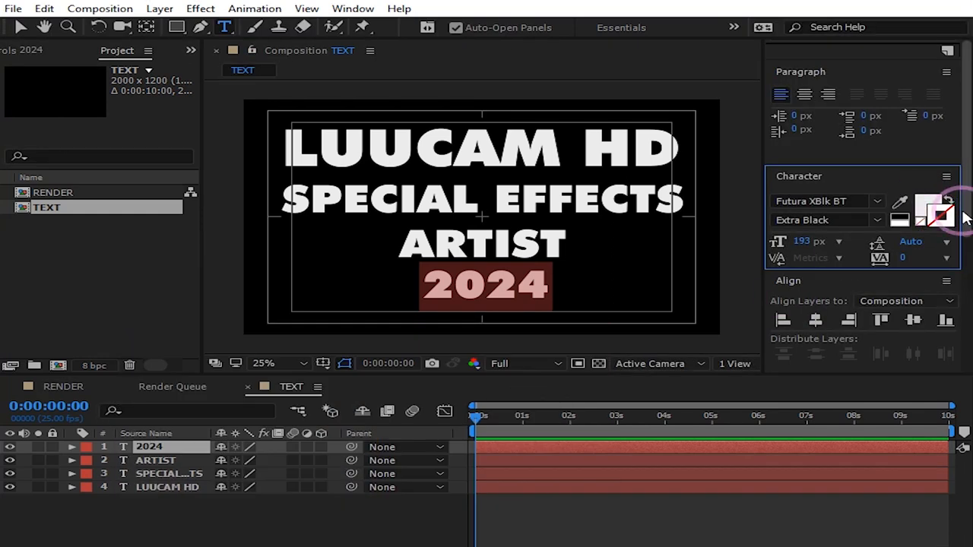
click(149, 447)
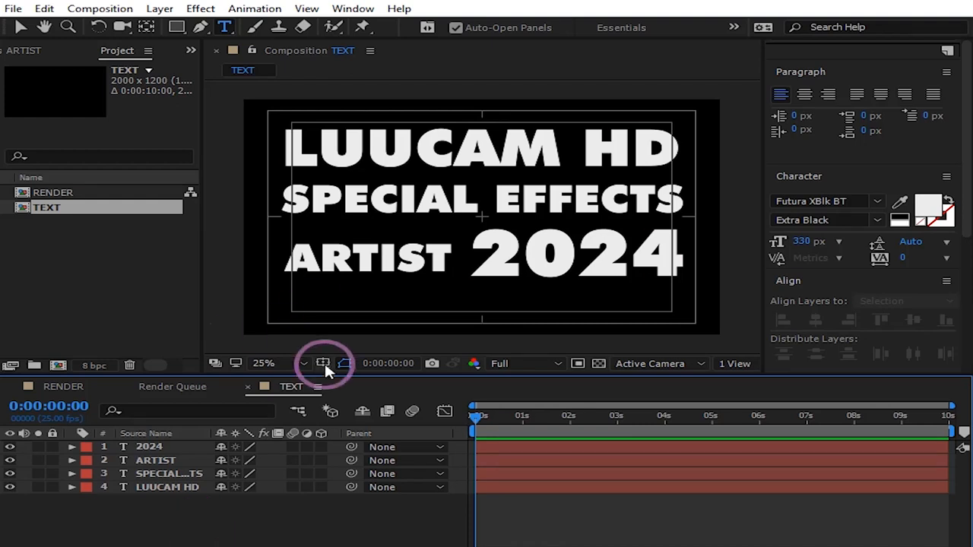
Make a 2000×3840 composition named TEMP, unlocking aspect ratio, containing TEXT.
click(100, 9)
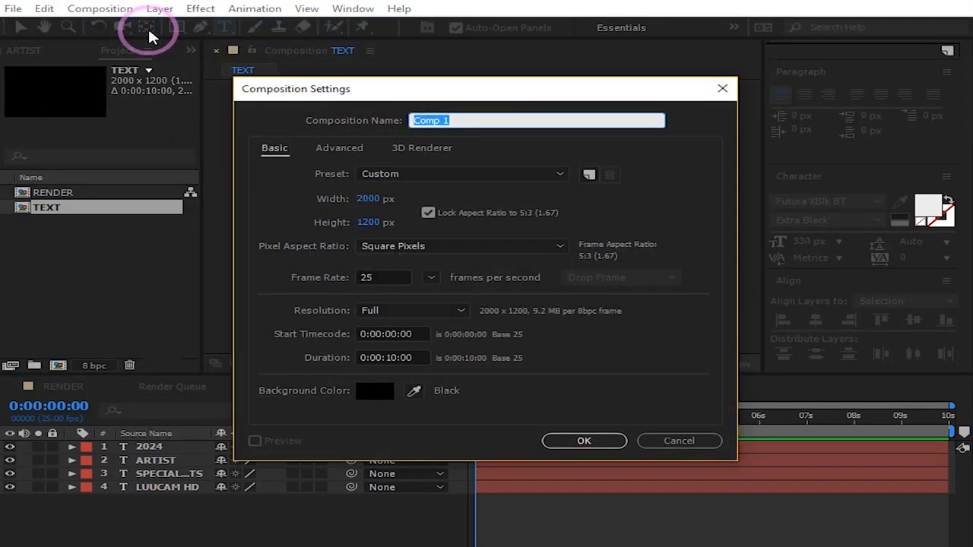
mouse_move(137, 18)
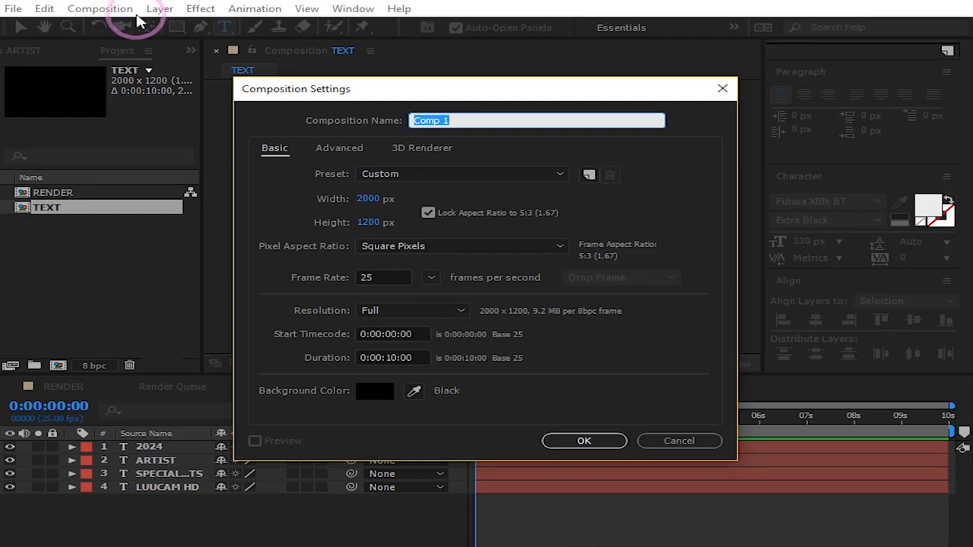
text(T)
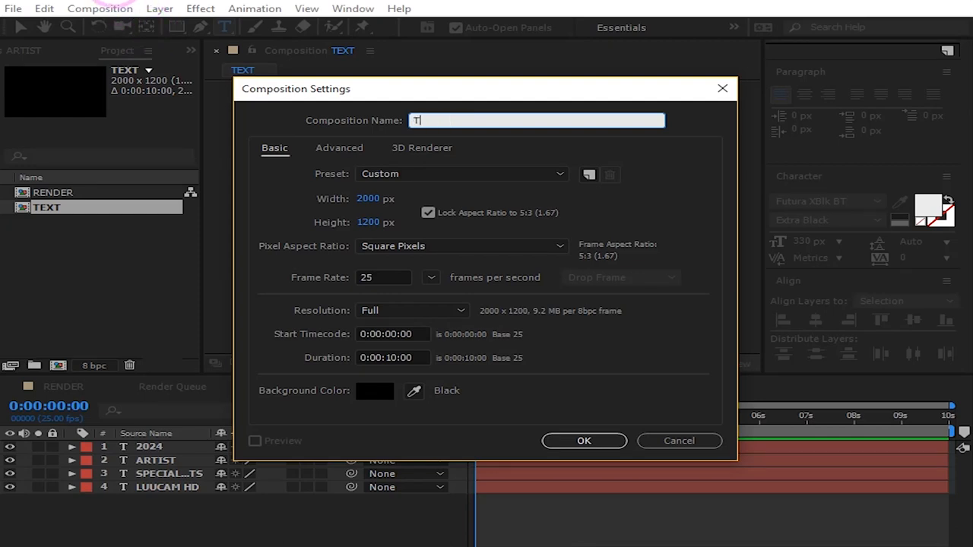
text(EMP)
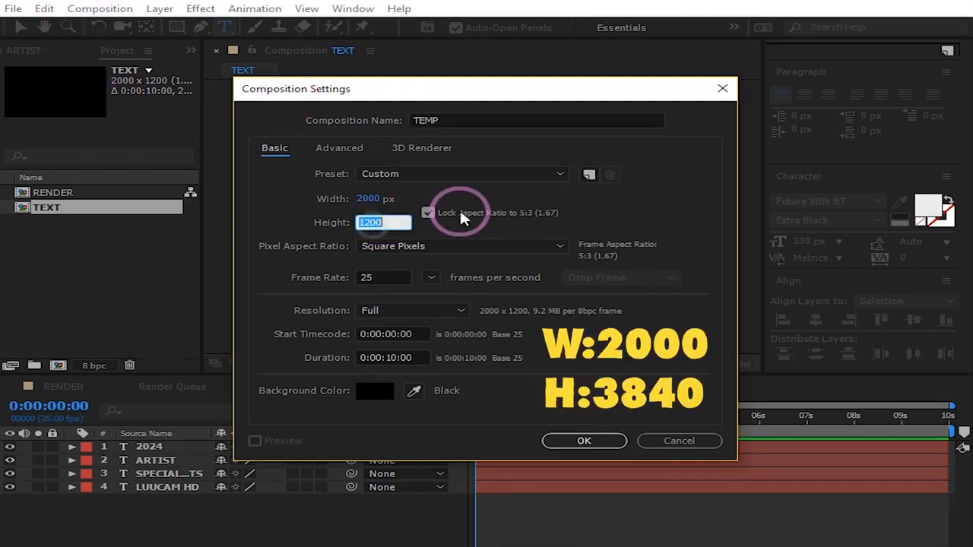
click(429, 213)
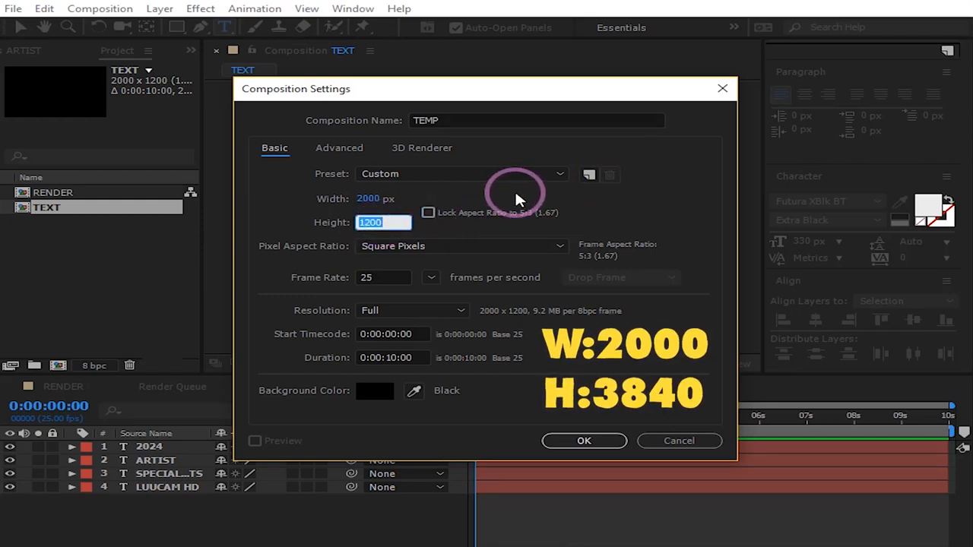
text(3)
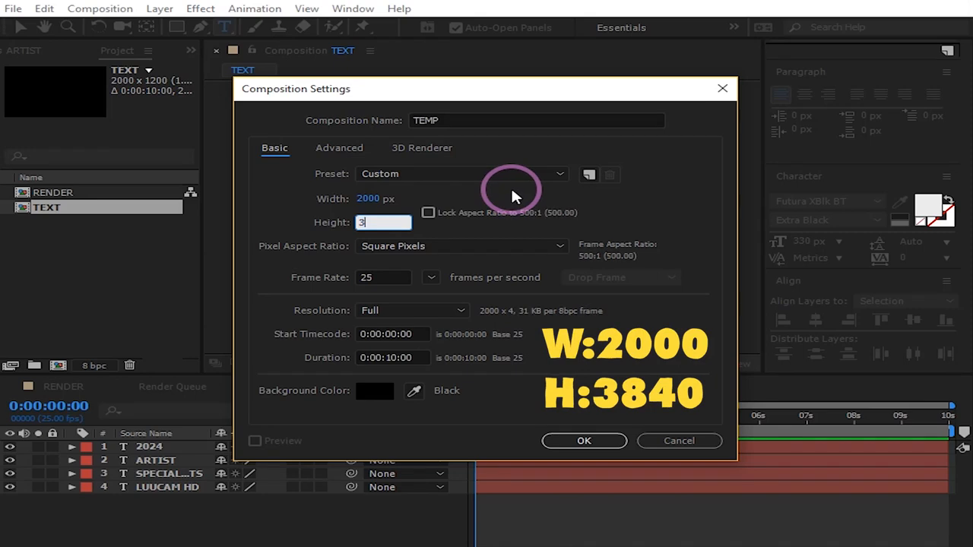
text(3840)
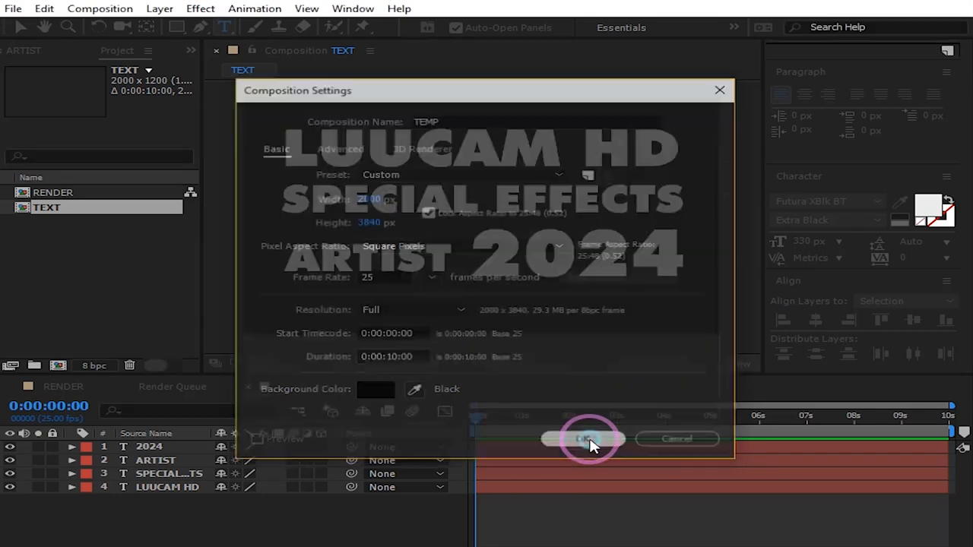
click(584, 439)
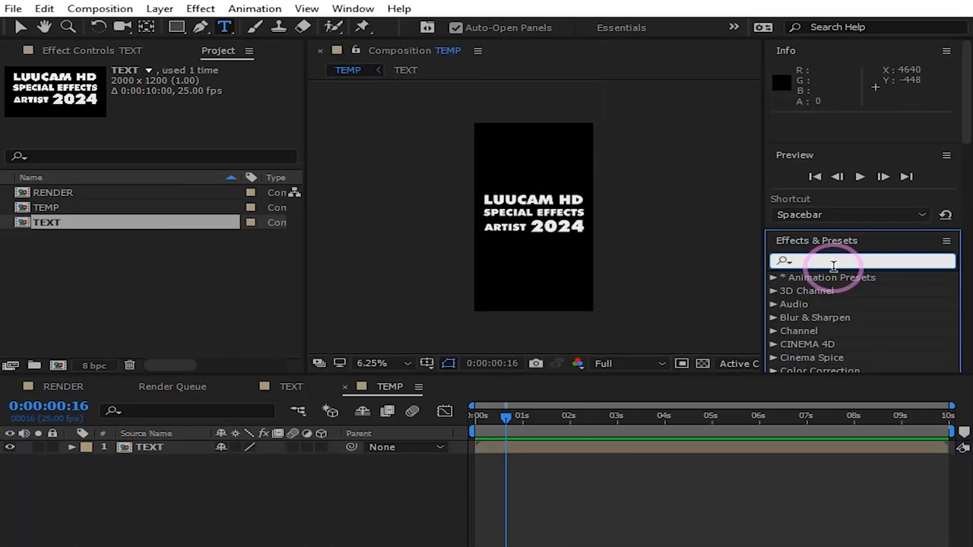
Search 'motion t' in Effects & Presets to find Motion Tile.
text(m)
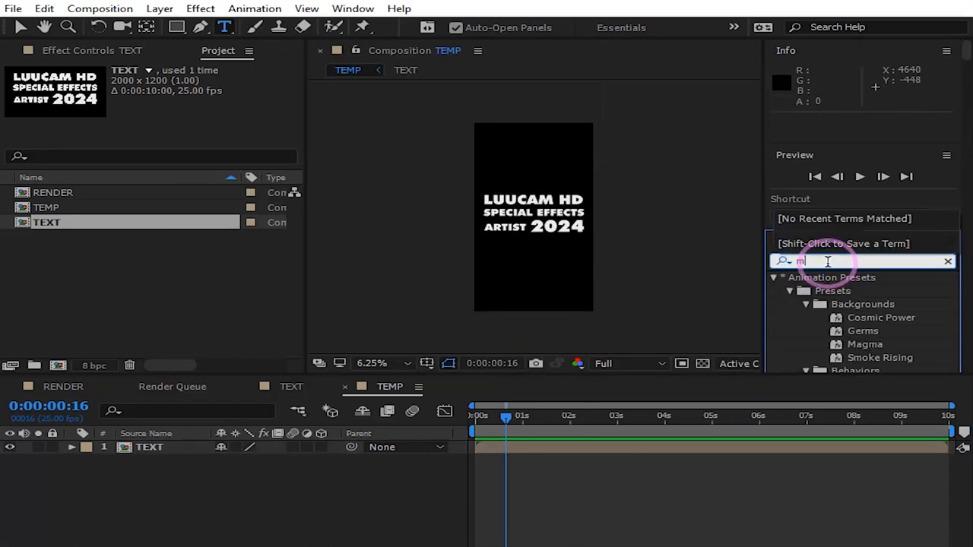
text(otion)
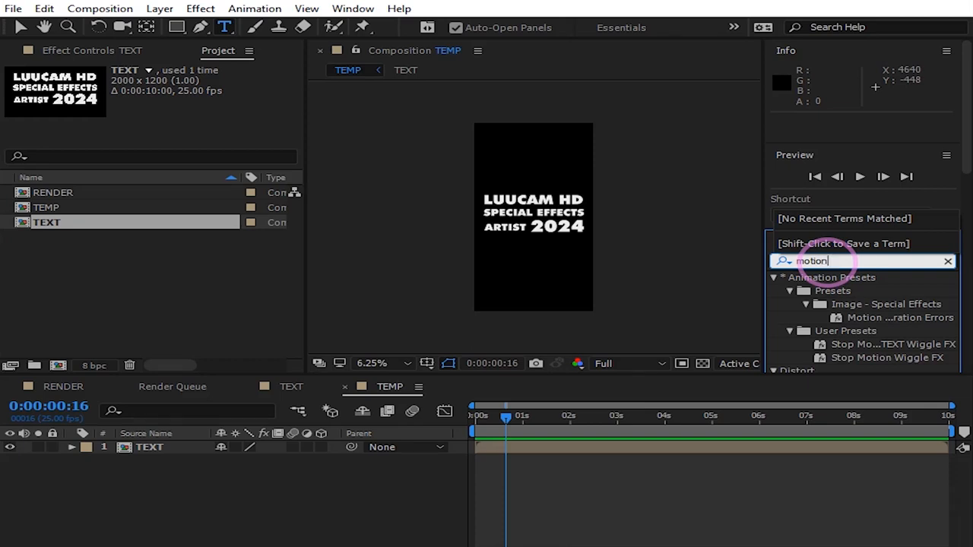
text(t)
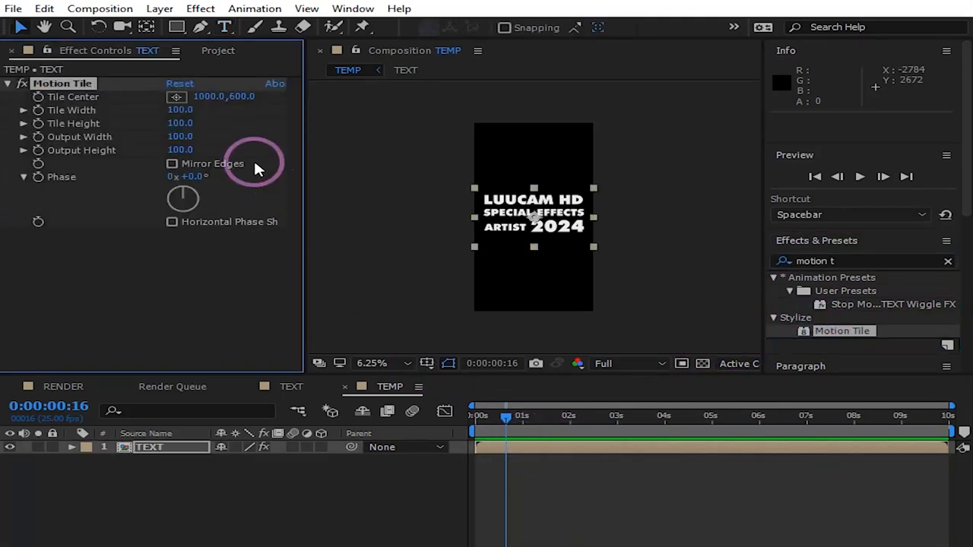
Set Motion Tile Output Height to 300 and keyframe Tile Center Y from first to last frame.
text(30)
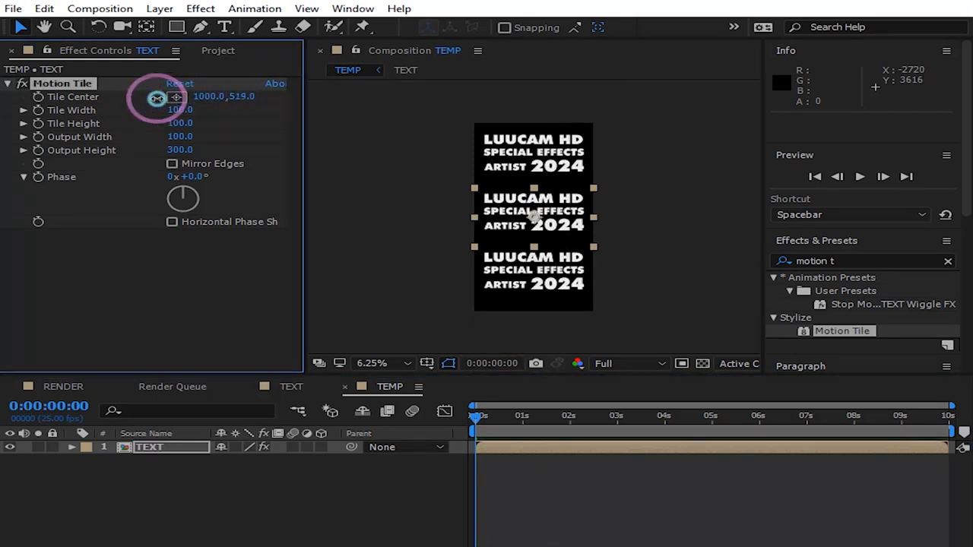
drag(222, 95, 206, 96)
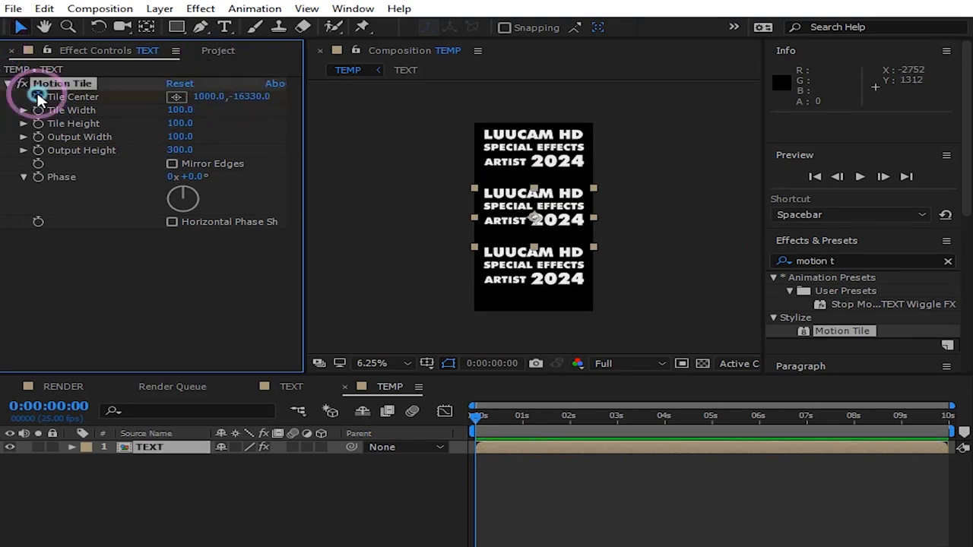
mouse_move(477, 416)
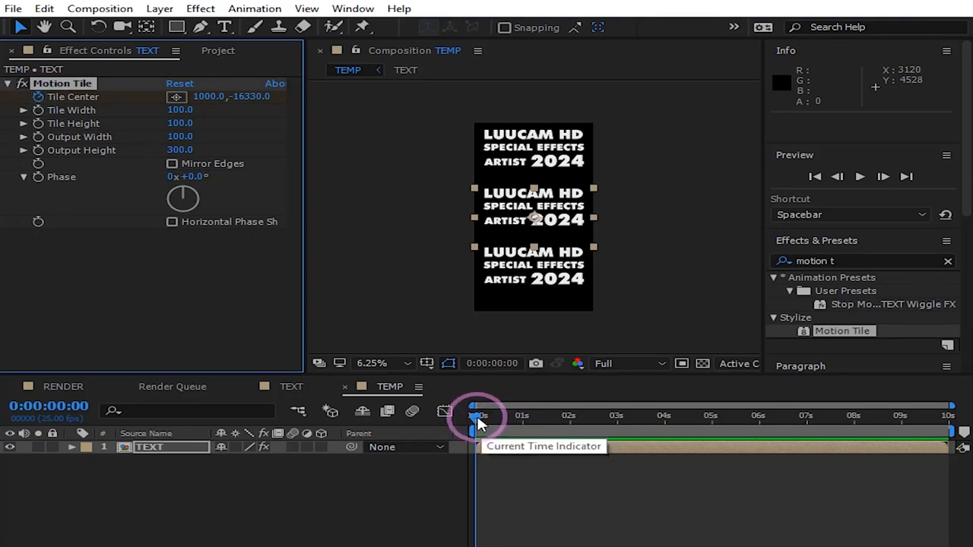
drag(477, 416, 949, 417)
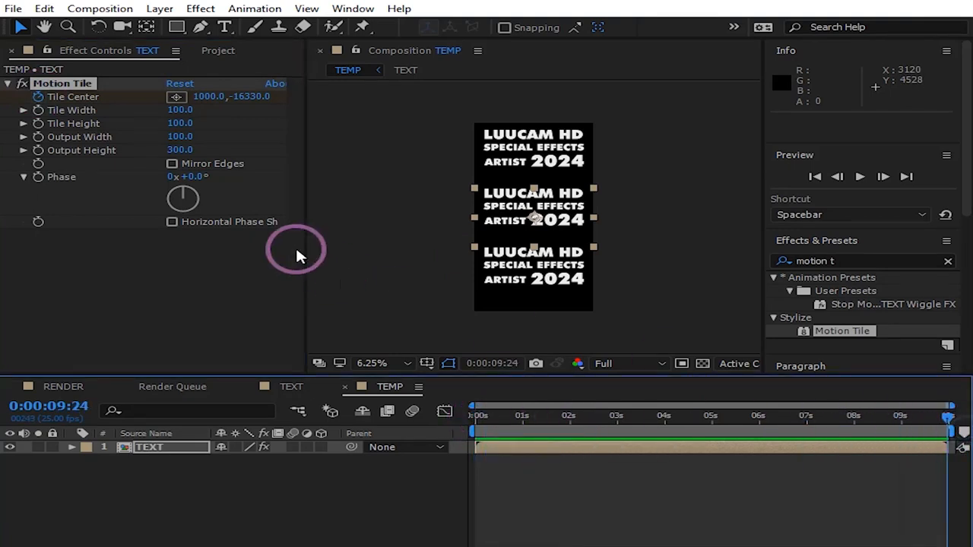
double_click(250, 96)
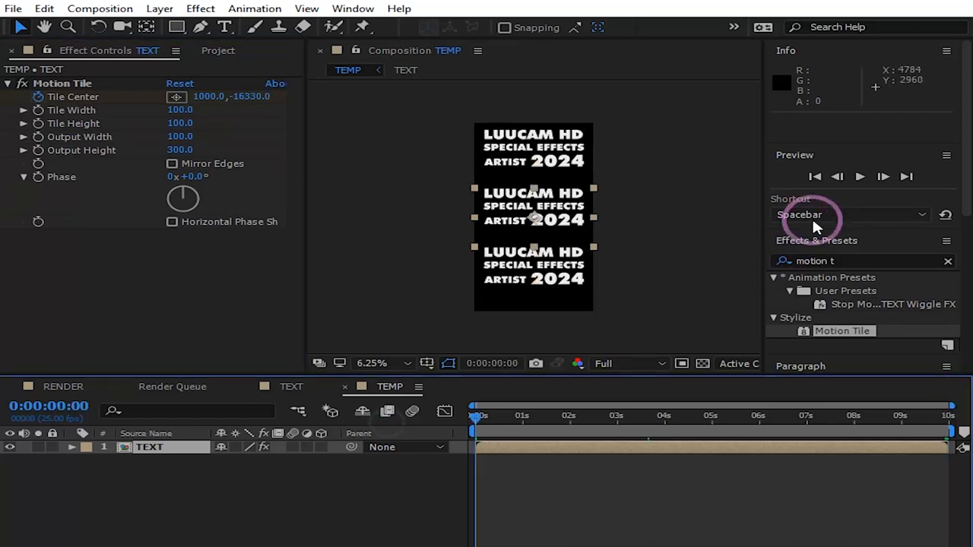
Preview the vertically scrolling text column and stop playback.
click(861, 177)
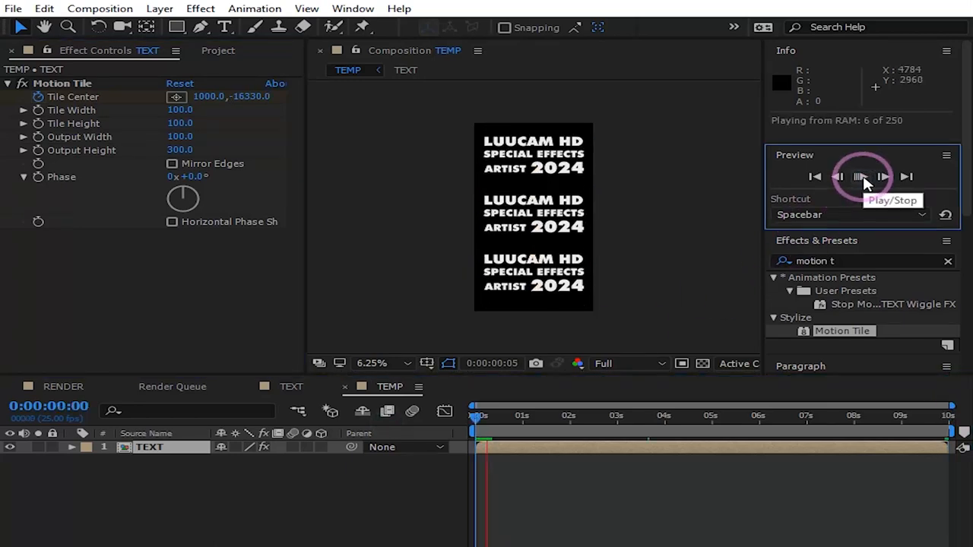
click(857, 176)
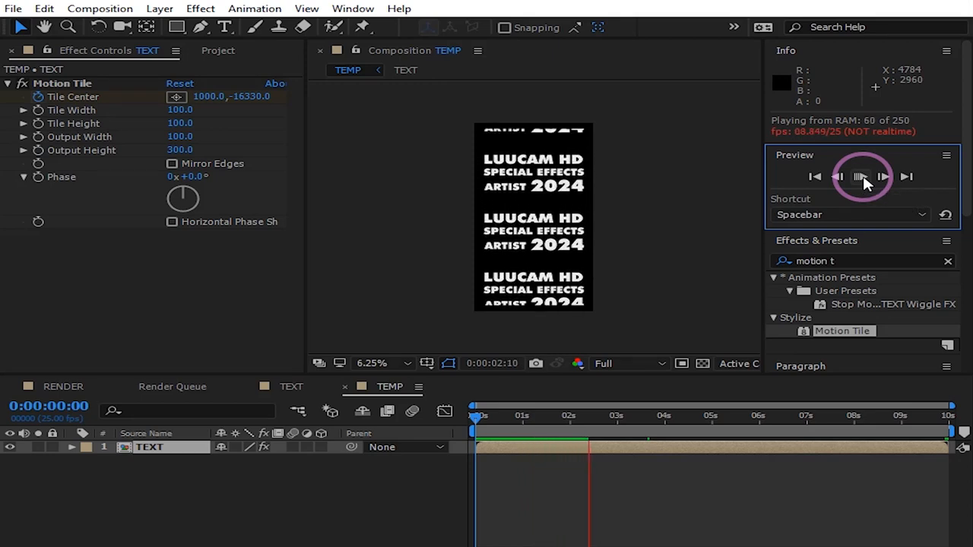
click(860, 176)
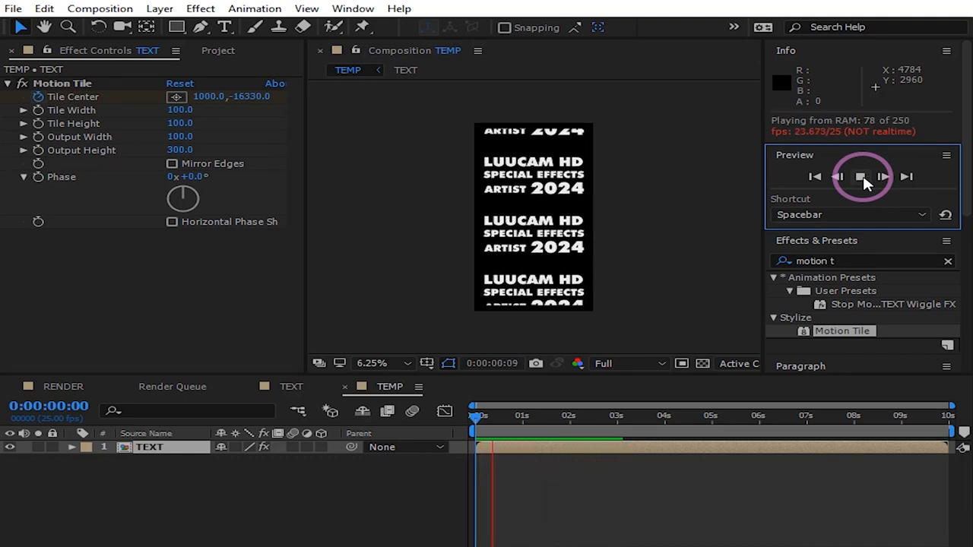
click(864, 177)
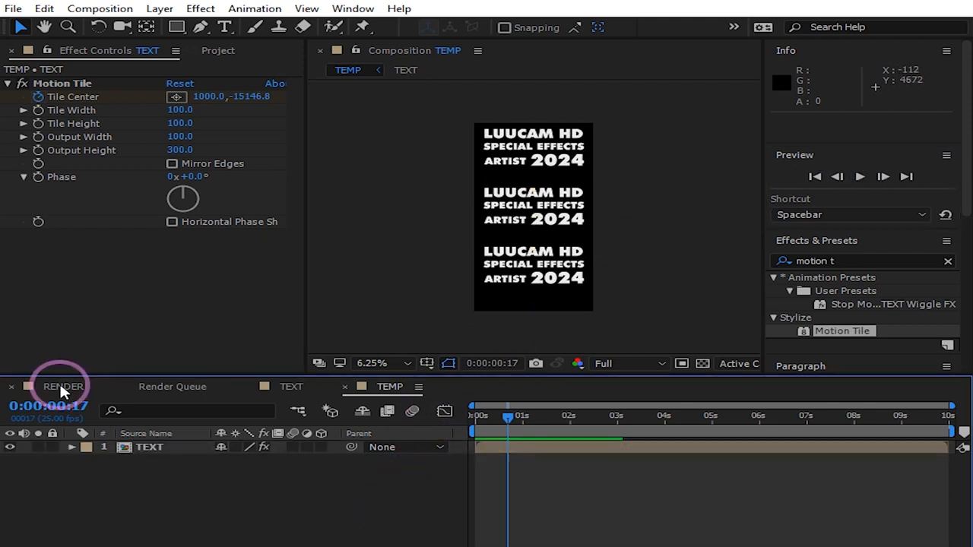
Place the TEMP comp into RENDER and scrub its Scale down to about 43%.
click(64, 386)
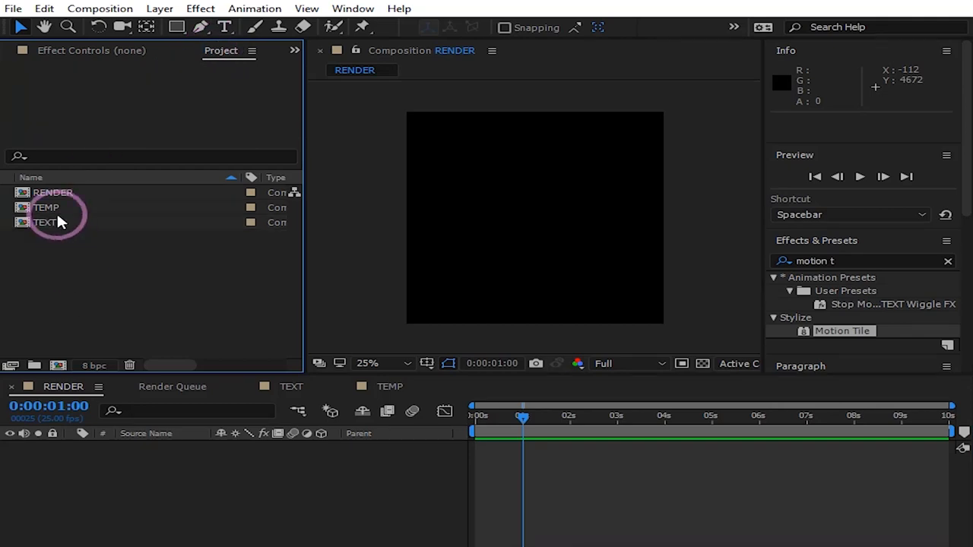
double_click(46, 206)
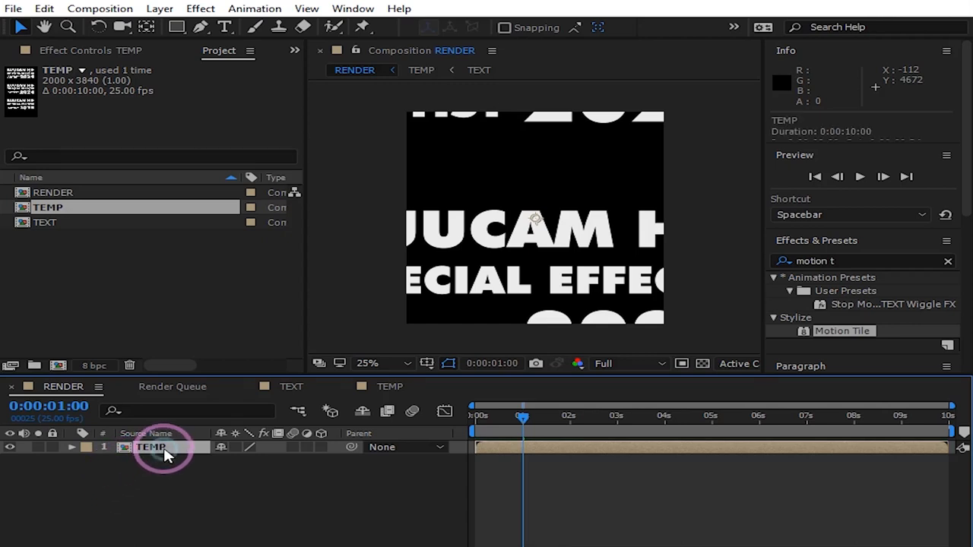
click(73, 446)
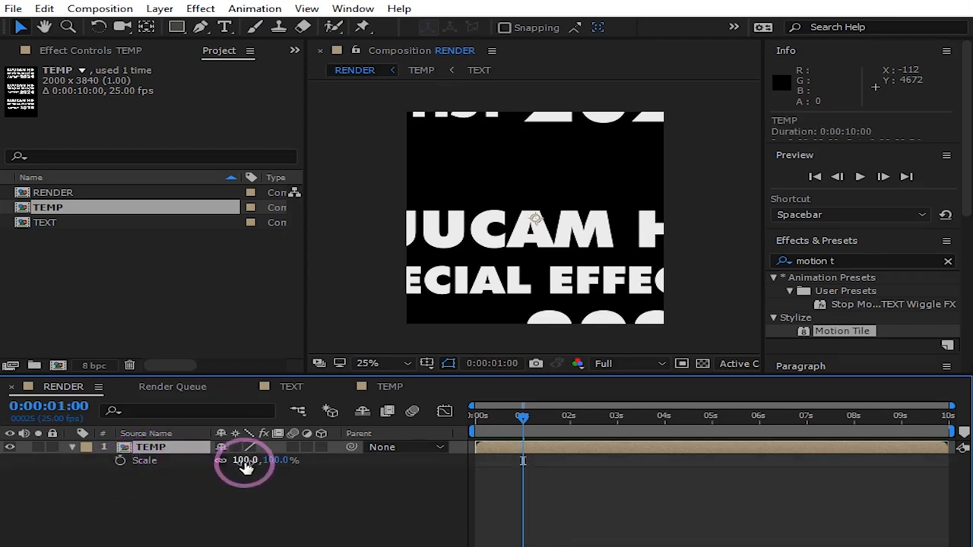
drag(245, 459, 215, 468)
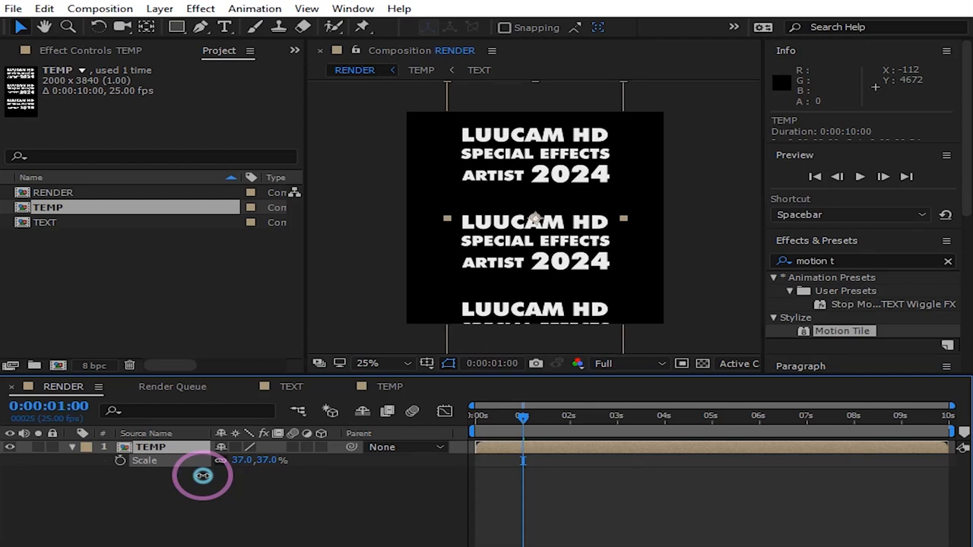
drag(201, 474, 210, 475)
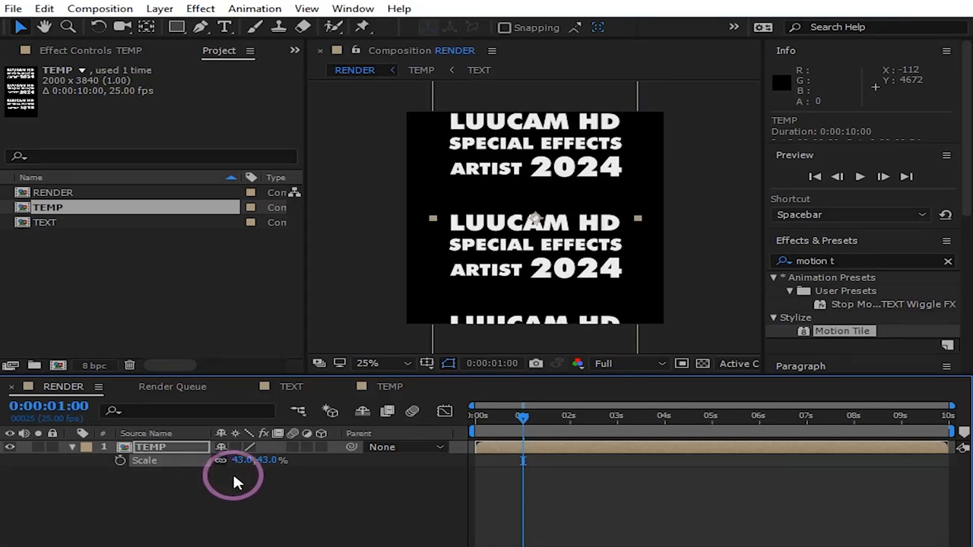
drag(523, 417, 555, 417)
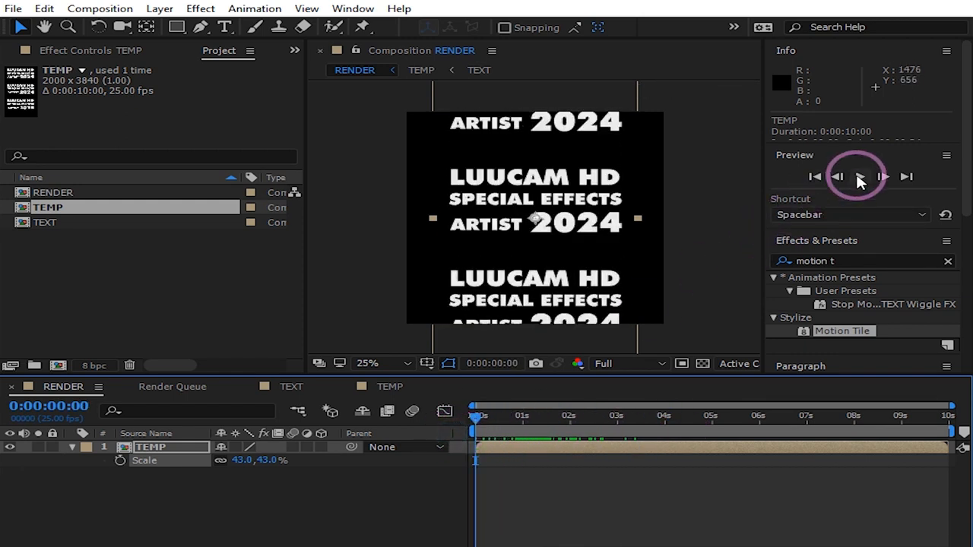
Preview the scaled scrolling column inside RENDER.
click(859, 177)
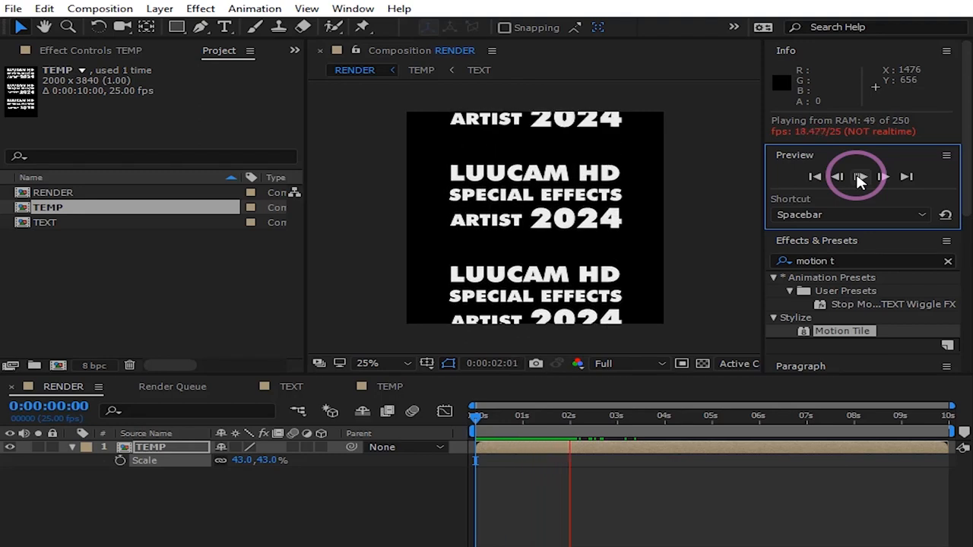
click(857, 176)
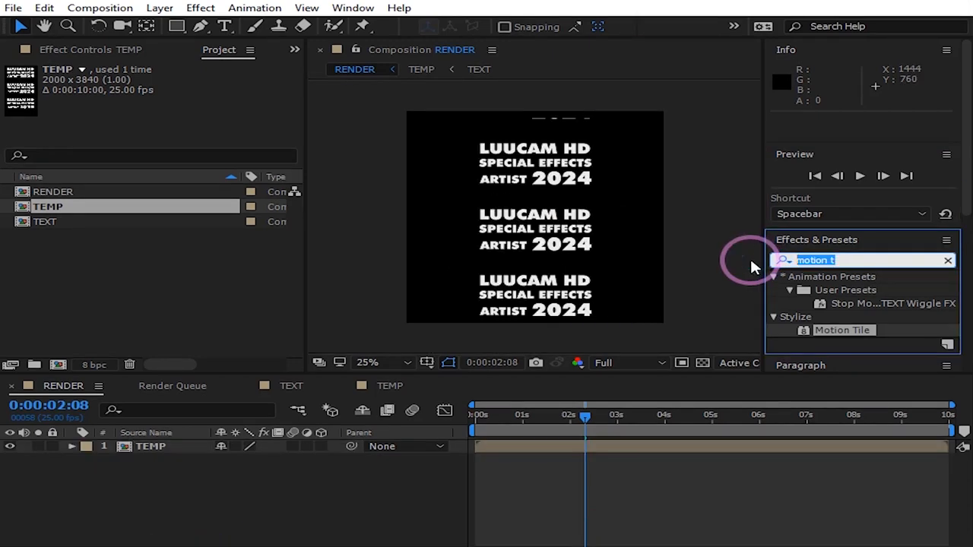
Apply Mesh Warp to TEMP with Quality 10, Rows 5 and Columns 2.
text(mesh)
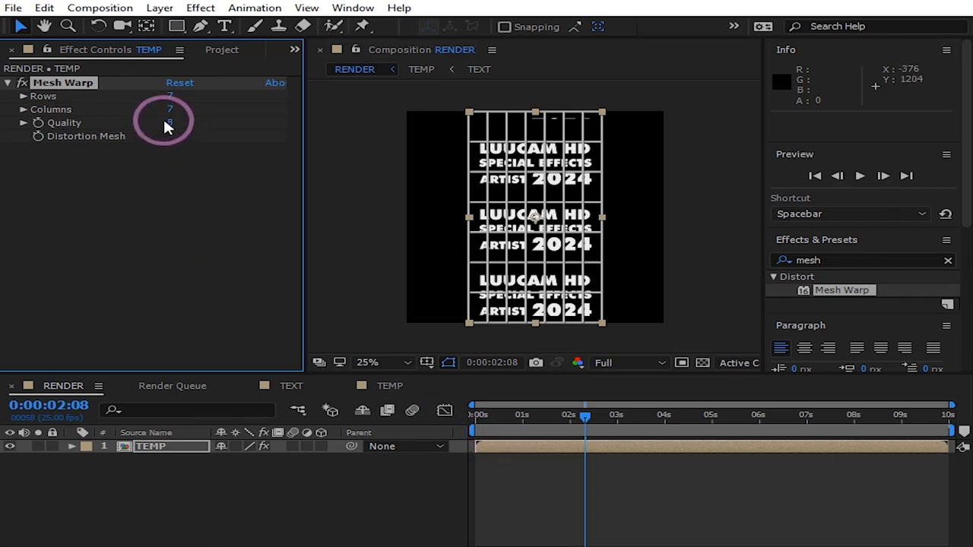
double_click(169, 123)
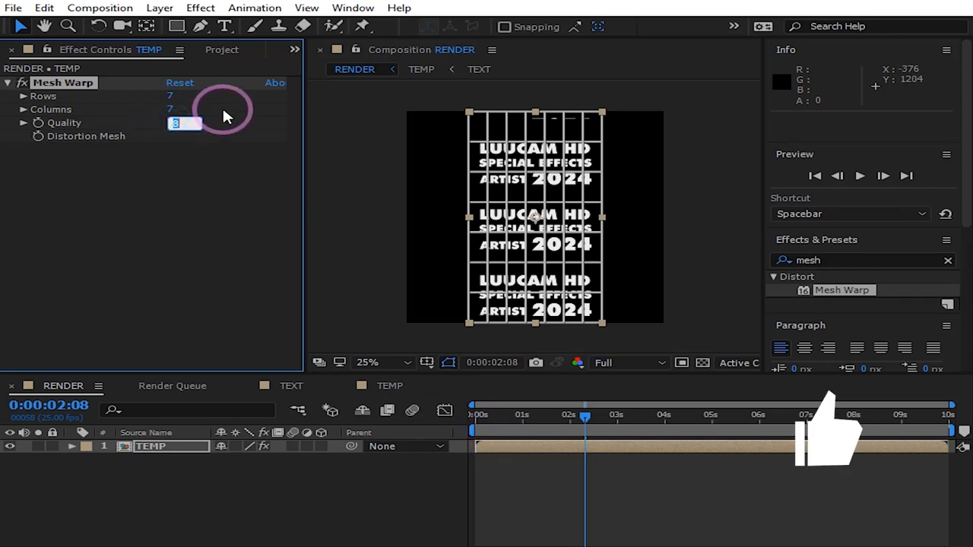
text(10)
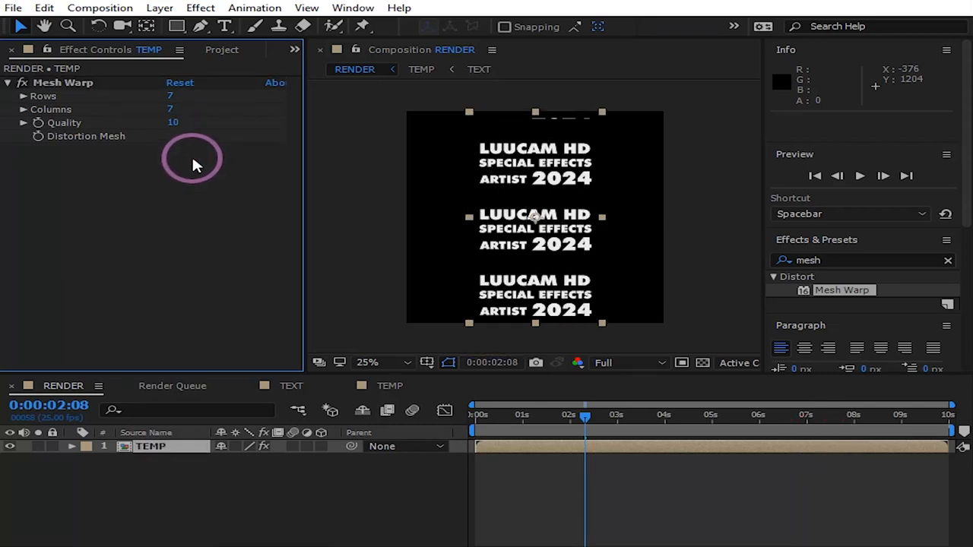
double_click(171, 96)
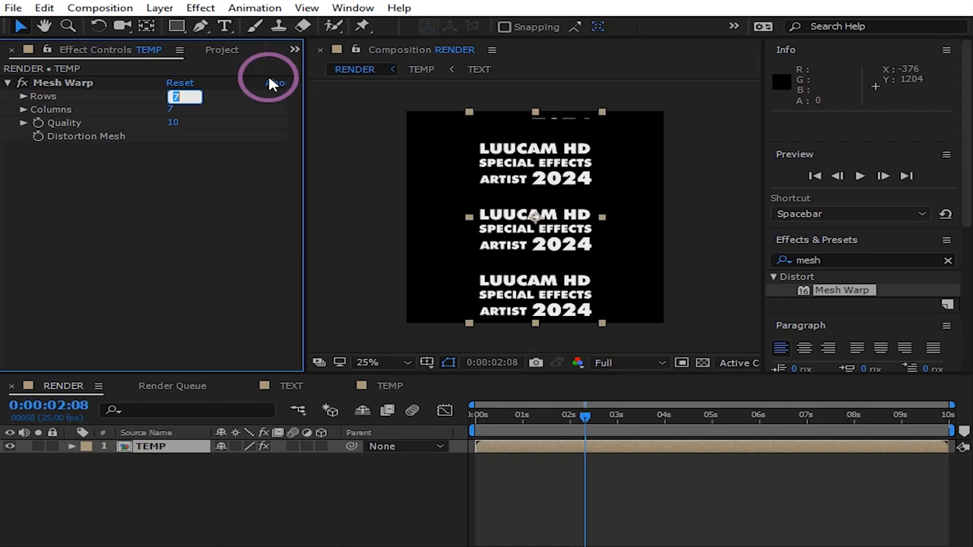
text(5)
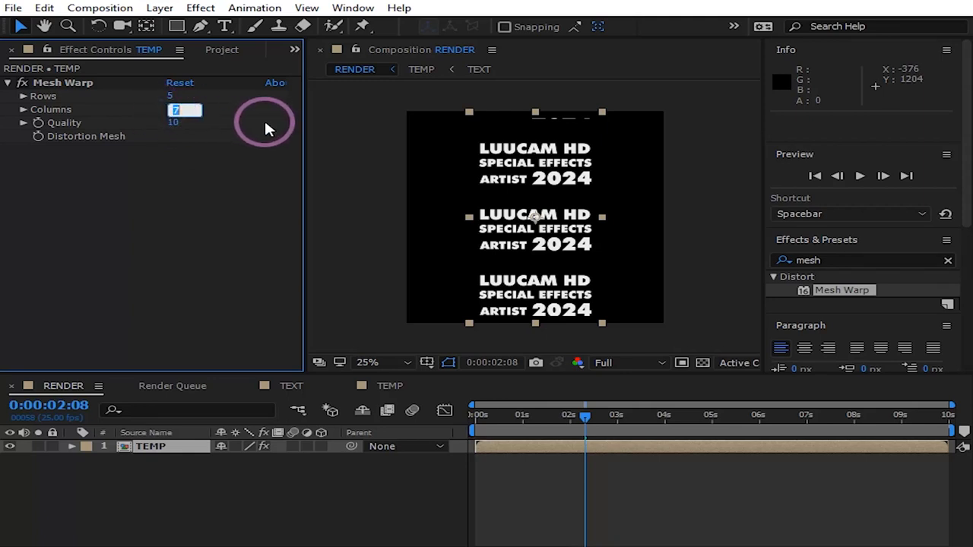
text(2)
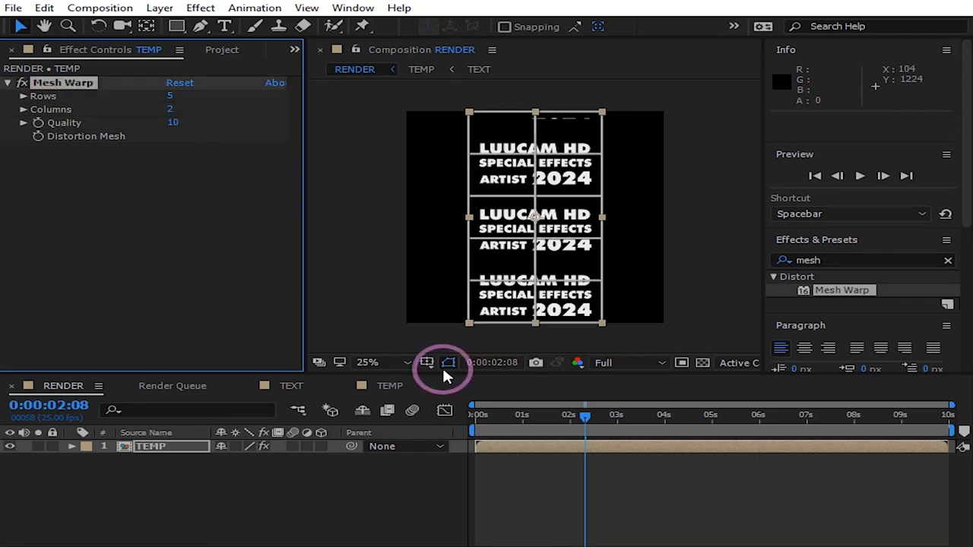
Show rulers around the RENDER composition viewer.
click(449, 362)
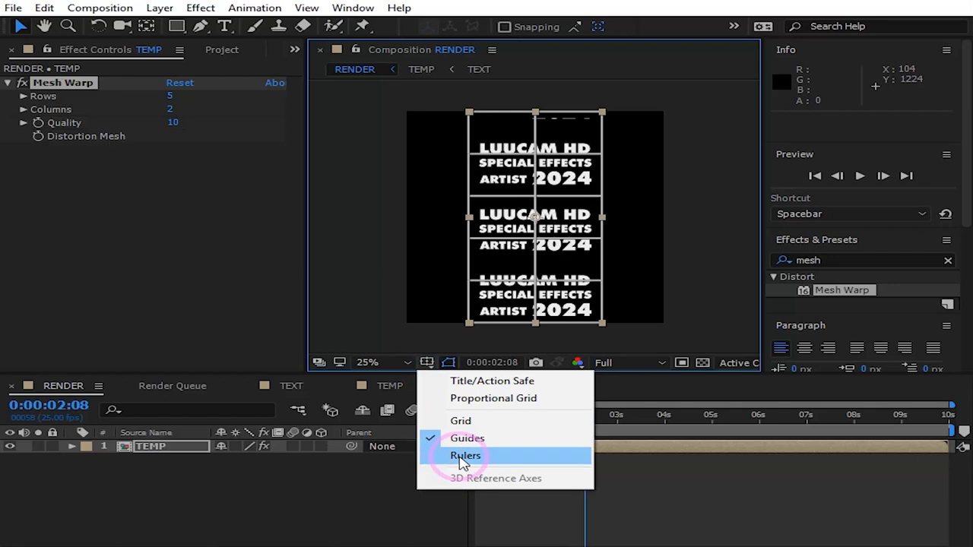
click(465, 456)
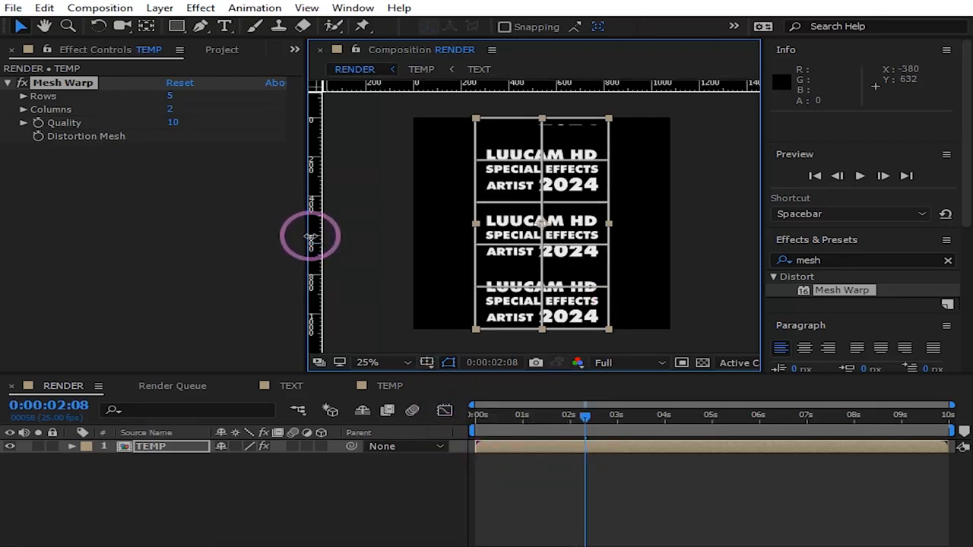
Place vertical guides at the column's side edges and a horizontal guide at the top edge.
drag(310, 235, 426, 240)
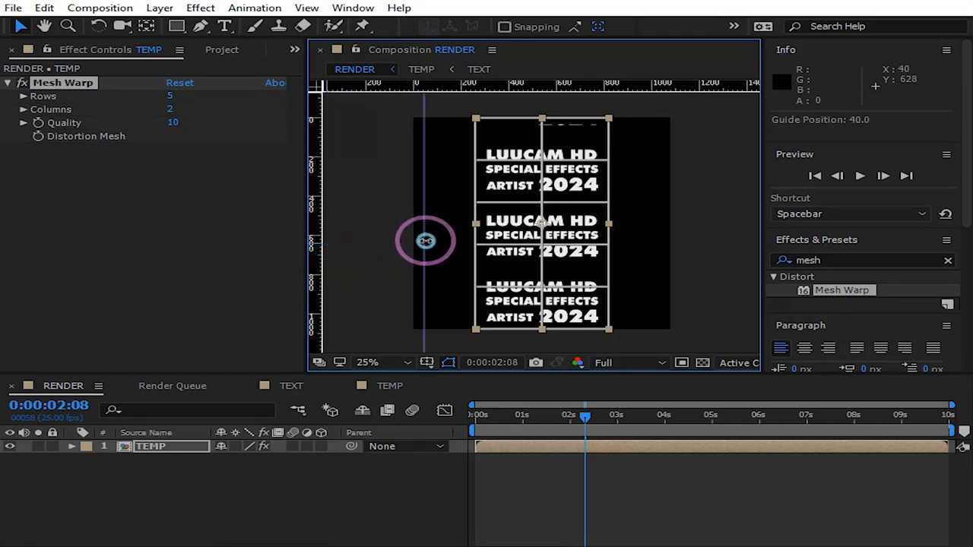
drag(426, 241, 477, 244)
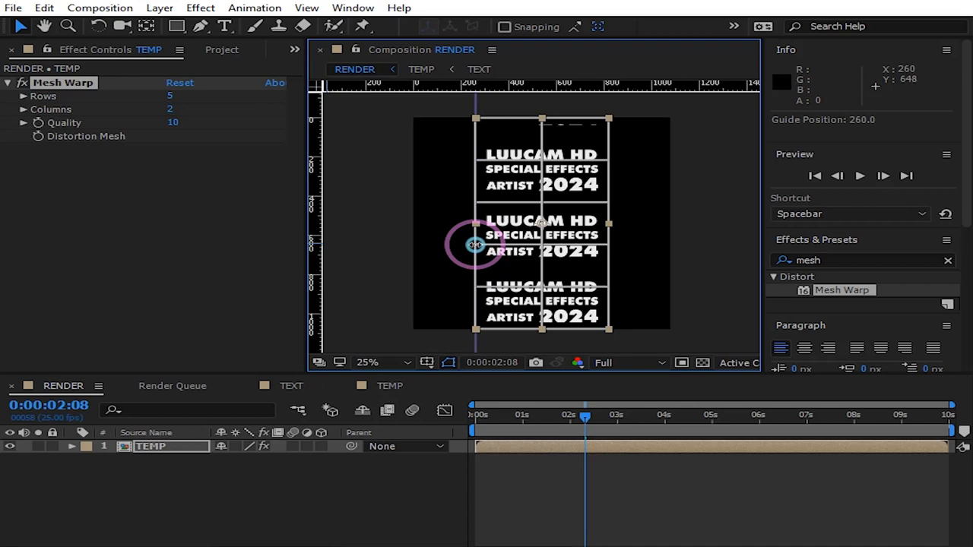
mouse_move(307, 240)
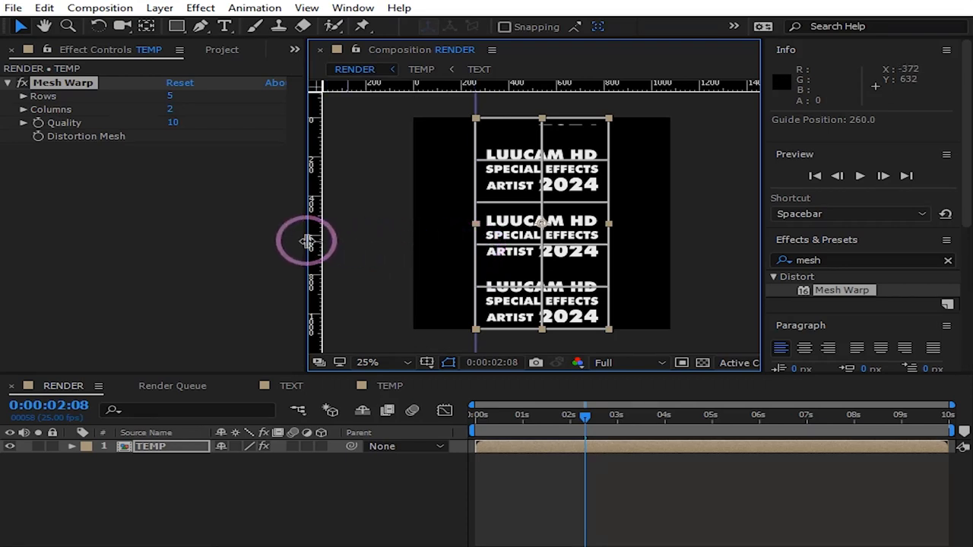
drag(307, 240, 394, 237)
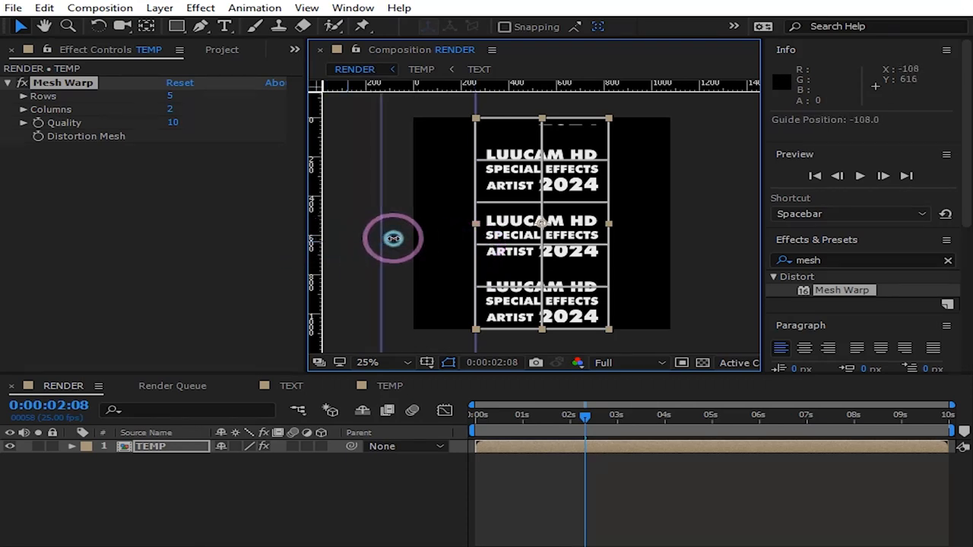
drag(394, 237, 608, 251)
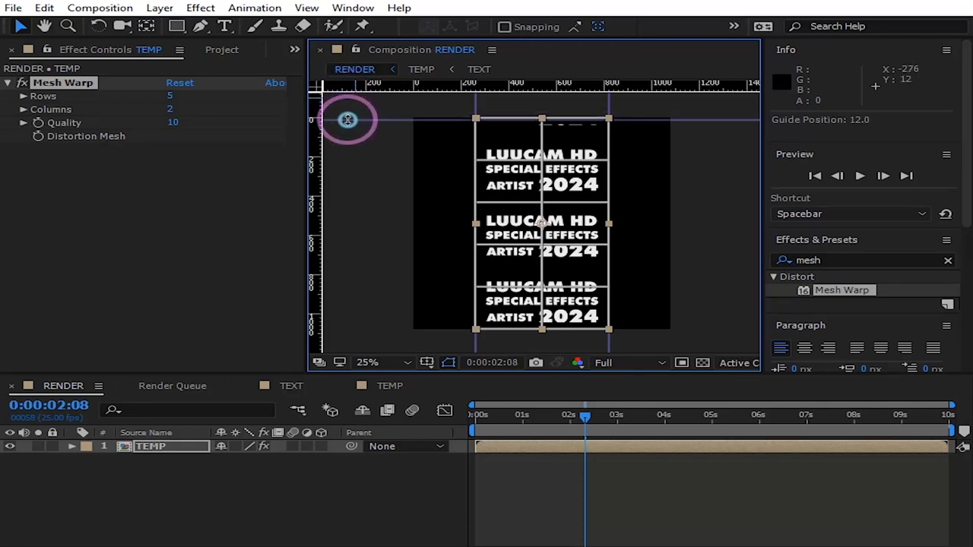
drag(346, 119, 361, 327)
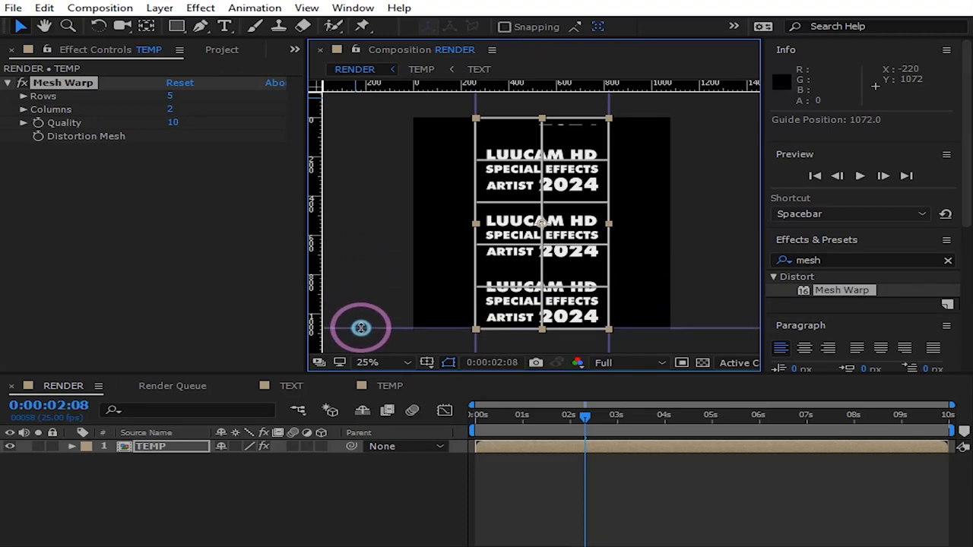
mouse_move(383, 83)
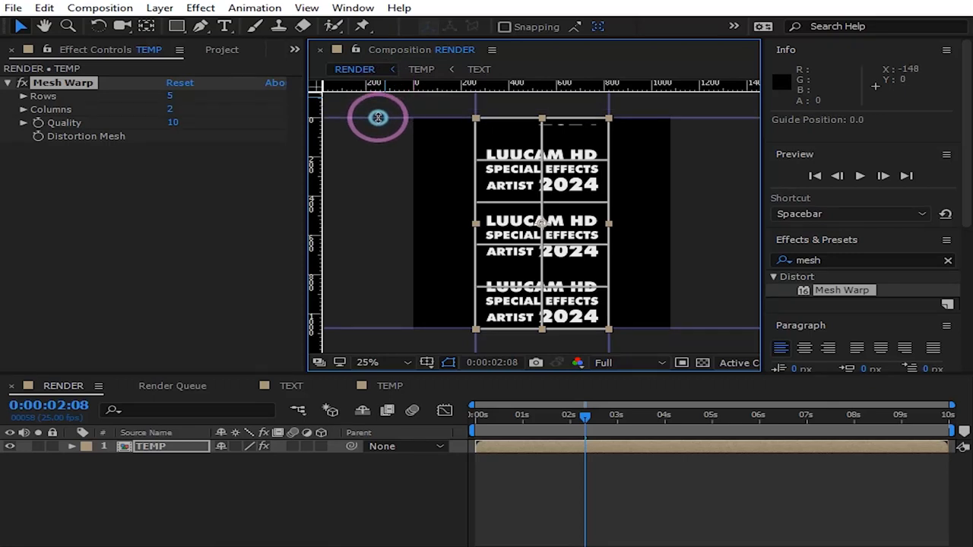
mouse_move(374, 118)
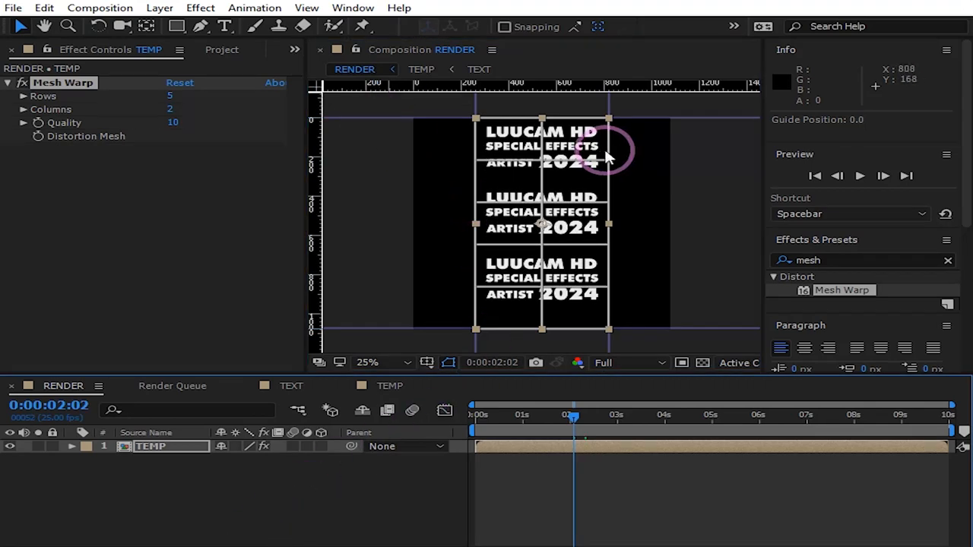
mouse_move(574, 174)
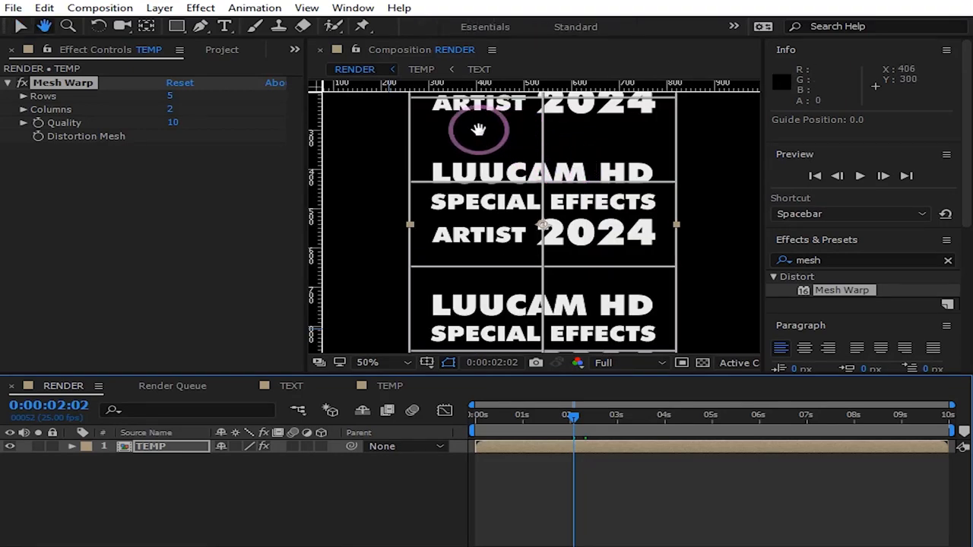
Bend the mesh's top-left corner outward into a rounded curve with its tangent handles.
drag(479, 129, 514, 284)
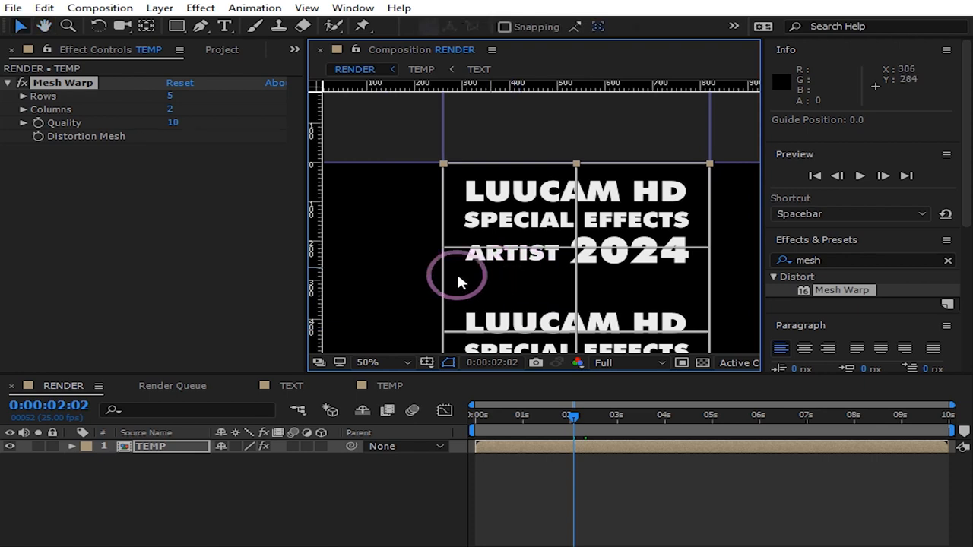
drag(456, 282, 444, 164)
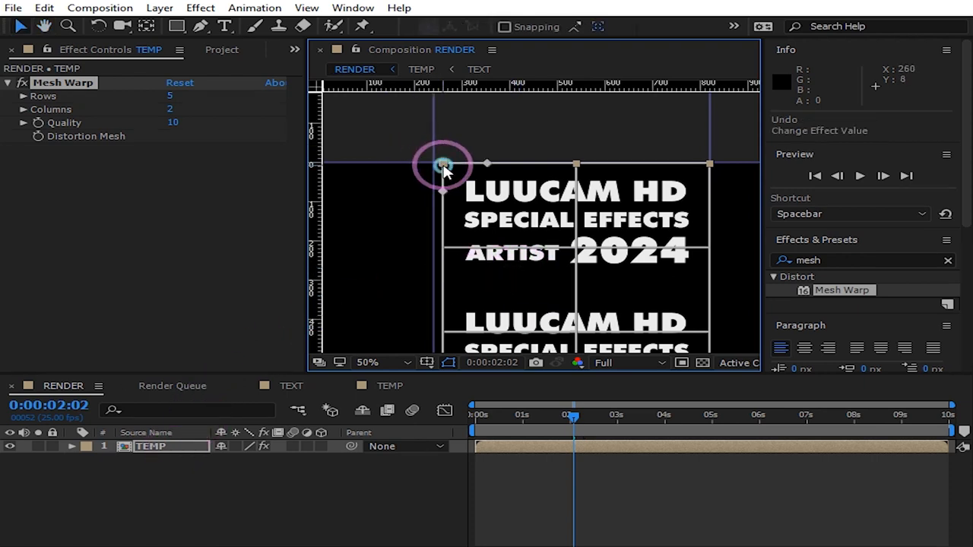
drag(444, 164, 412, 164)
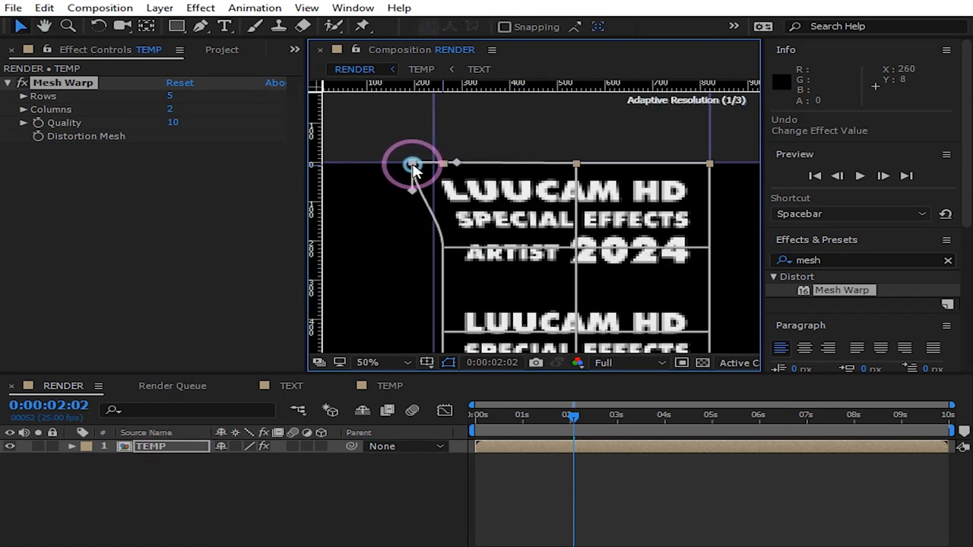
drag(411, 166, 389, 165)
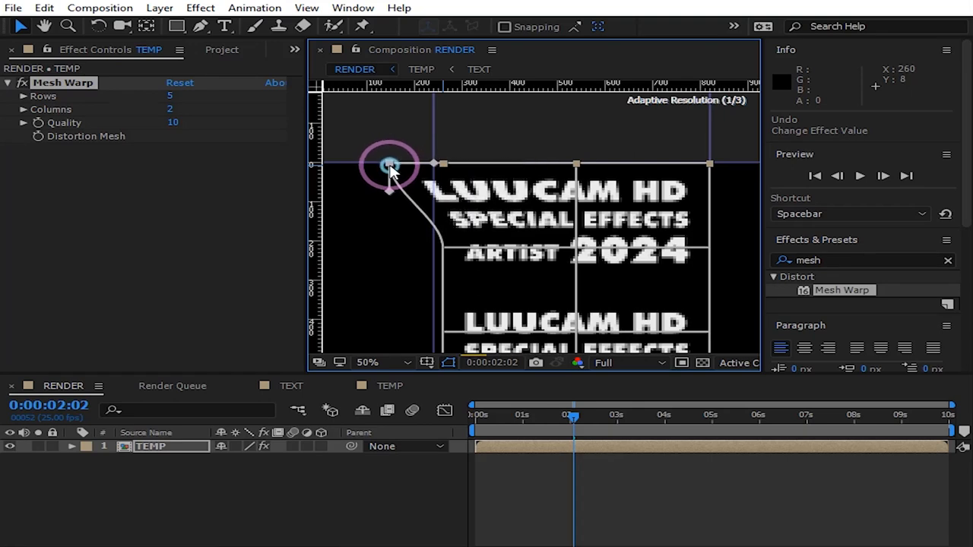
drag(389, 165, 389, 192)
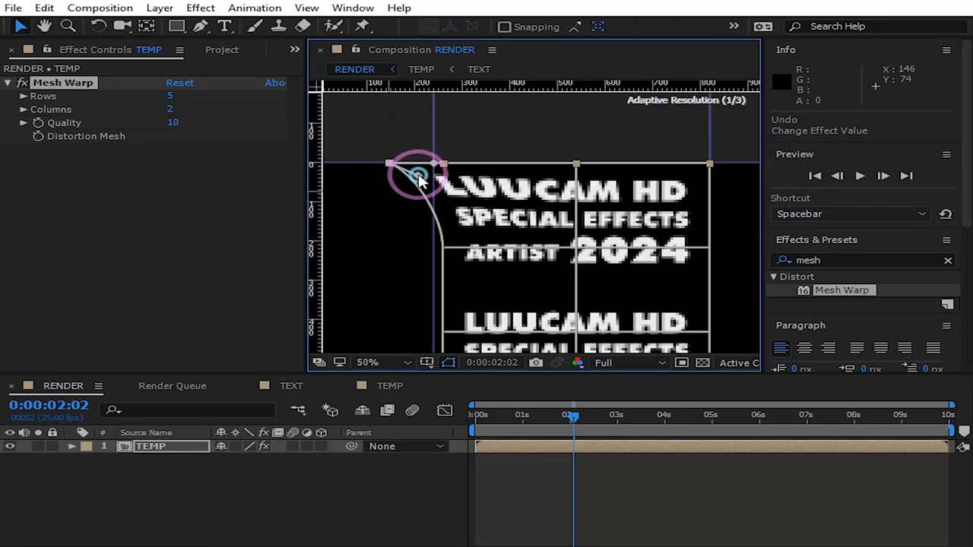
drag(418, 179, 425, 166)
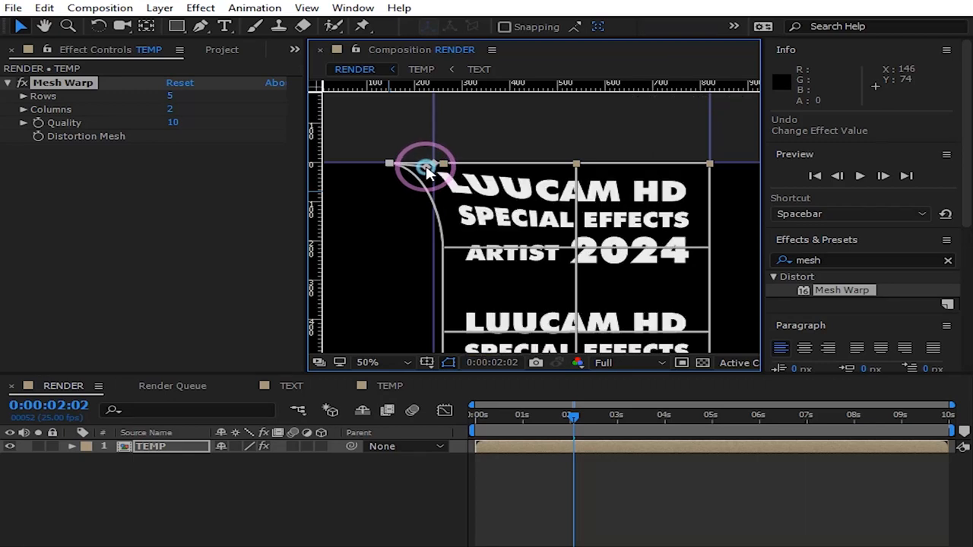
drag(429, 164, 434, 169)
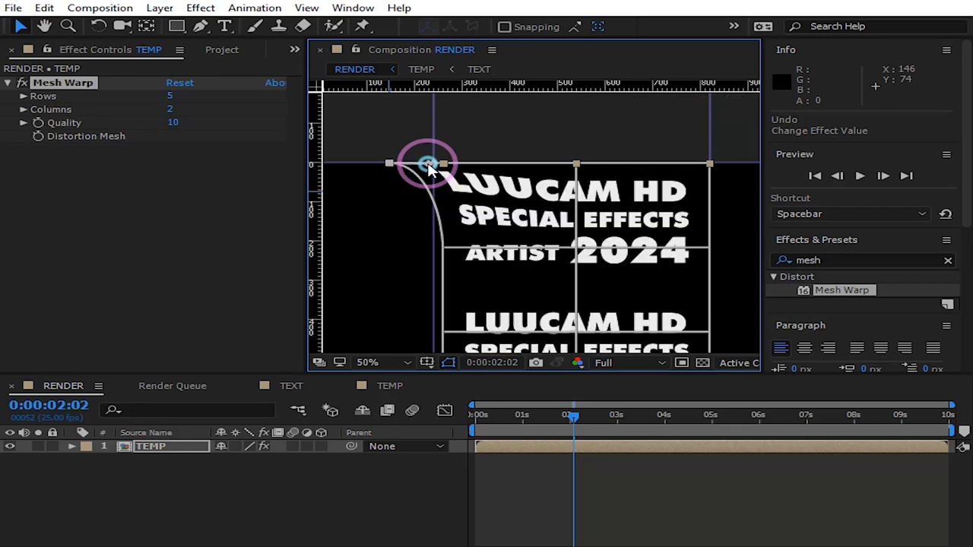
Curve the top edge at the top-middle mesh point to continue the bend.
drag(428, 164, 575, 166)
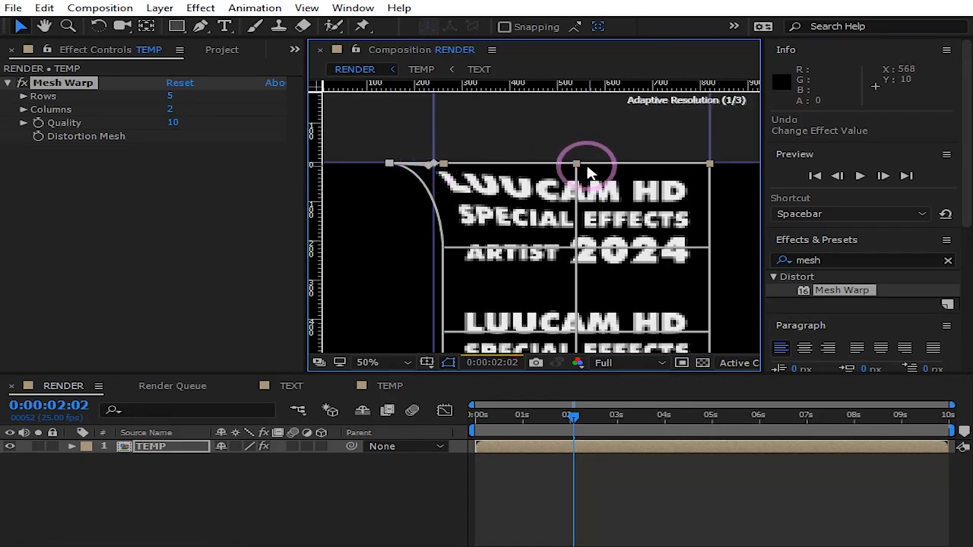
drag(578, 164, 576, 161)
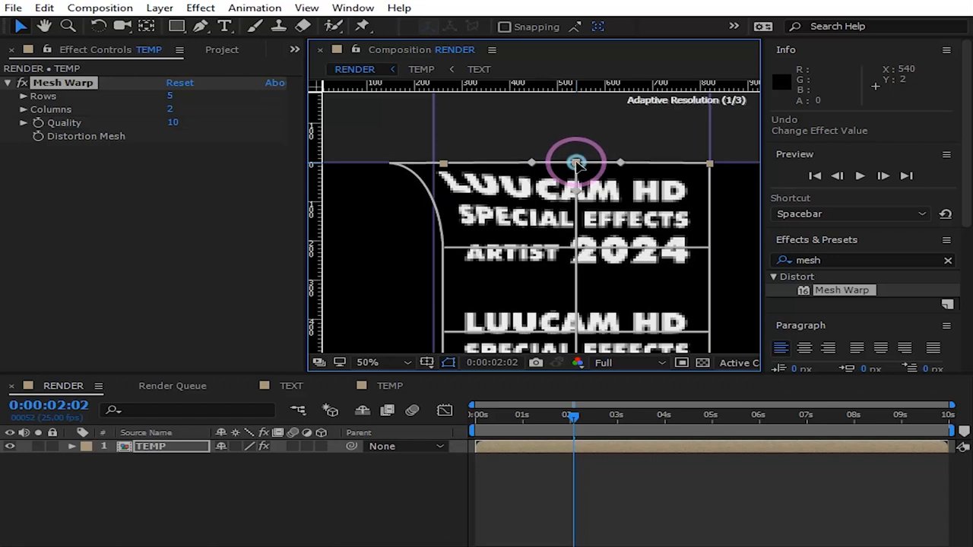
drag(575, 161, 556, 165)
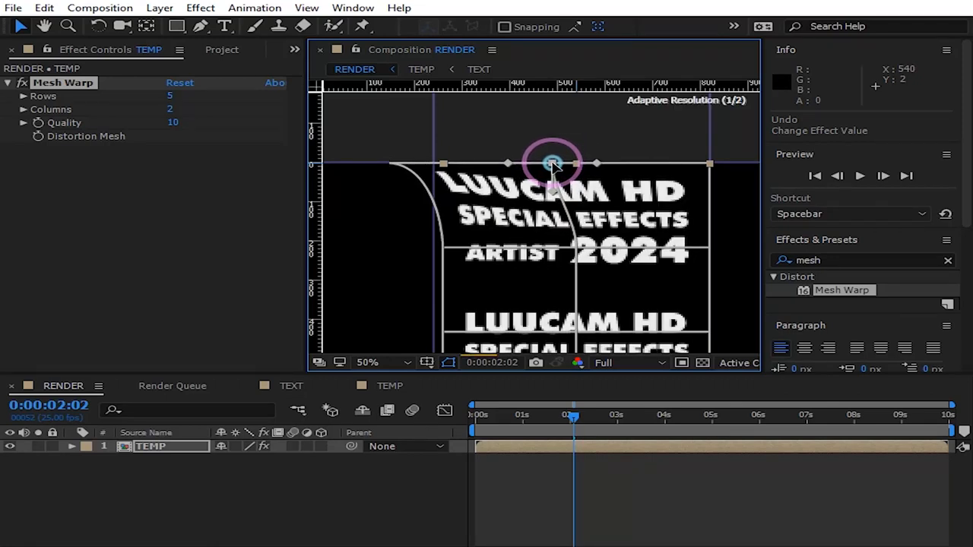
drag(553, 164, 554, 190)
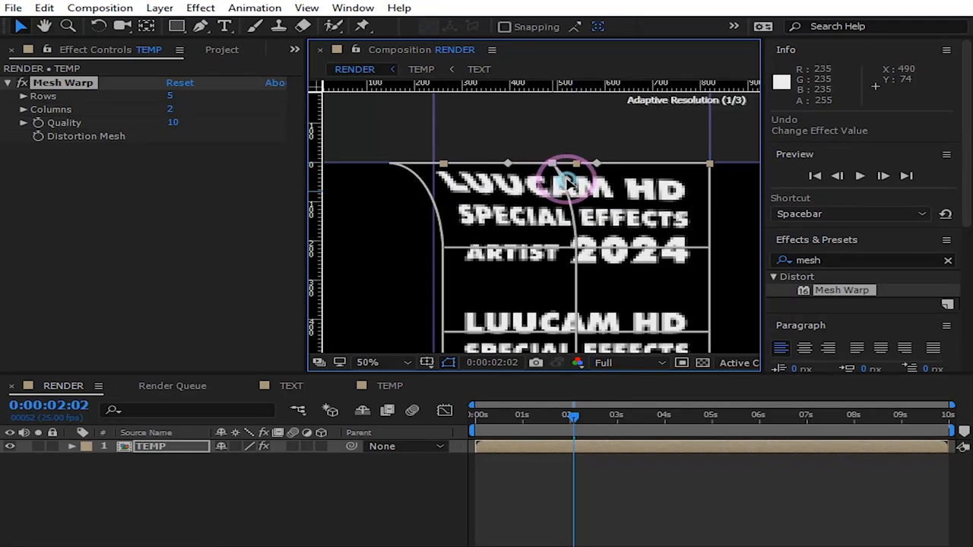
drag(569, 176, 575, 166)
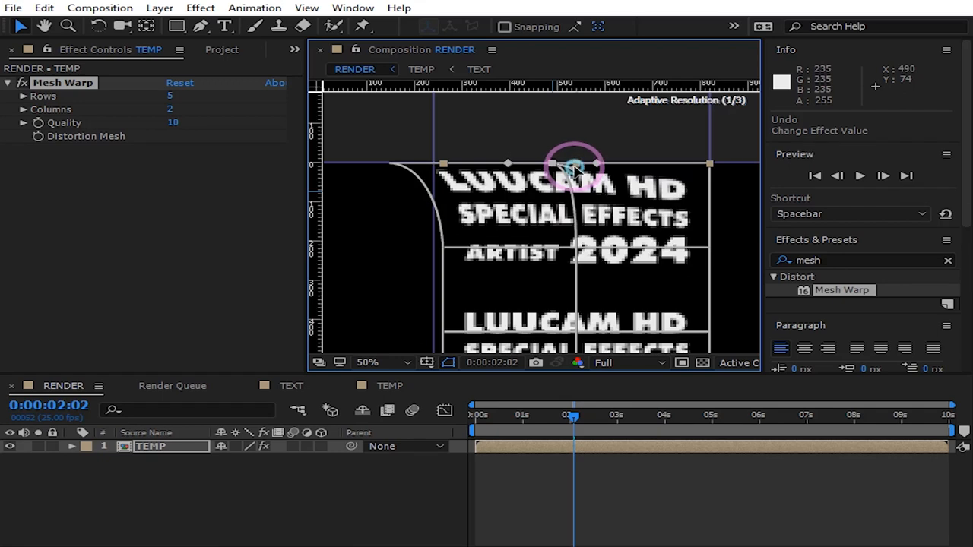
drag(575, 166, 579, 167)
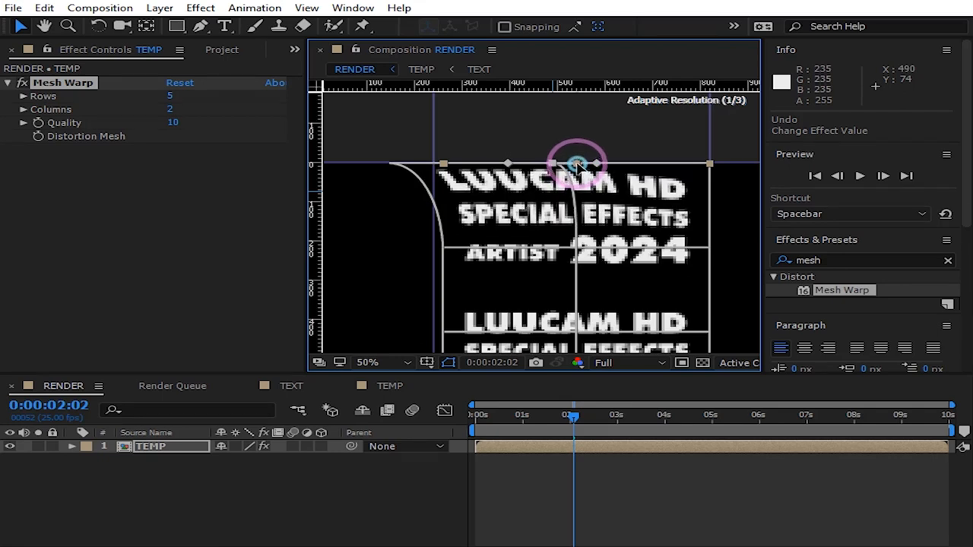
Shape the top-right mesh corner so the top edge stays level beside the curved left corner.
drag(576, 164, 709, 164)
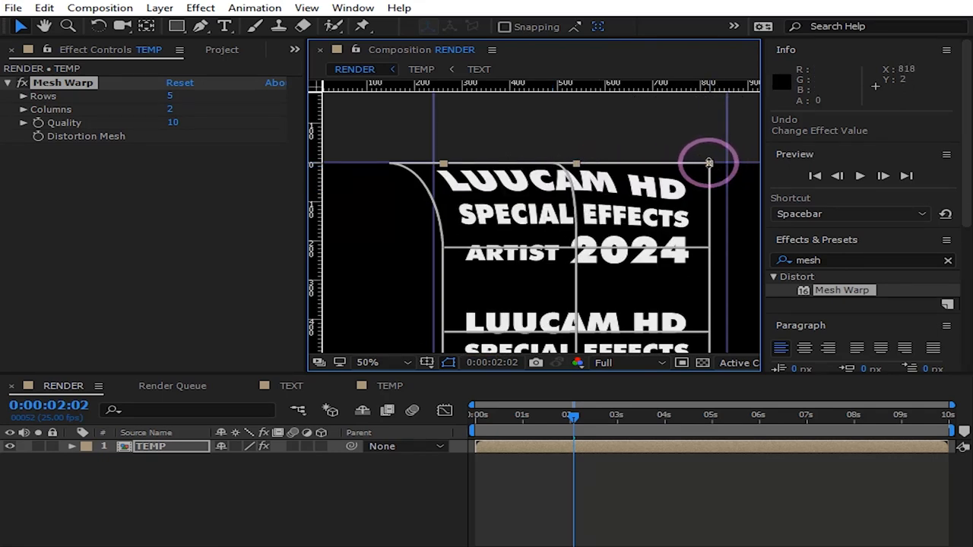
drag(708, 162, 708, 167)
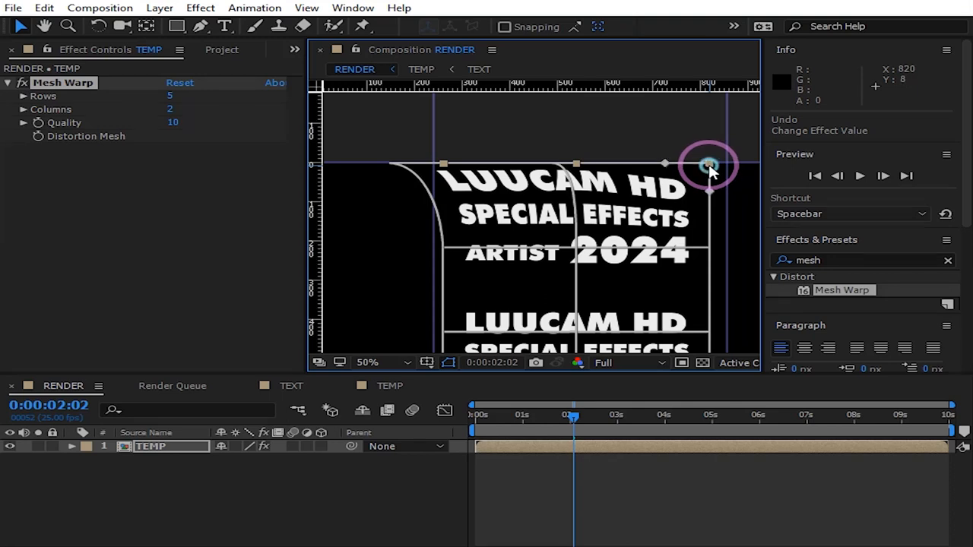
drag(707, 166, 687, 166)
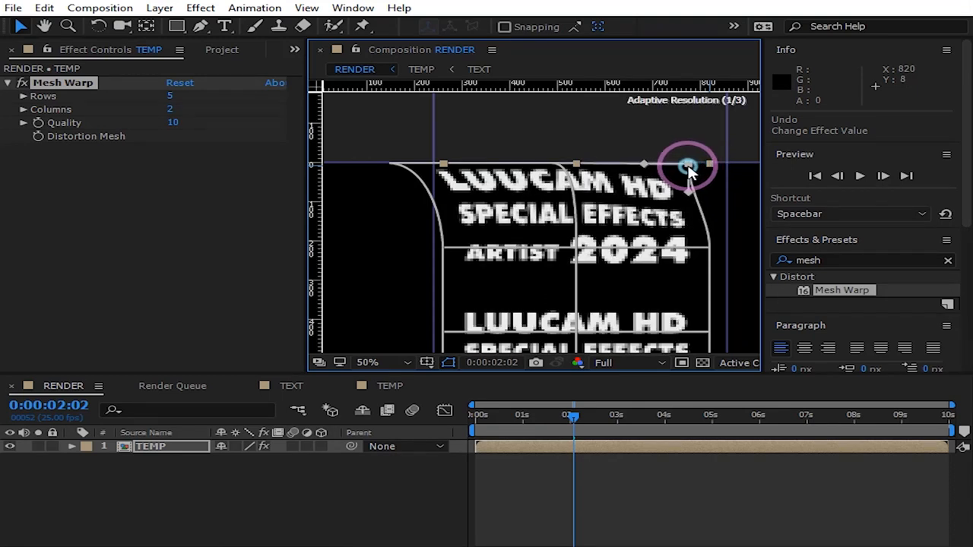
drag(687, 164, 681, 167)
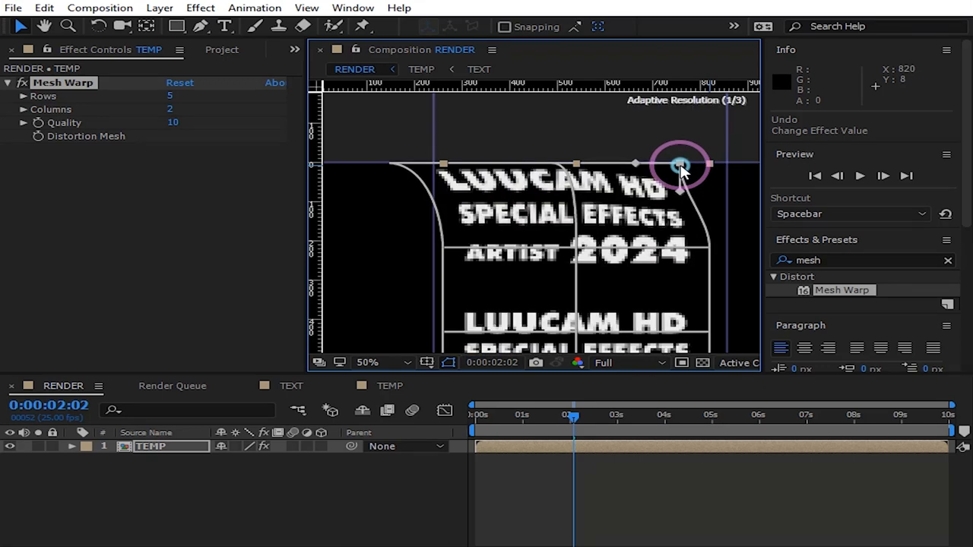
drag(678, 165, 677, 189)
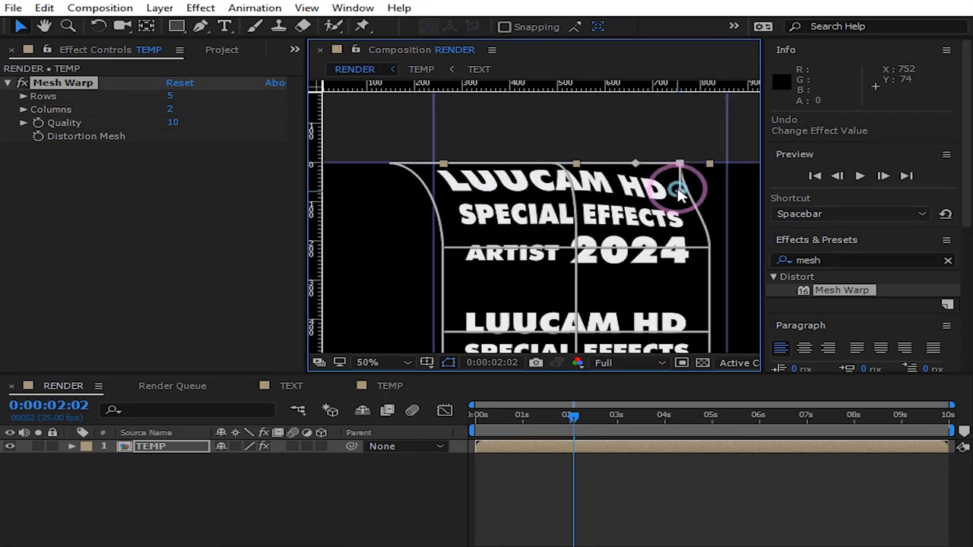
drag(678, 188, 661, 167)
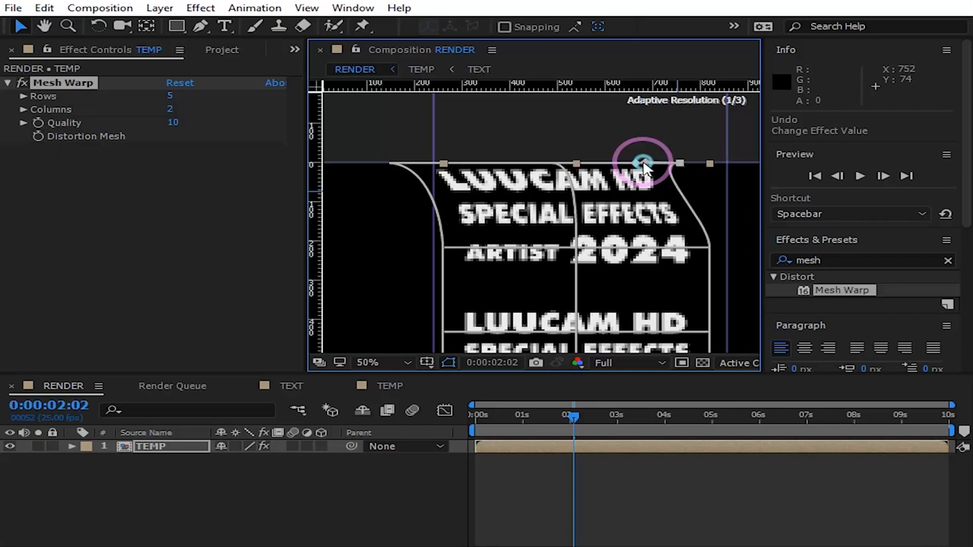
drag(642, 164, 681, 164)
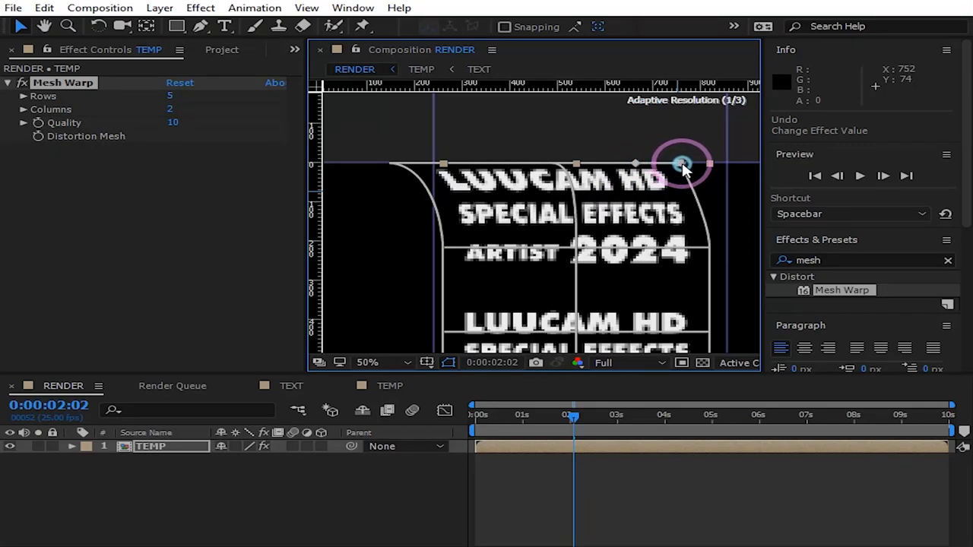
drag(681, 164, 692, 164)
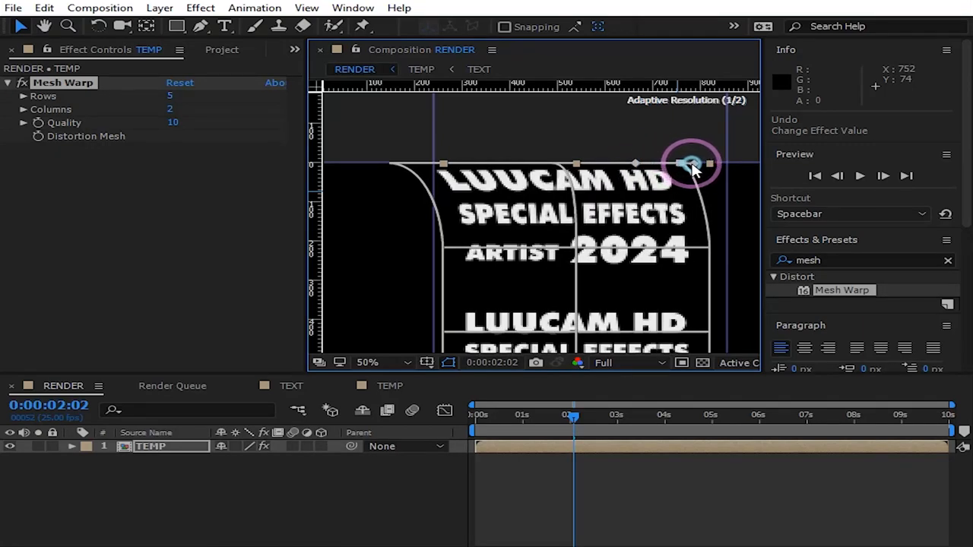
drag(691, 164, 687, 164)
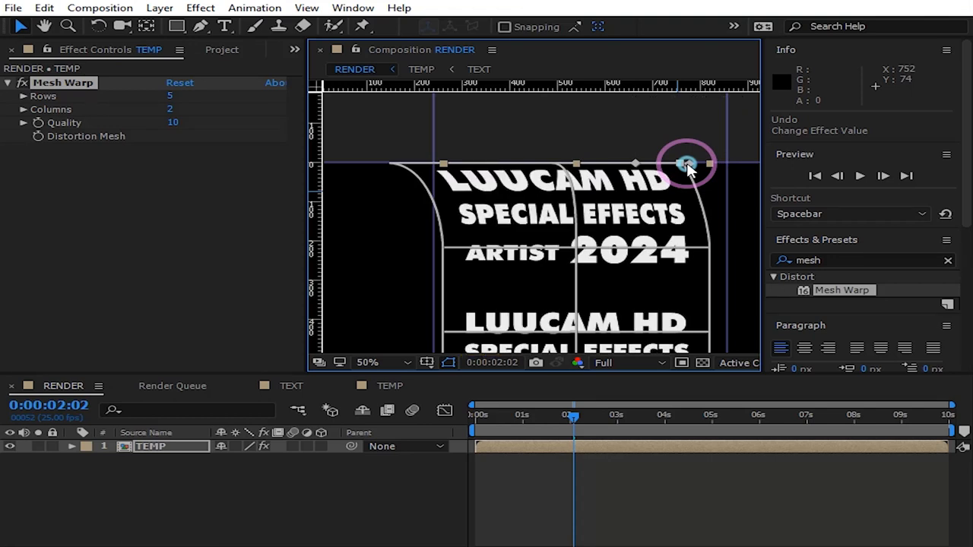
Place guides at the column's left edge, along its top and through its middle.
drag(687, 164, 402, 129)
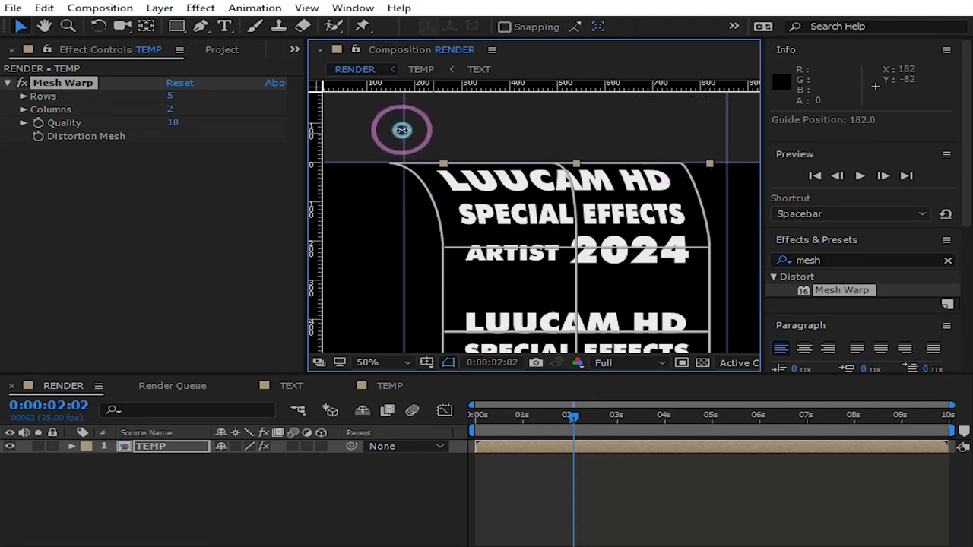
drag(401, 129, 388, 129)
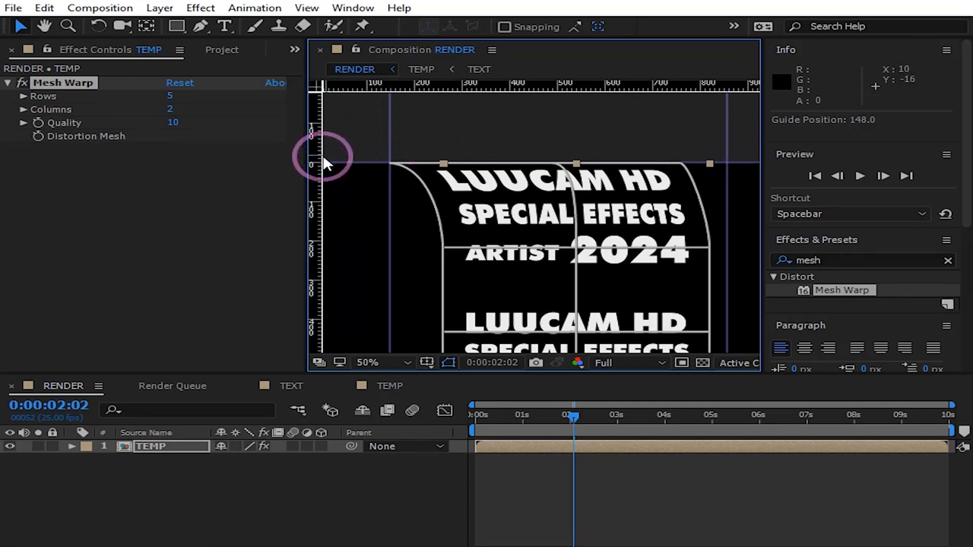
drag(310, 159, 519, 160)
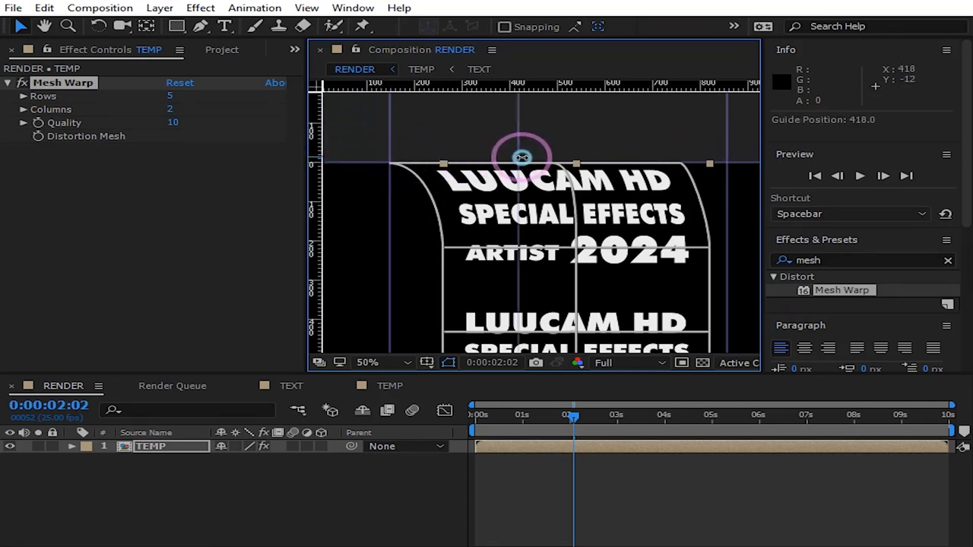
drag(523, 156, 552, 156)
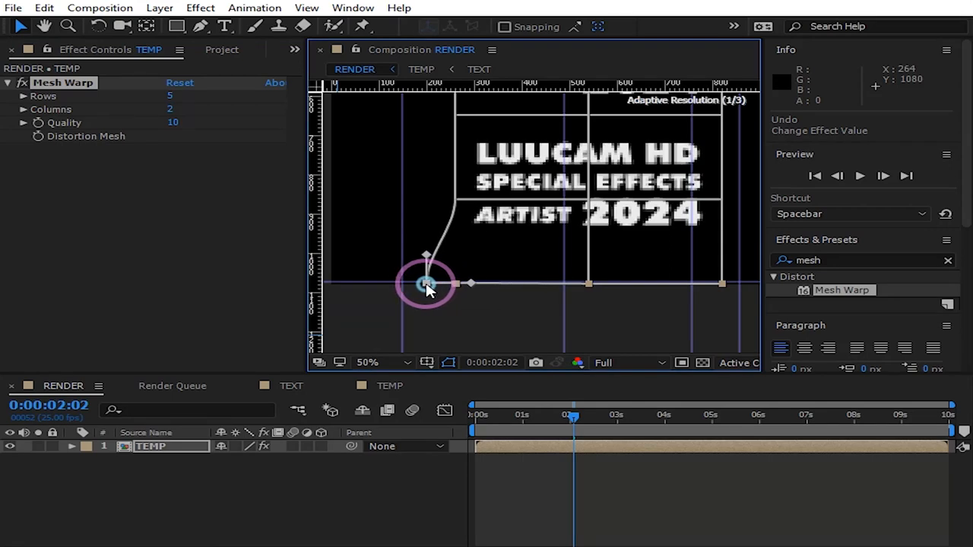
Round the bottom-left mesh corner with its vertex and tangent handles, mirroring the top.
drag(425, 284, 407, 284)
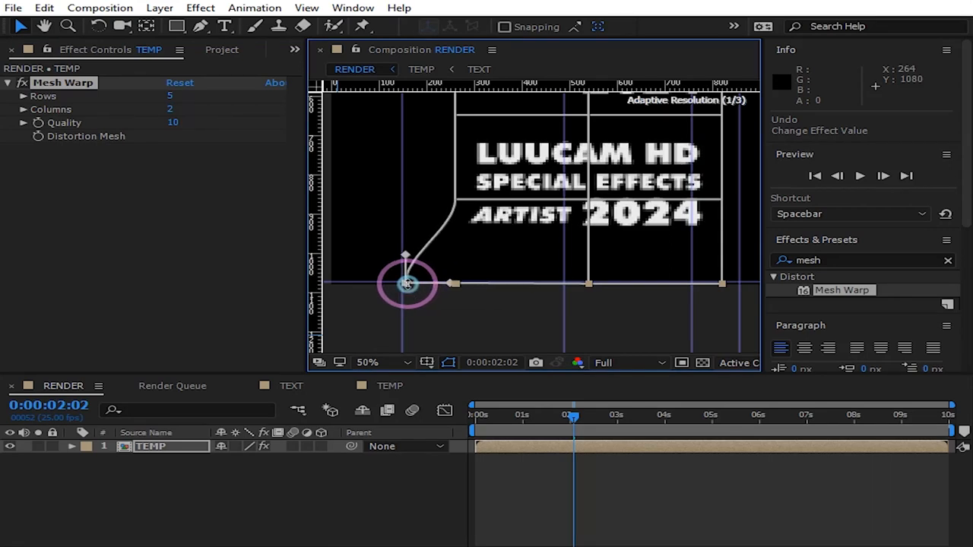
drag(407, 283, 408, 255)
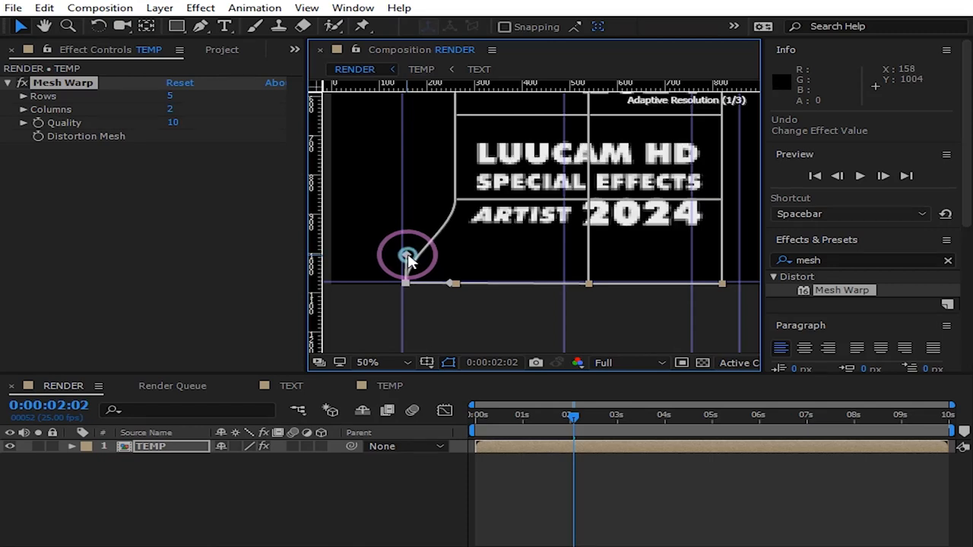
drag(407, 255, 433, 271)
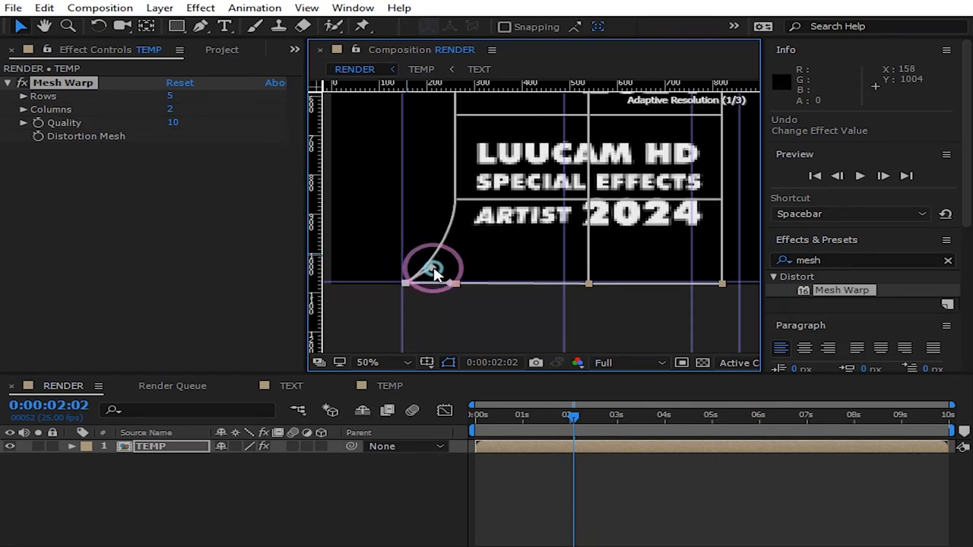
drag(433, 271, 456, 286)
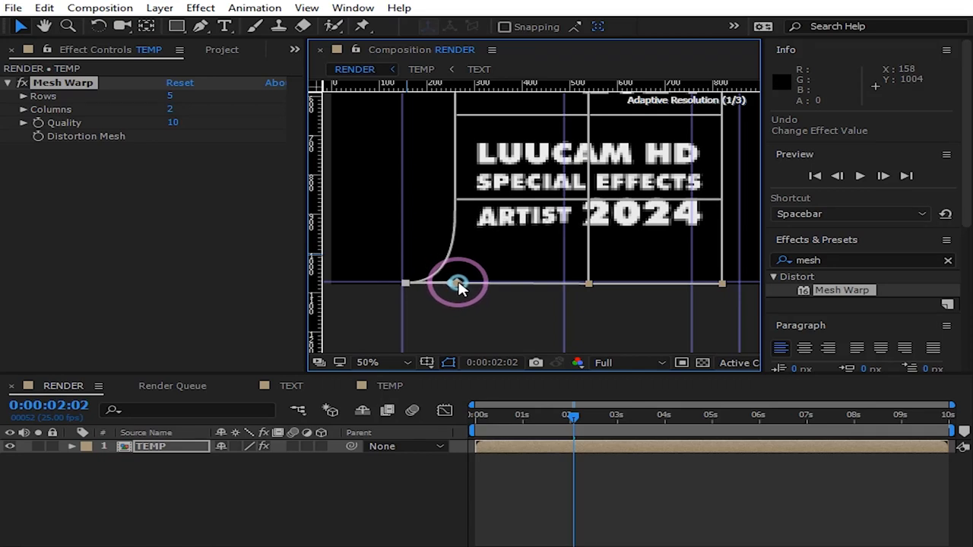
drag(459, 283, 484, 283)
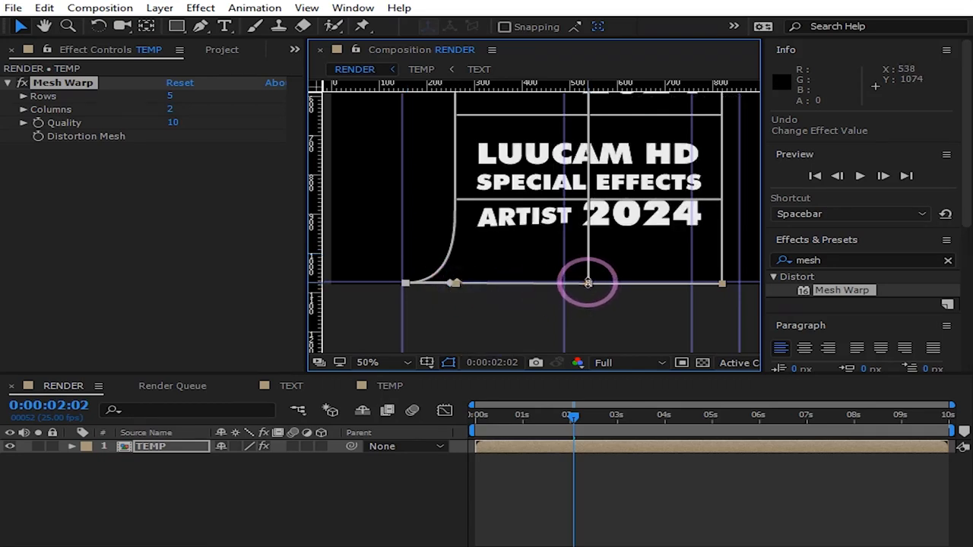
Raise the bottom-center vertex's tangents so a second curved line runs up mid-column.
drag(587, 282, 591, 287)
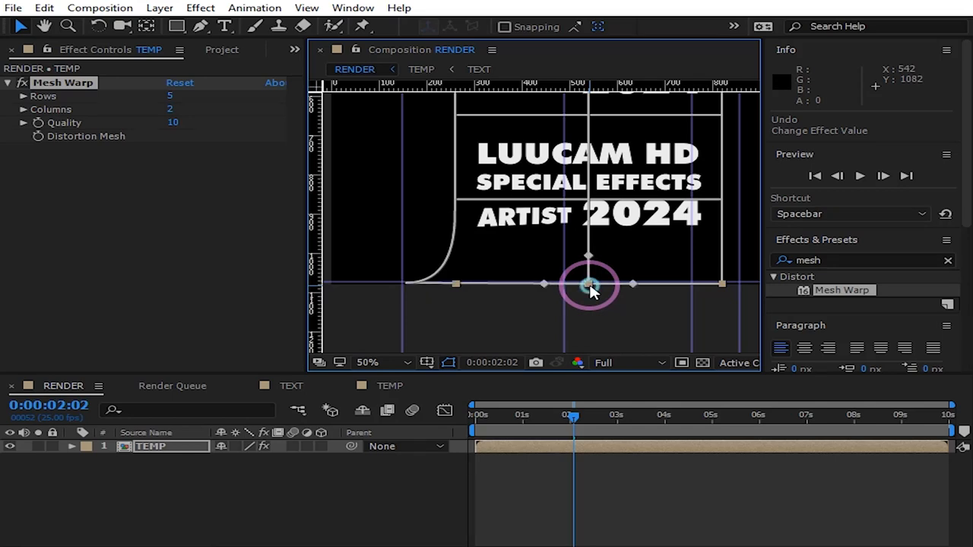
drag(589, 286, 575, 286)
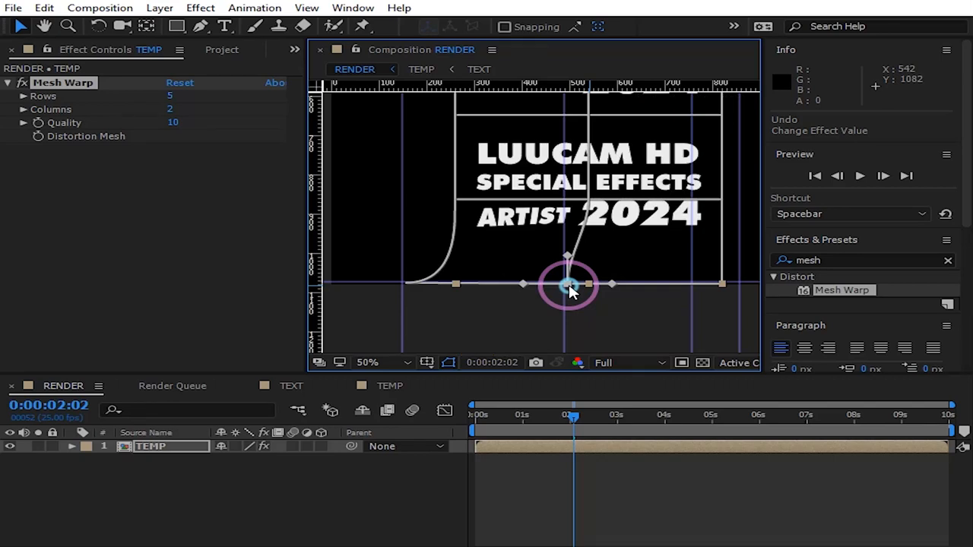
drag(569, 285, 565, 256)
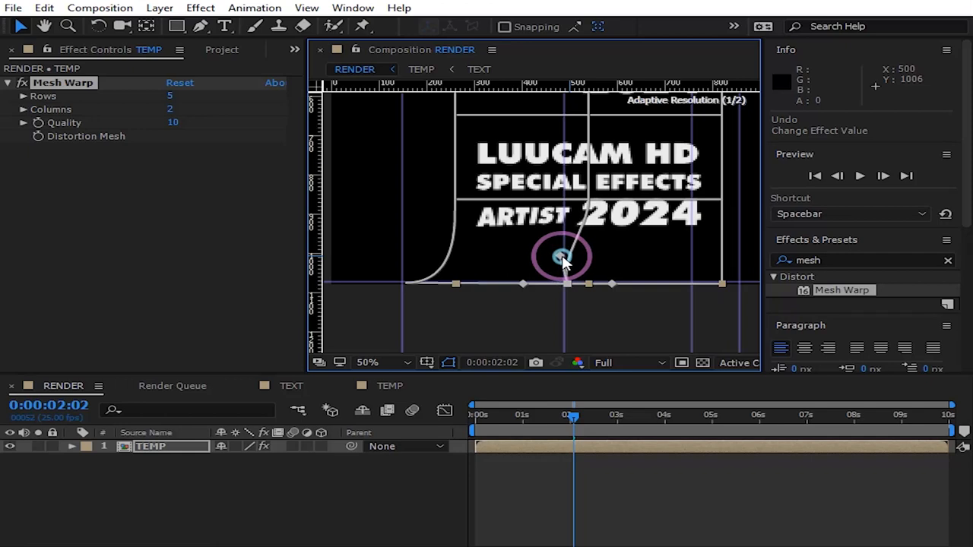
drag(563, 255, 596, 259)
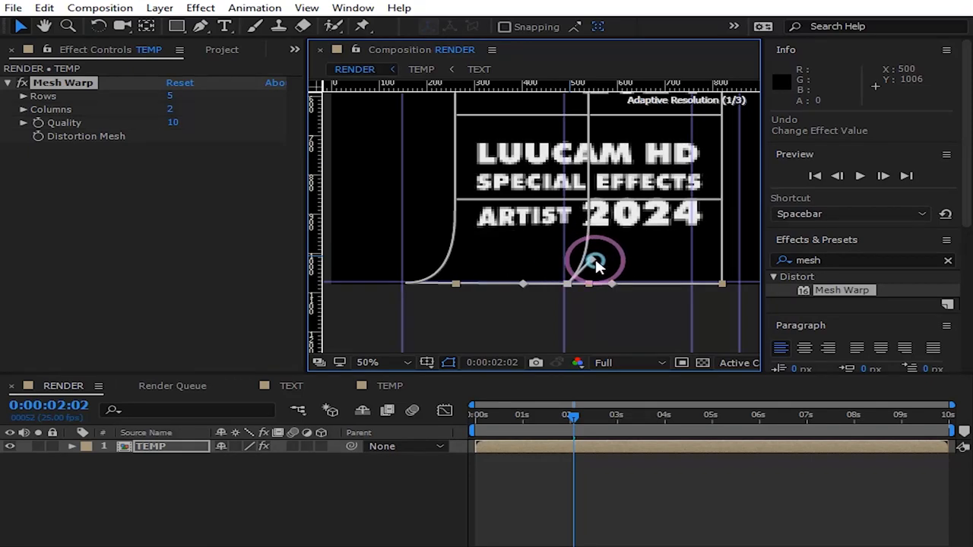
drag(596, 260, 620, 283)
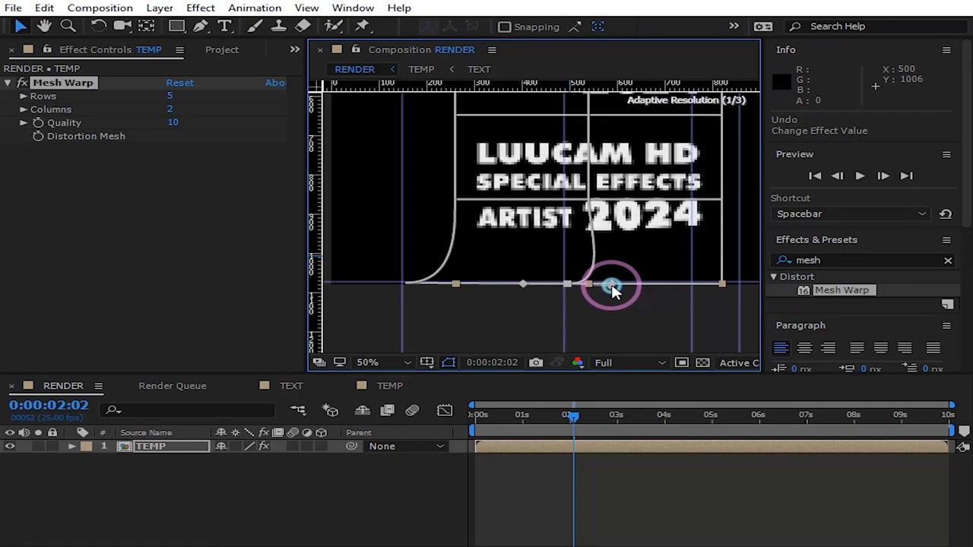
drag(612, 286, 601, 288)
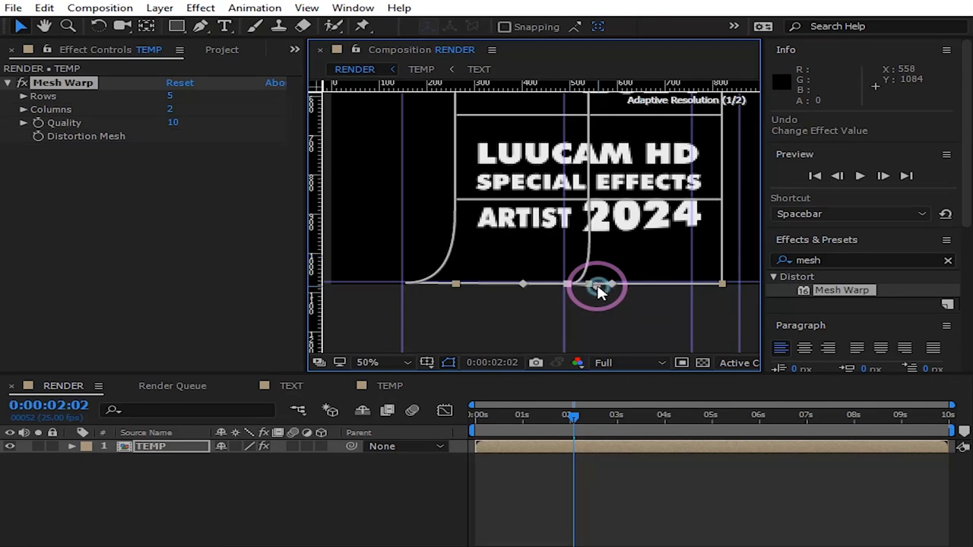
drag(596, 285, 722, 286)
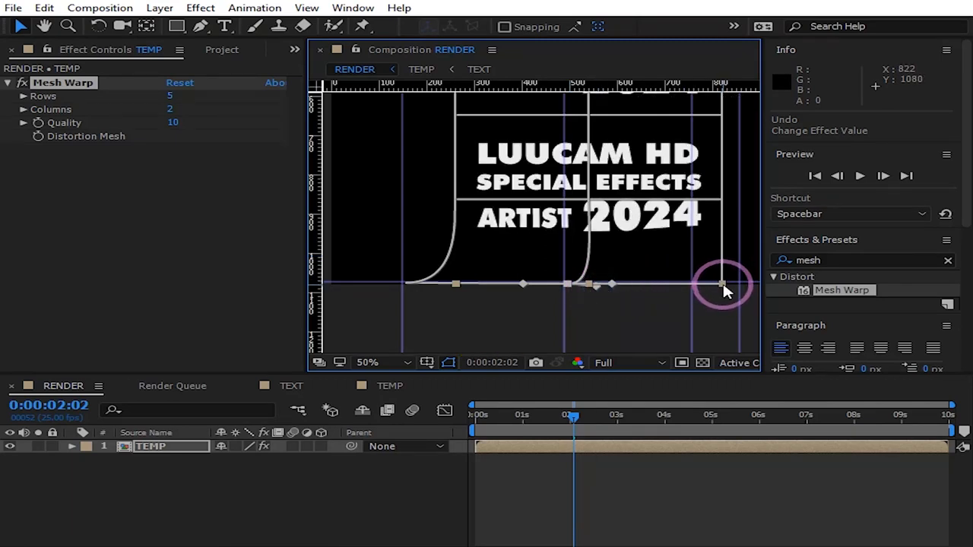
Curve the bottom-right mesh corner to match the other rounded bends.
drag(722, 287, 714, 286)
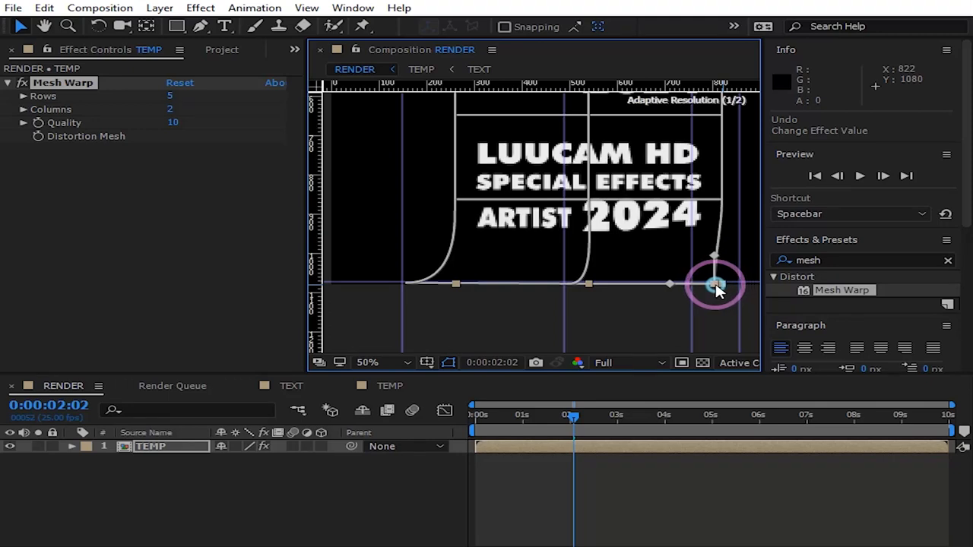
drag(714, 288, 701, 287)
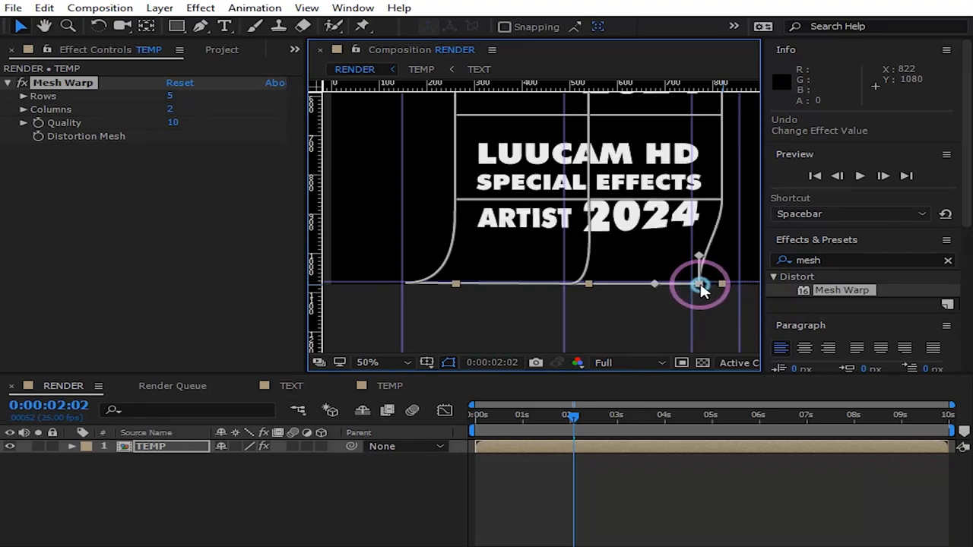
drag(699, 286, 691, 256)
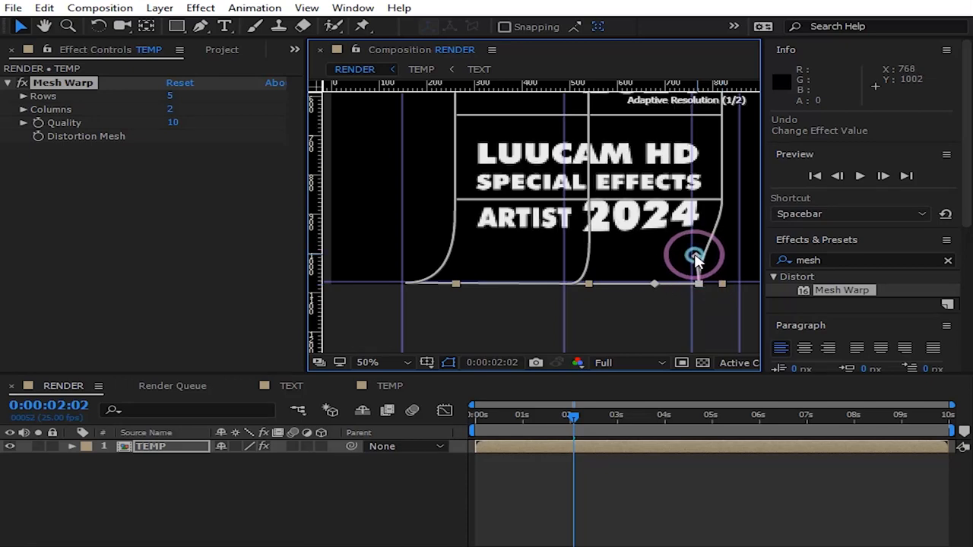
drag(696, 255, 722, 270)
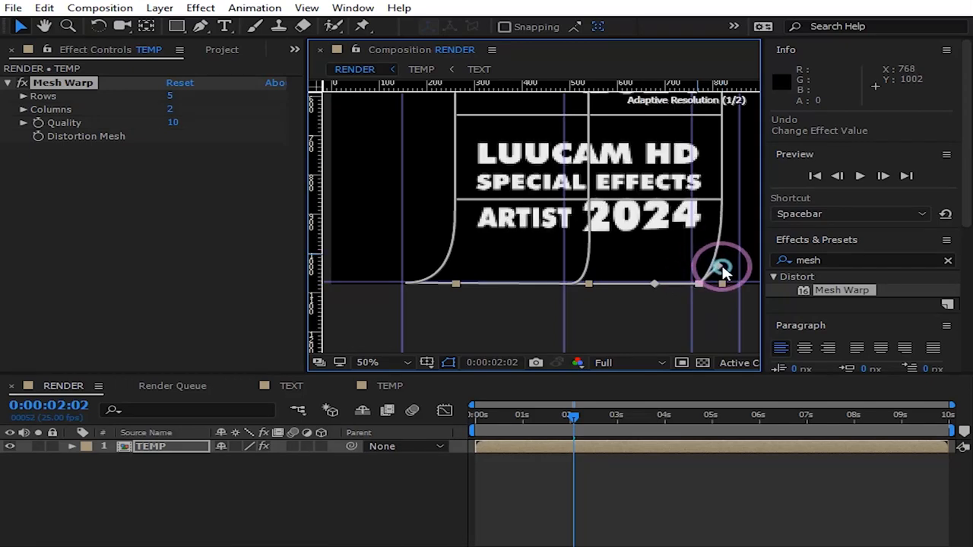
drag(722, 270, 722, 286)
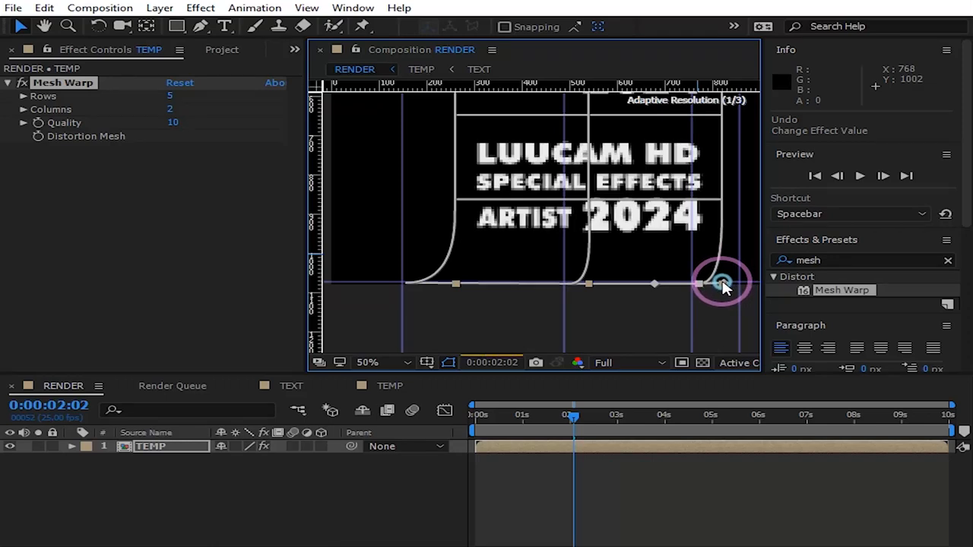
drag(722, 285, 698, 285)
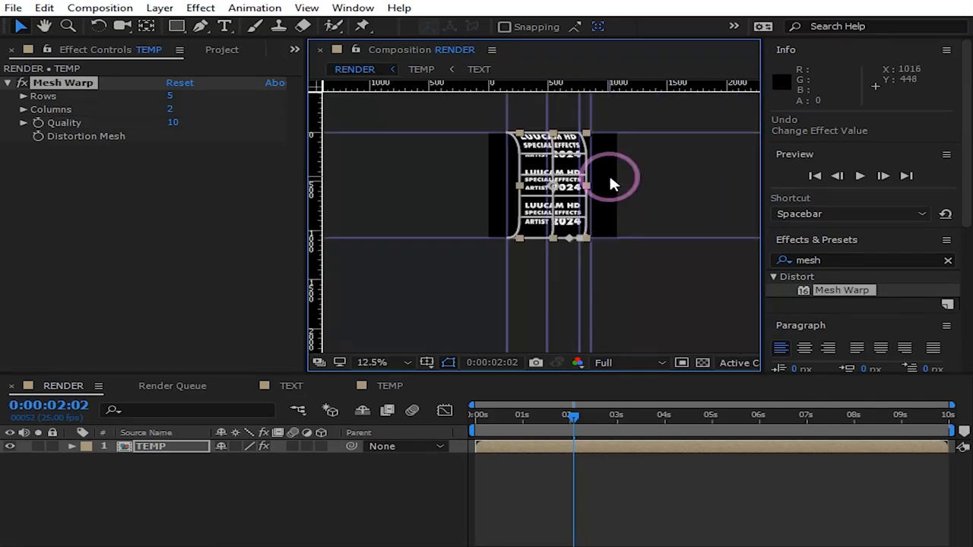
Hide the guides and rulers from the composition view.
click(448, 362)
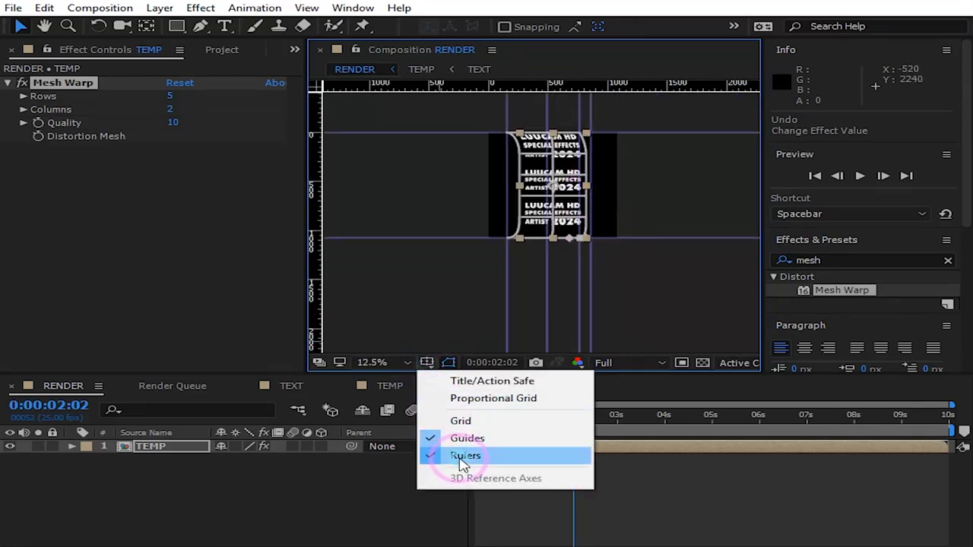
click(465, 456)
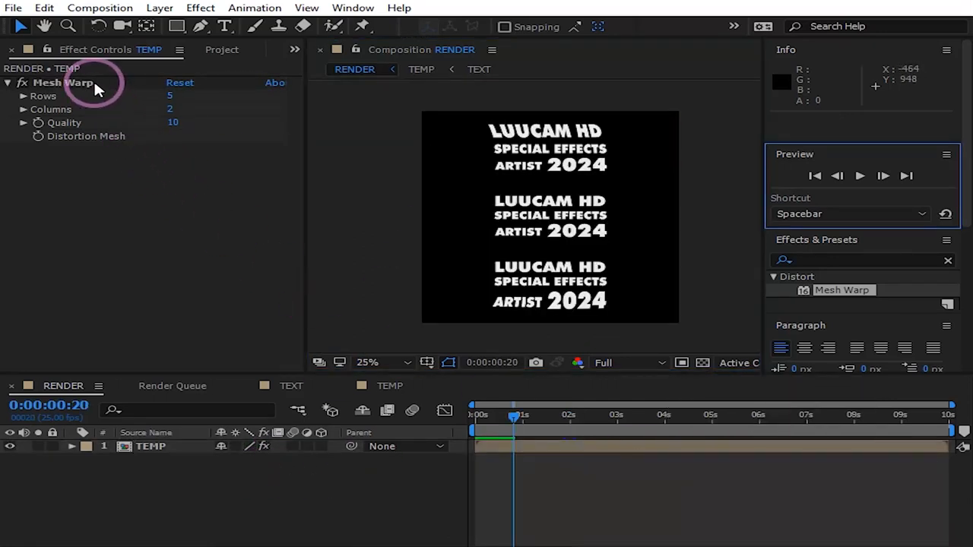
Shift the warped TEMP column to the right and duplicate the layer with Ctrl+D.
click(64, 82)
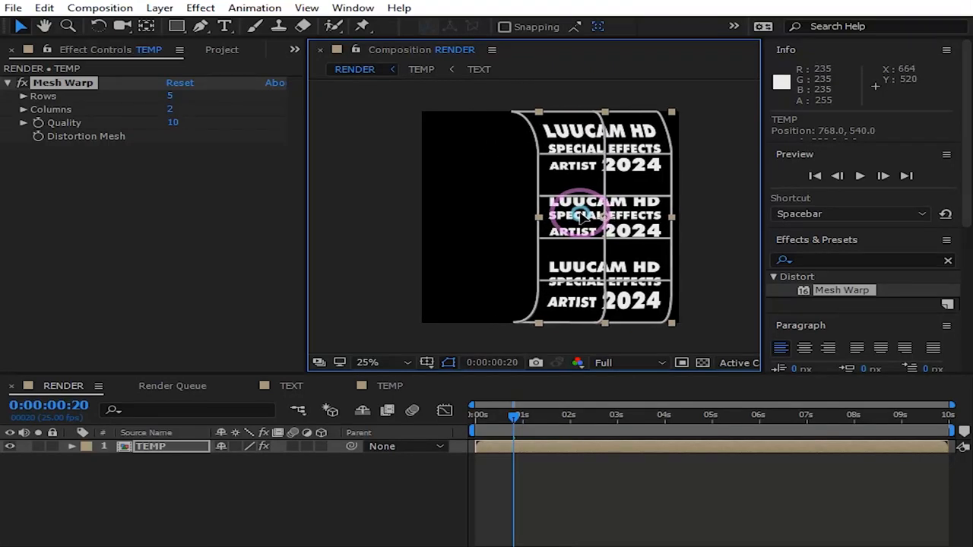
drag(580, 216, 596, 216)
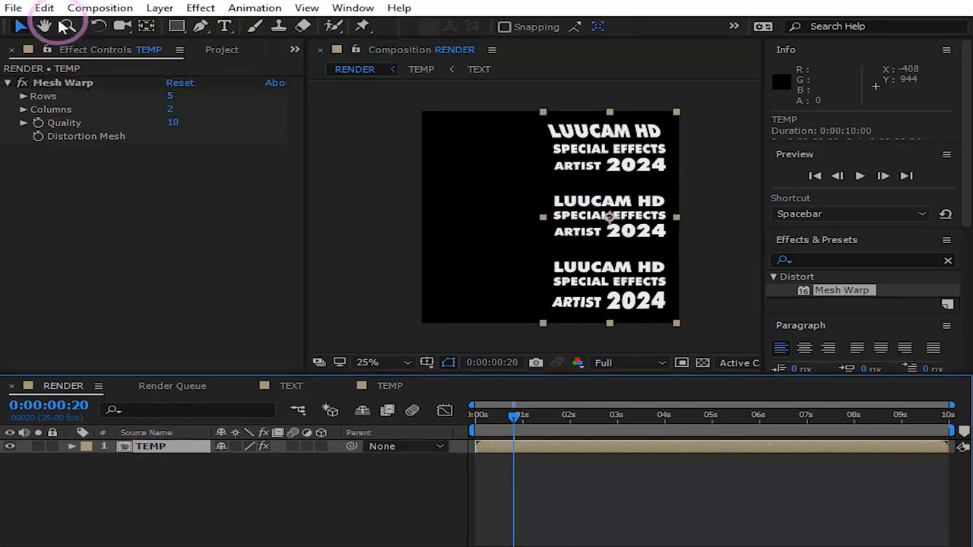
click(43, 7)
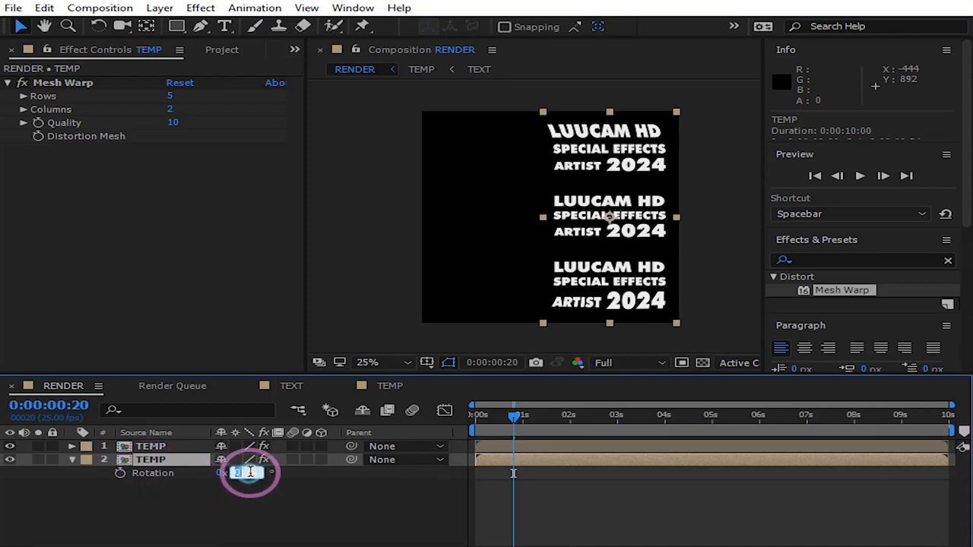
text(180)
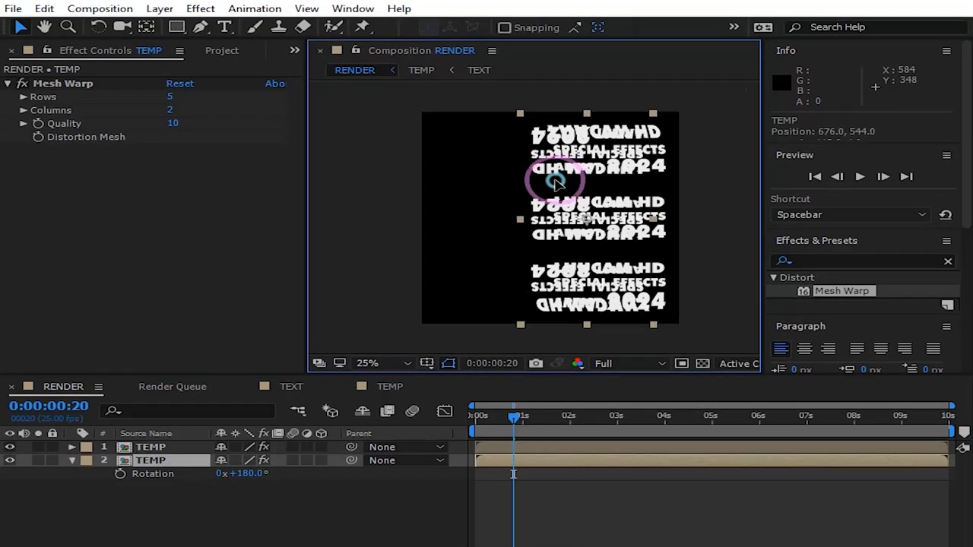
drag(554, 181, 486, 177)
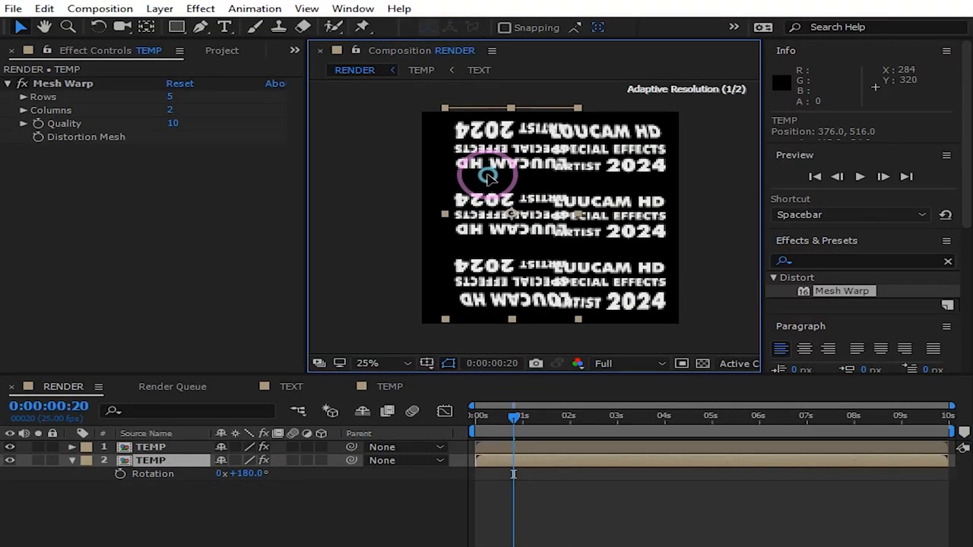
drag(490, 179, 501, 171)
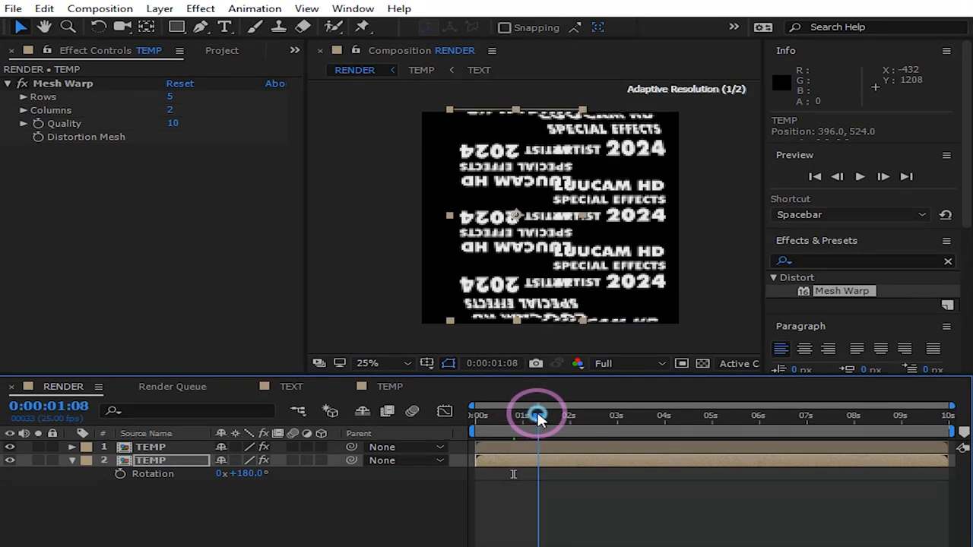
drag(538, 415, 531, 405)
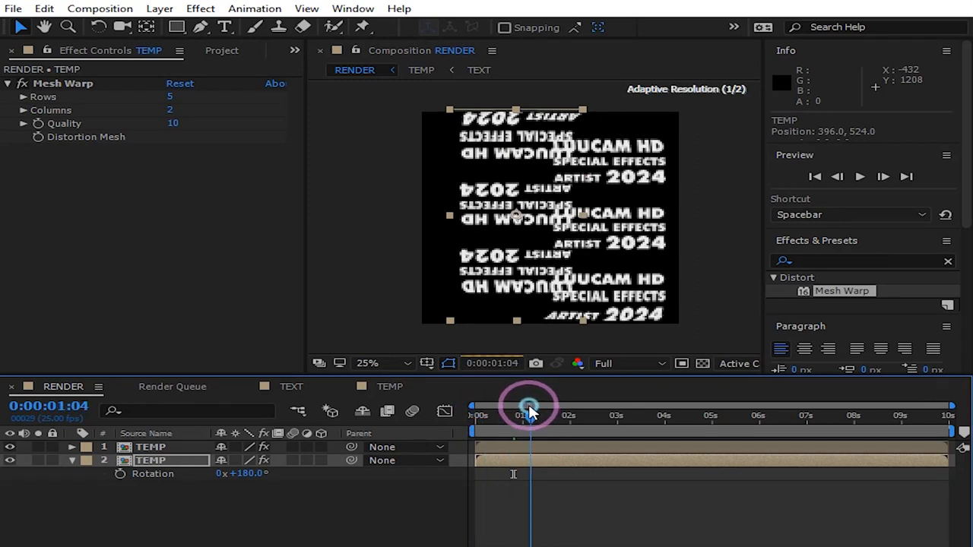
Preview the mirrored scrolling columns from the first frame, then switch to the TEXT composition.
click(815, 177)
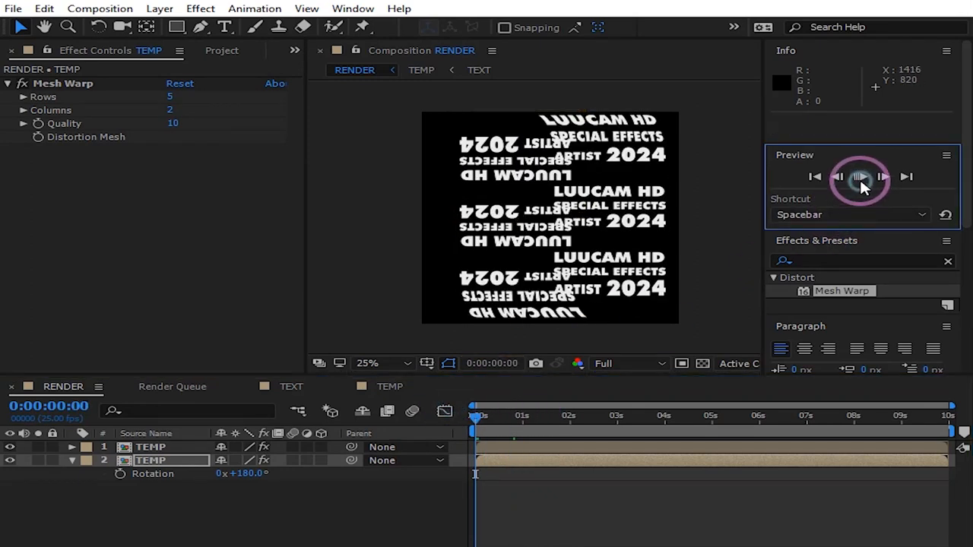
click(860, 177)
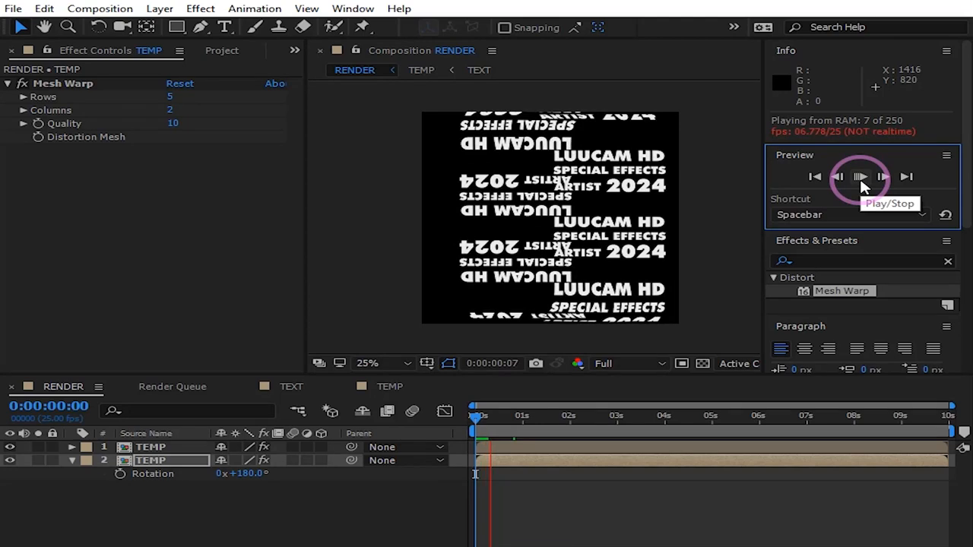
click(860, 177)
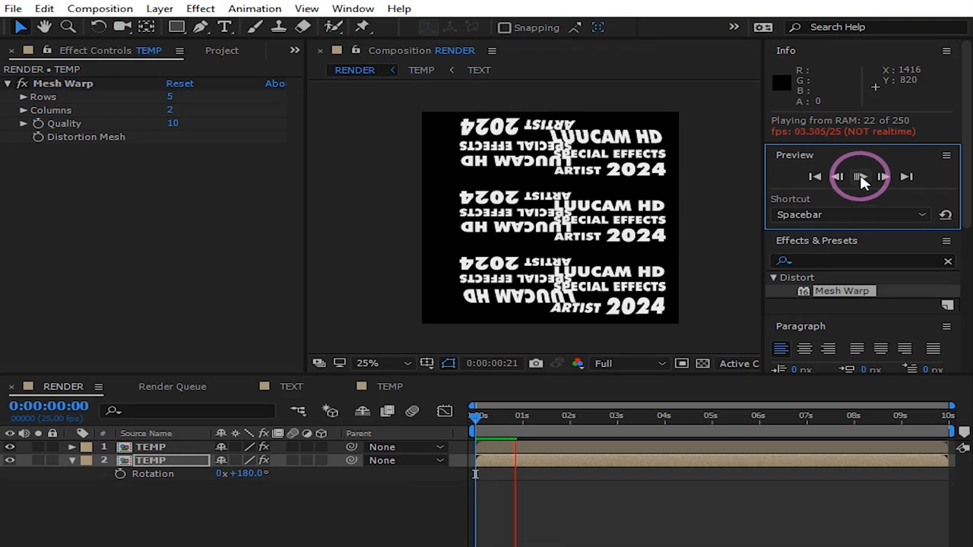
click(291, 387)
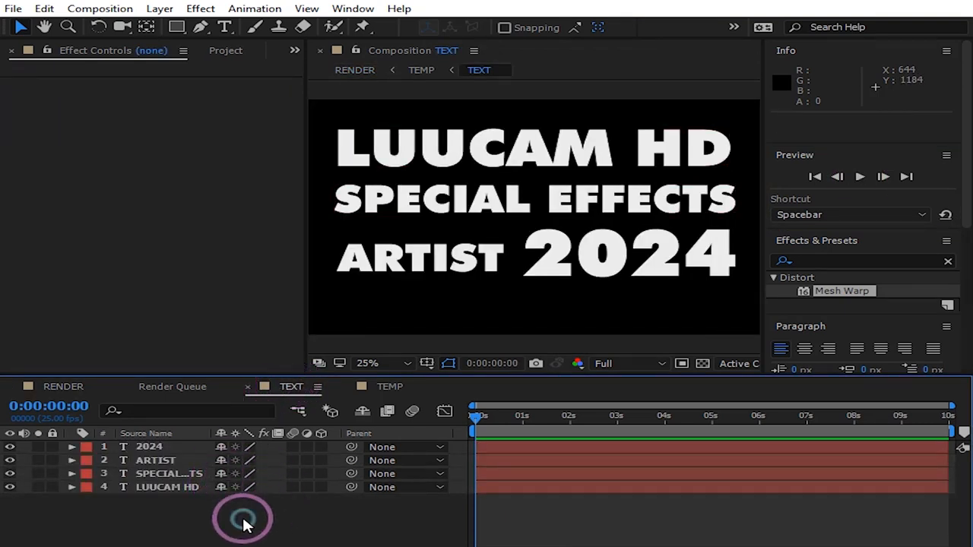
Create a black solid named bg beneath the TEXT composition's title layers.
click(380, 362)
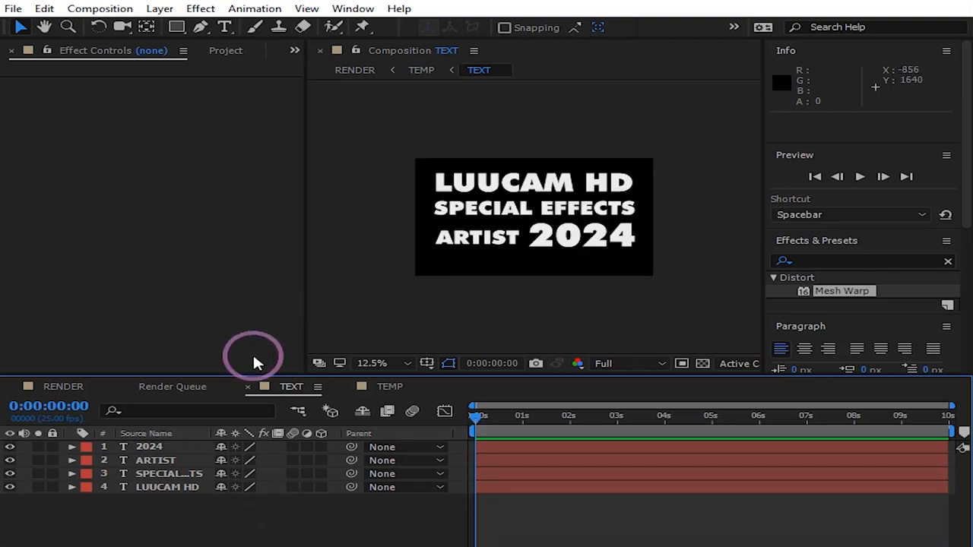
mouse_move(212, 519)
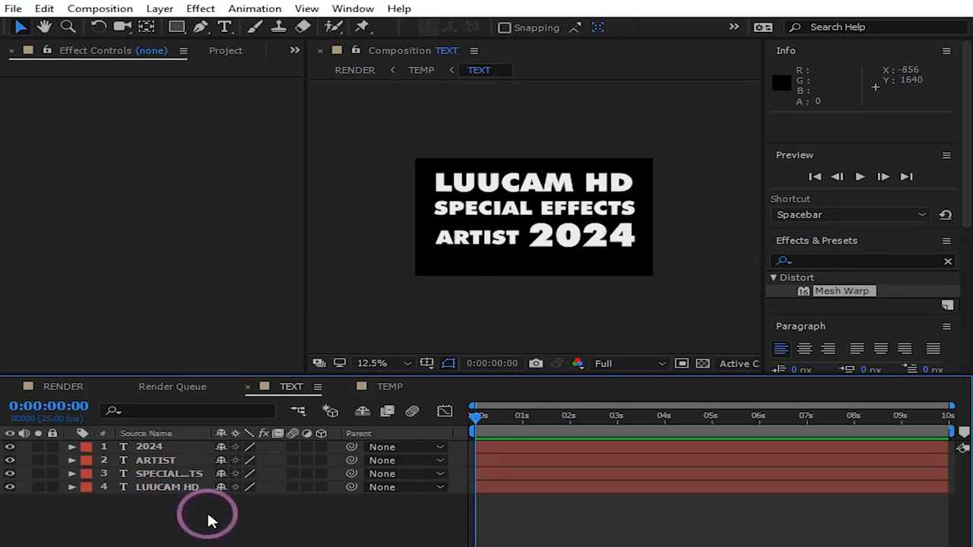
right_click(210, 514)
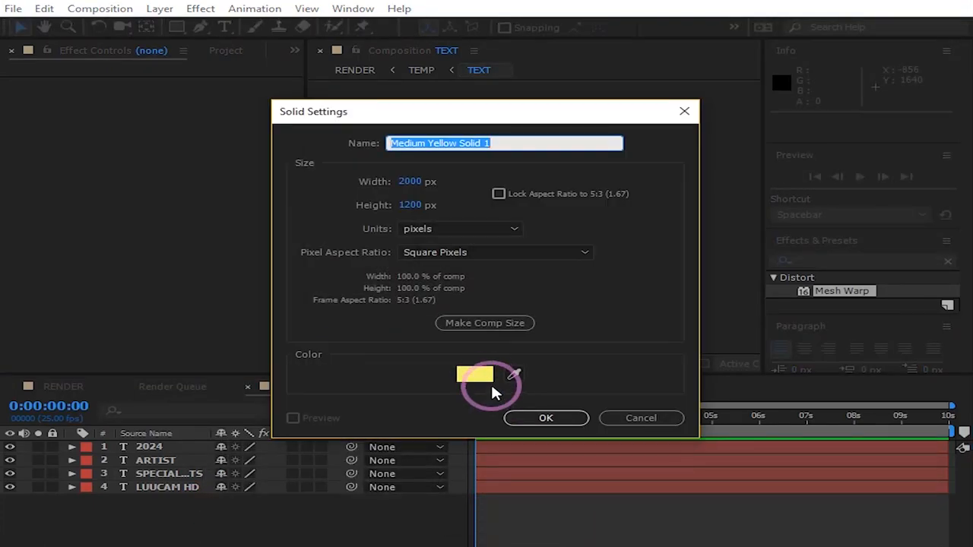
click(474, 374)
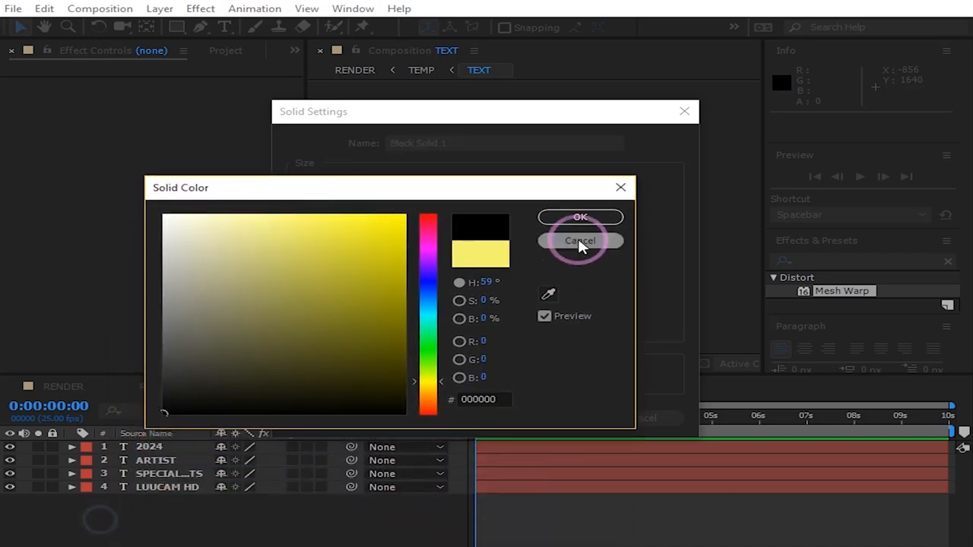
click(581, 240)
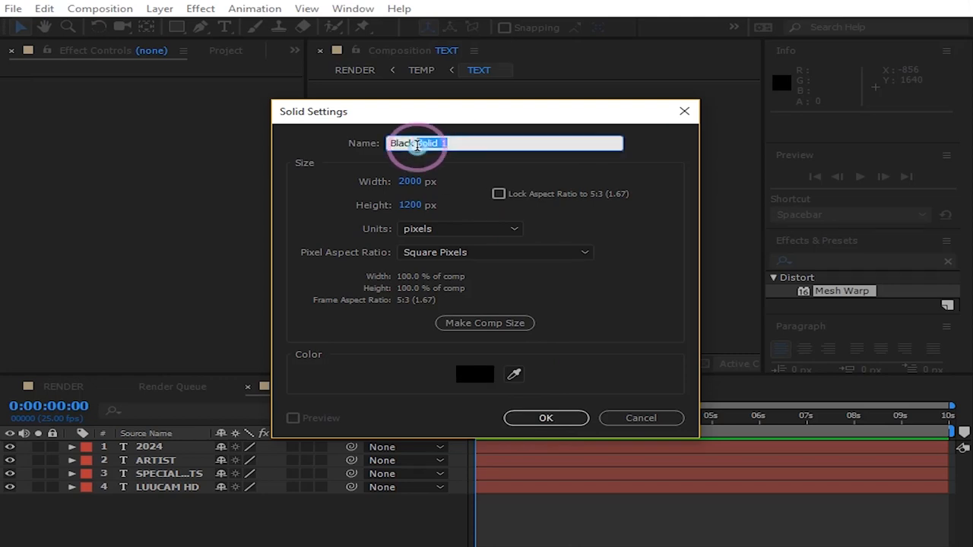
text(bg)
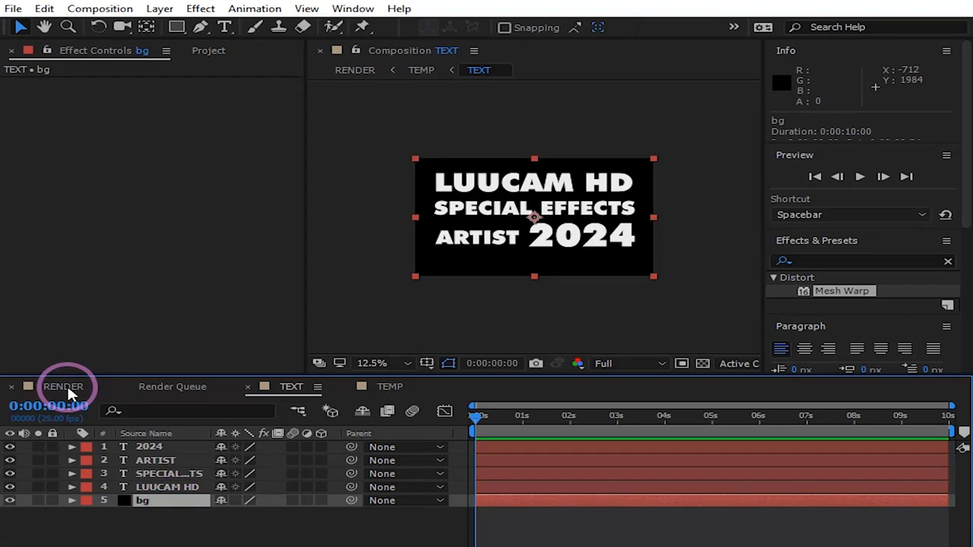
Drag the mirrored rear TEMP column left so it partly overlaps the front column.
click(354, 70)
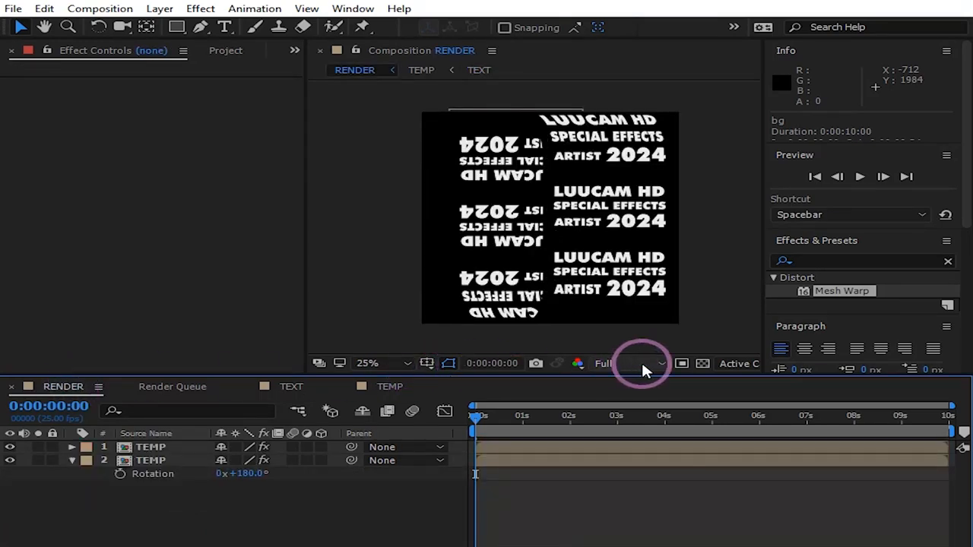
click(702, 363)
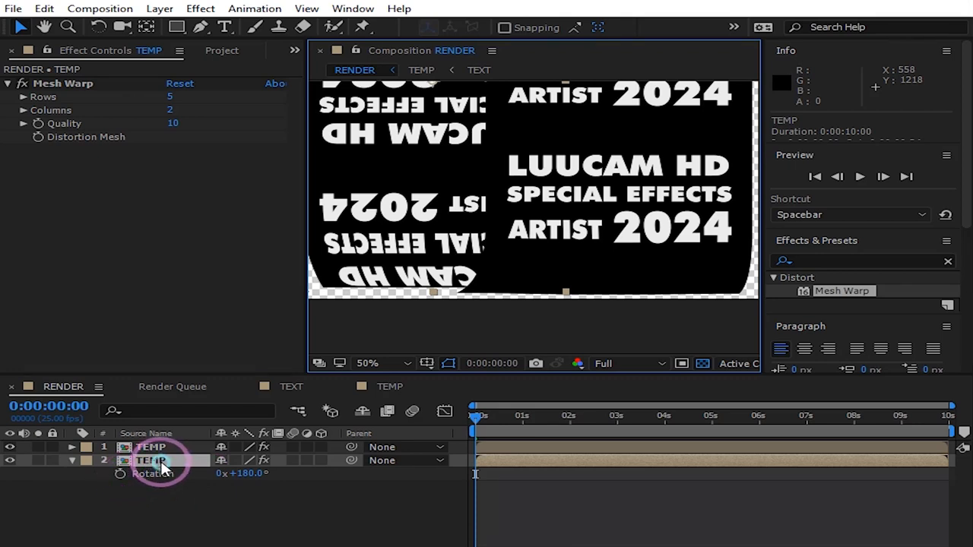
mouse_move(532, 266)
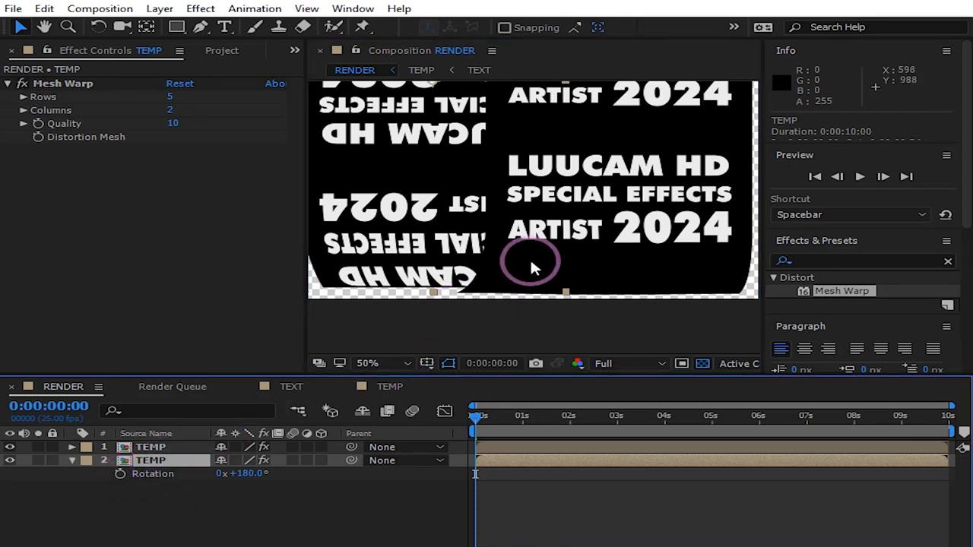
drag(532, 268, 554, 243)
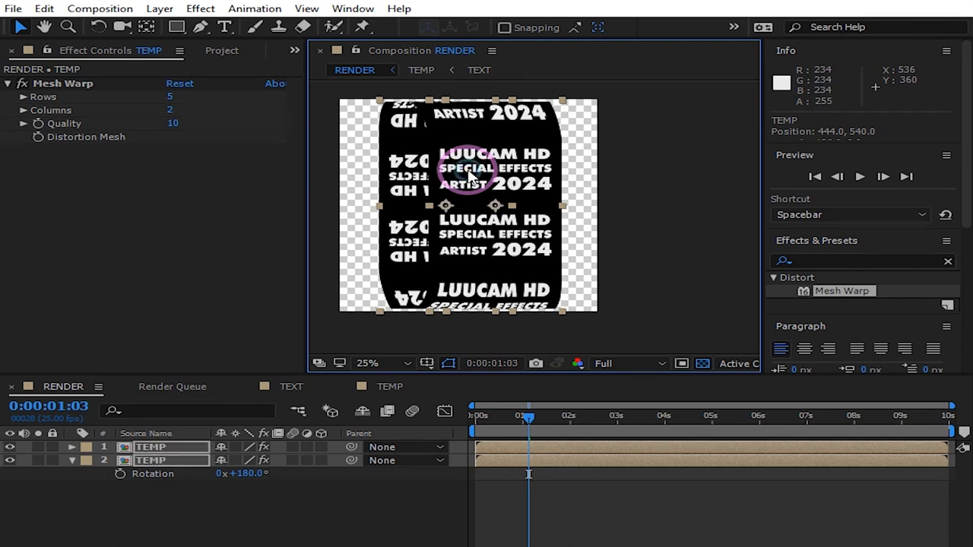
Set the rear TEMP layer's Opacity to 50%.
click(149, 460)
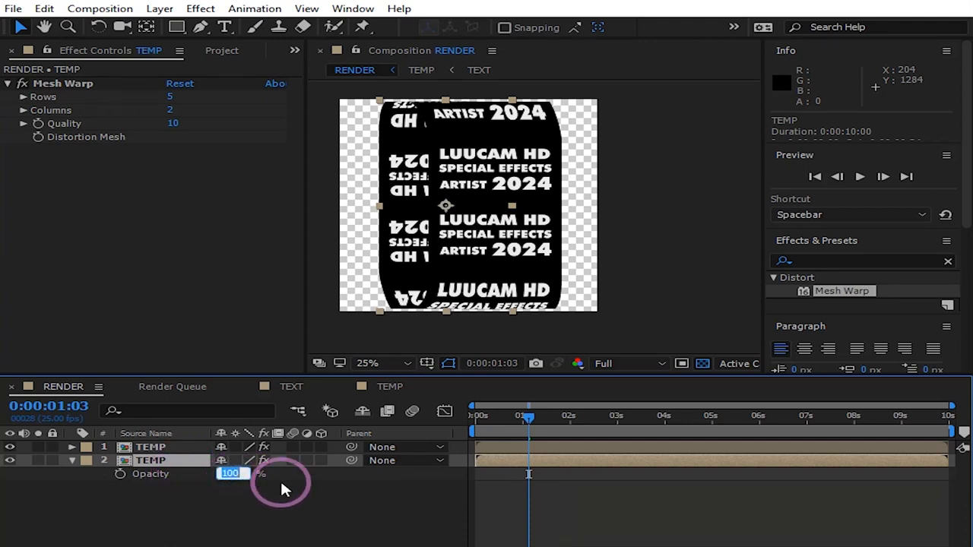
text(50)
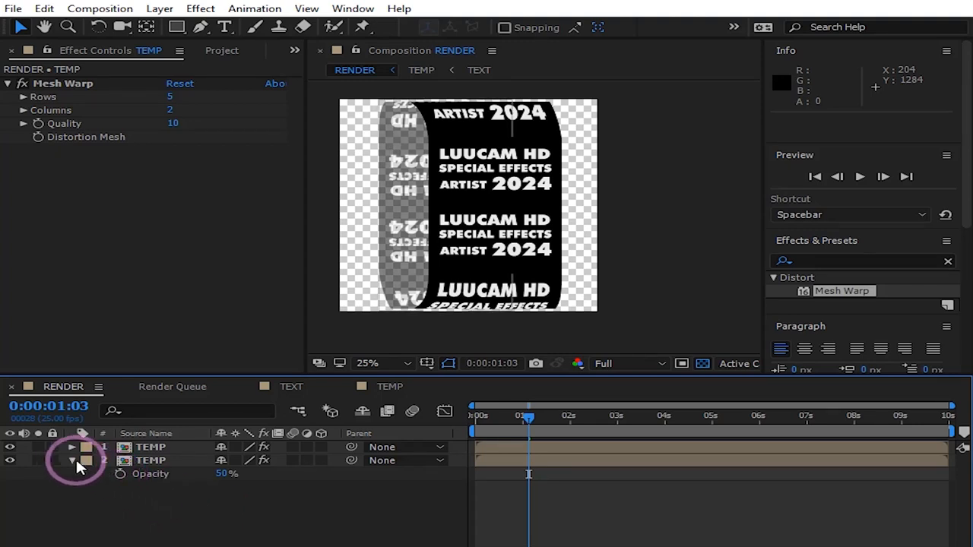
click(73, 463)
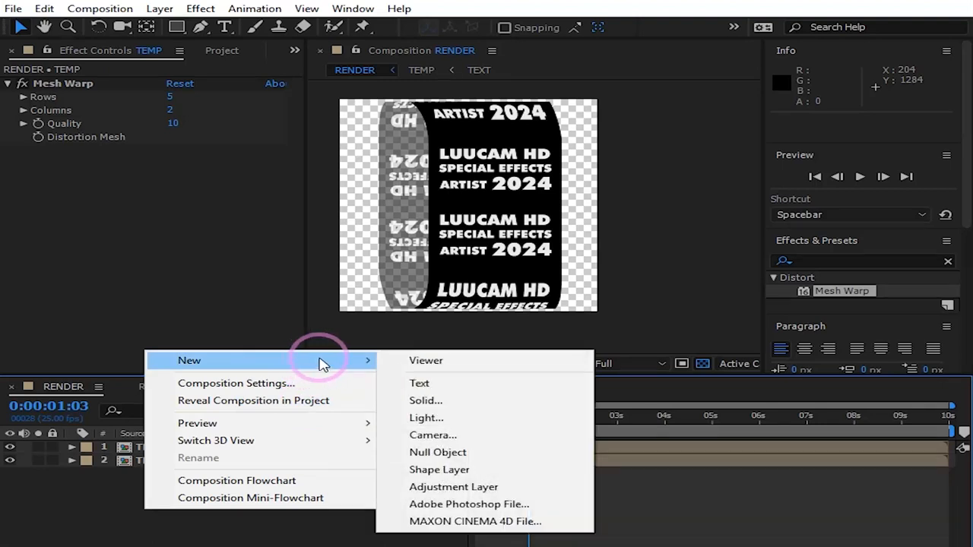
Create a comp-size solid named background in very dark brown #19130E and search for Tint.
click(425, 402)
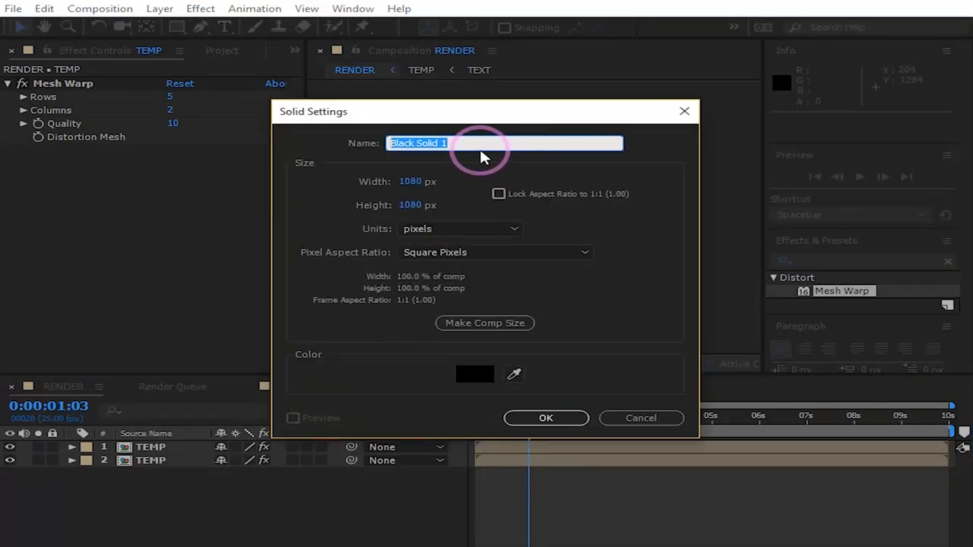
text(background)
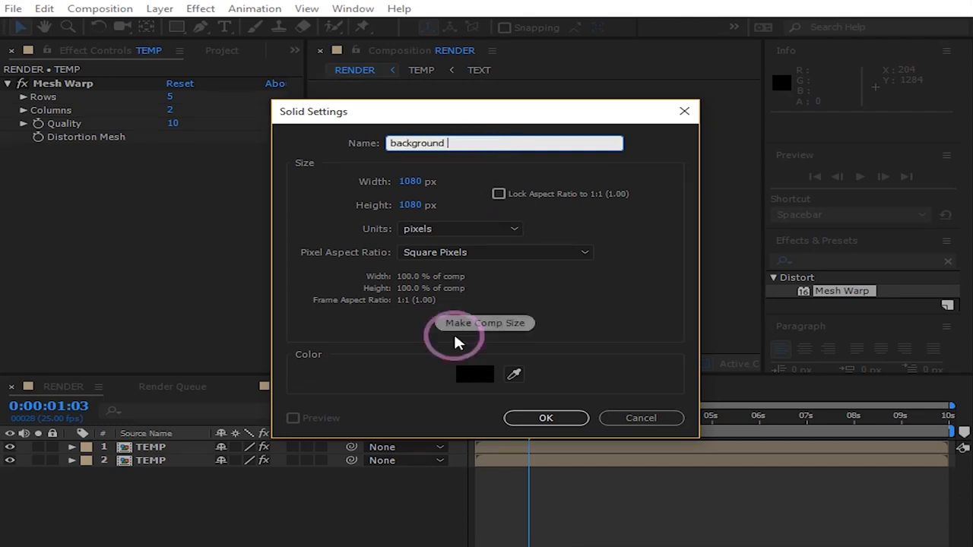
click(474, 374)
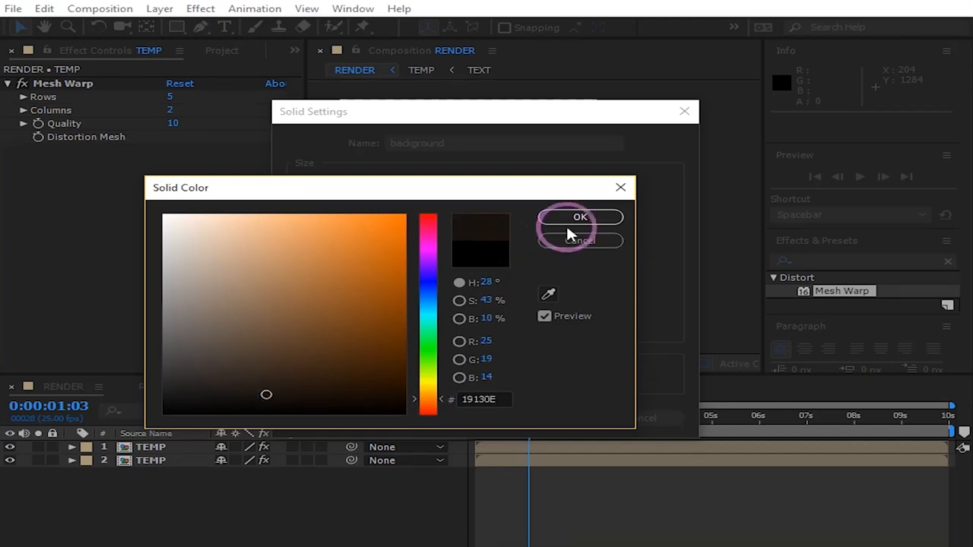
click(581, 217)
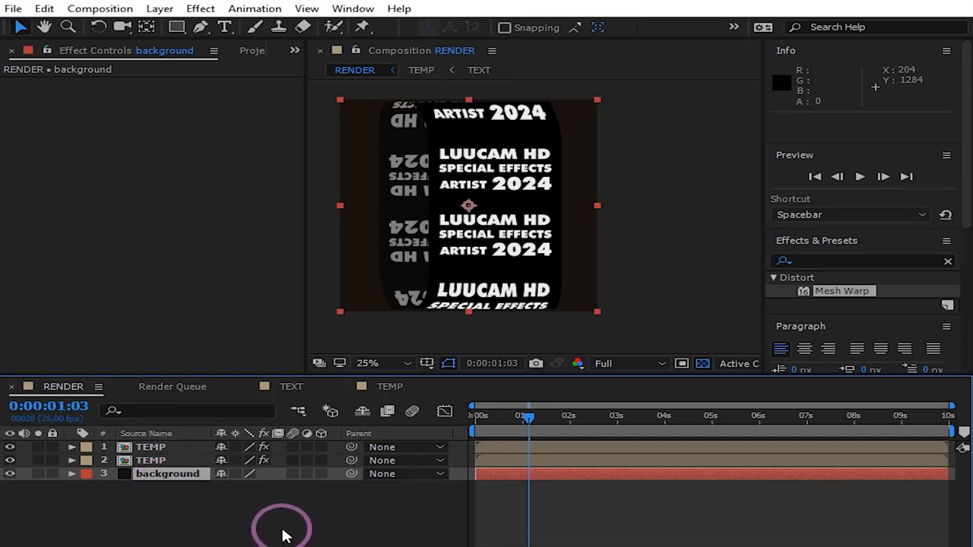
text(tint)
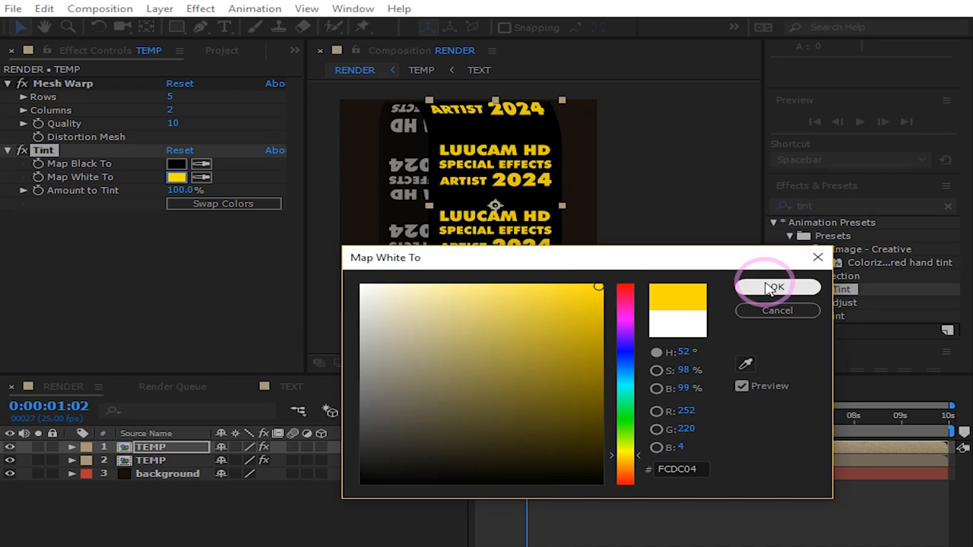
Set Tint's Map White To on the front TEMP column to bright yellow #FCDC04.
click(776, 286)
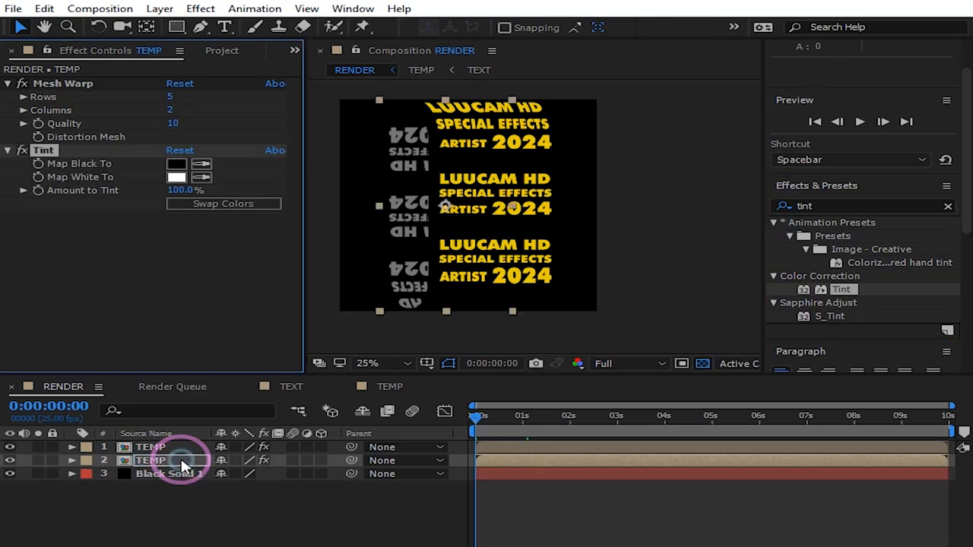
Set Tint's Map Black To on the rear TEMP column to dark olive yellow #A18D03.
click(180, 460)
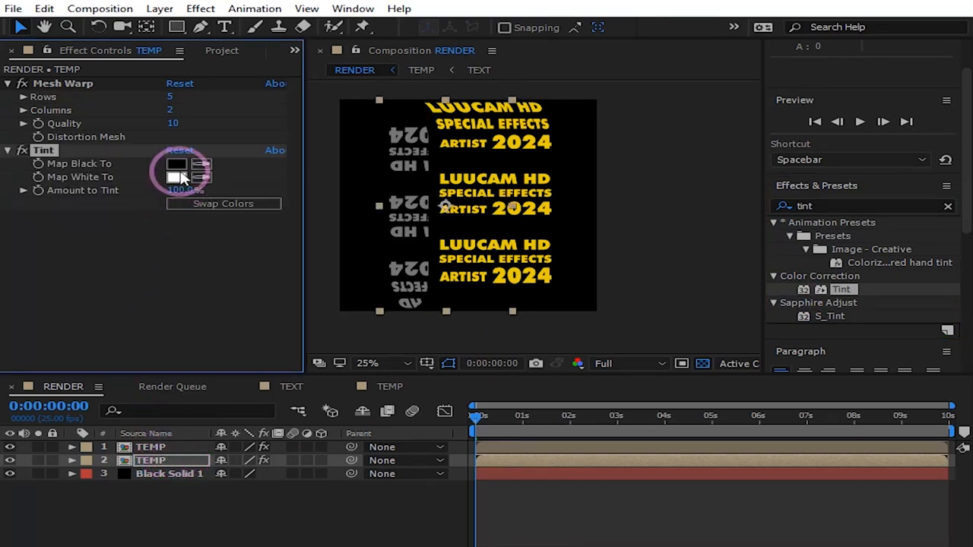
click(176, 164)
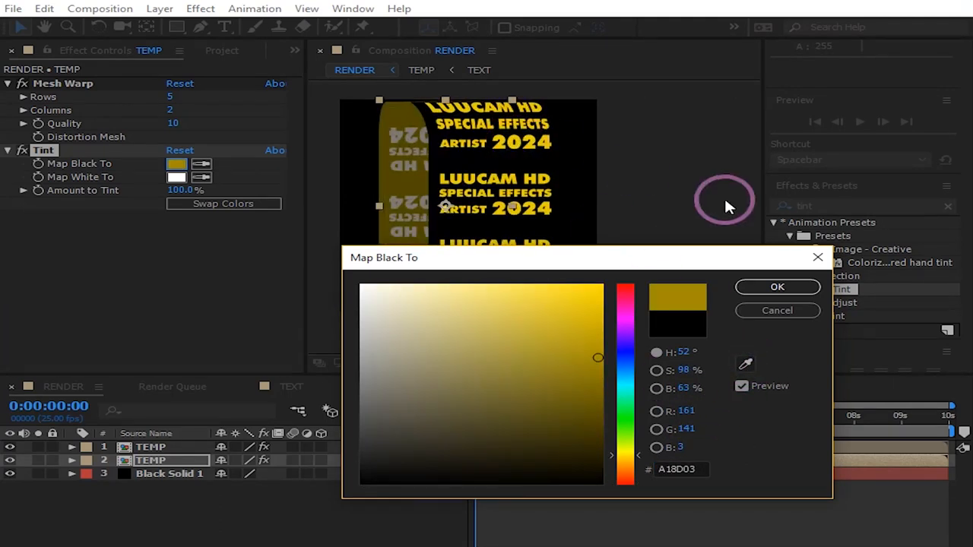
click(777, 286)
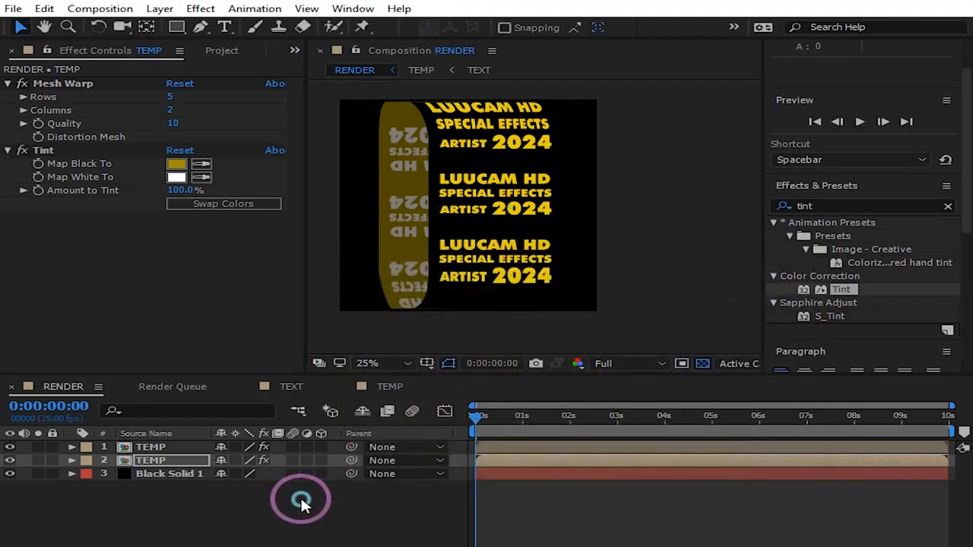